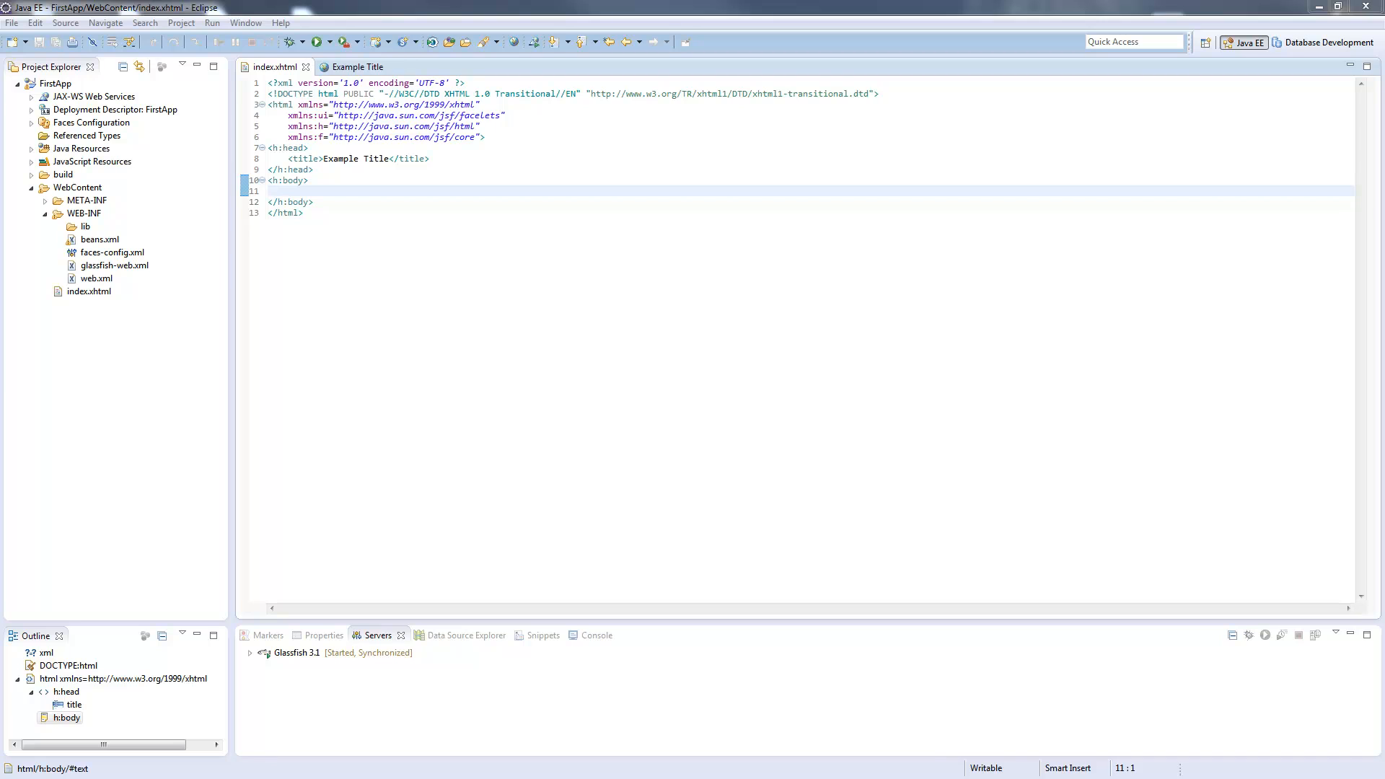
pyautogui.moveTo(393, 215)
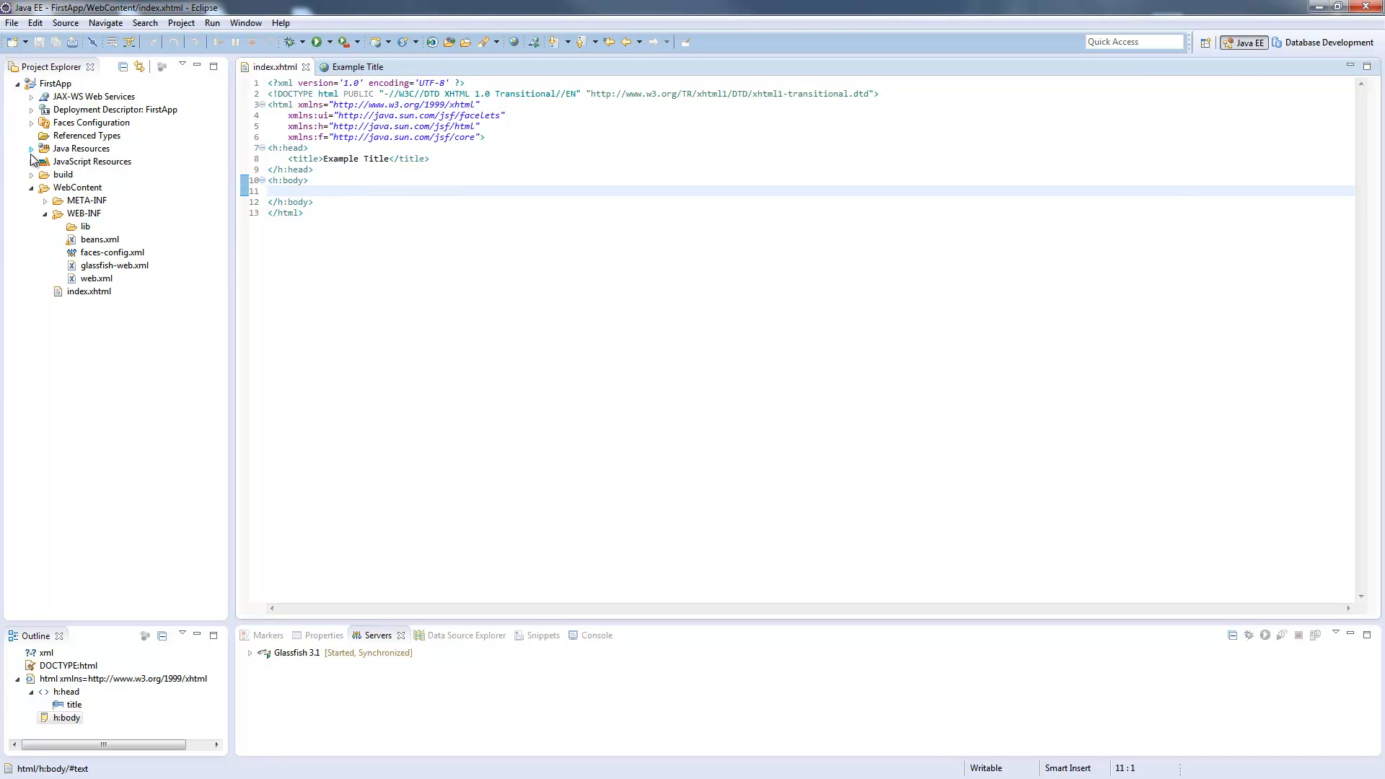
# Expand Java Resources in FirstApp and select its src folder.
pyautogui.click(31, 148)
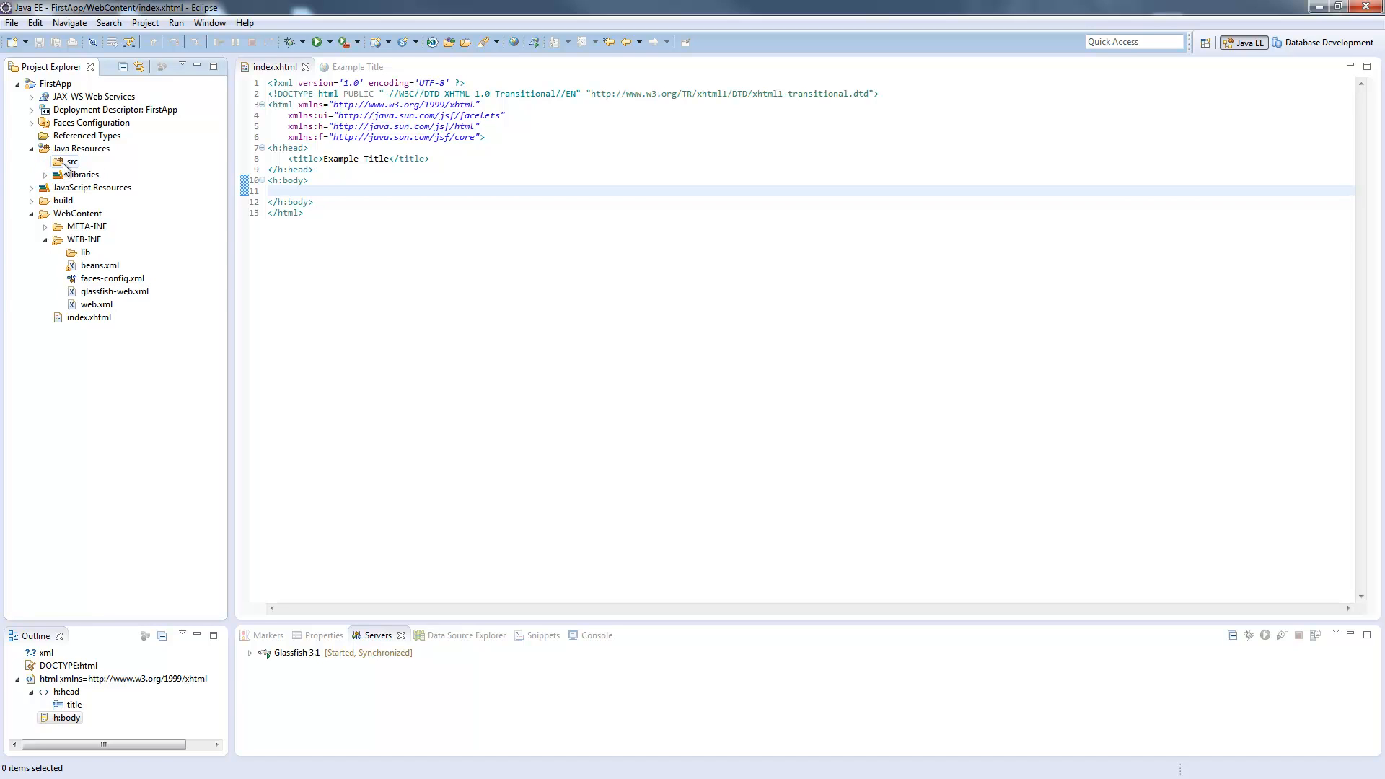
pyautogui.click(68, 161)
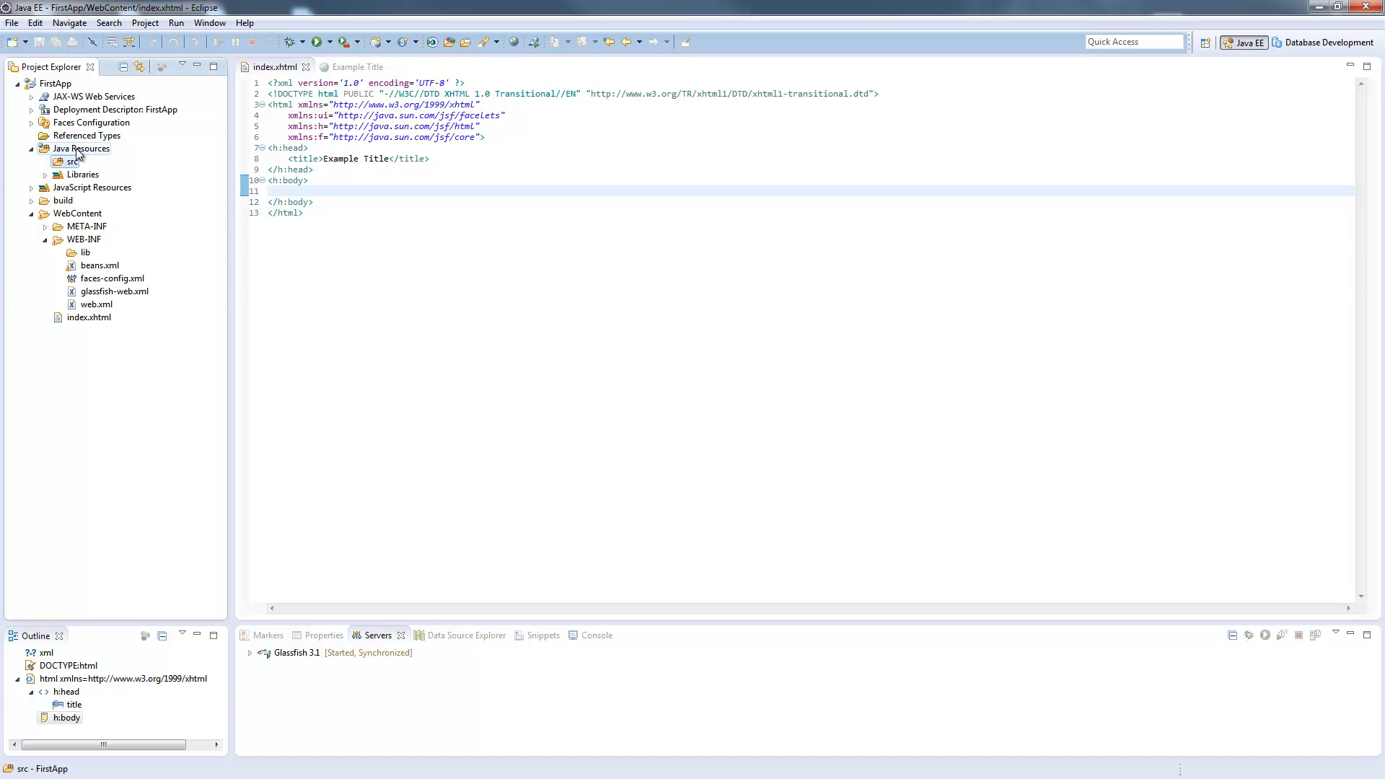
# Create a new plain file named text.properties in the src folder.
pyautogui.rightClick(70, 161)
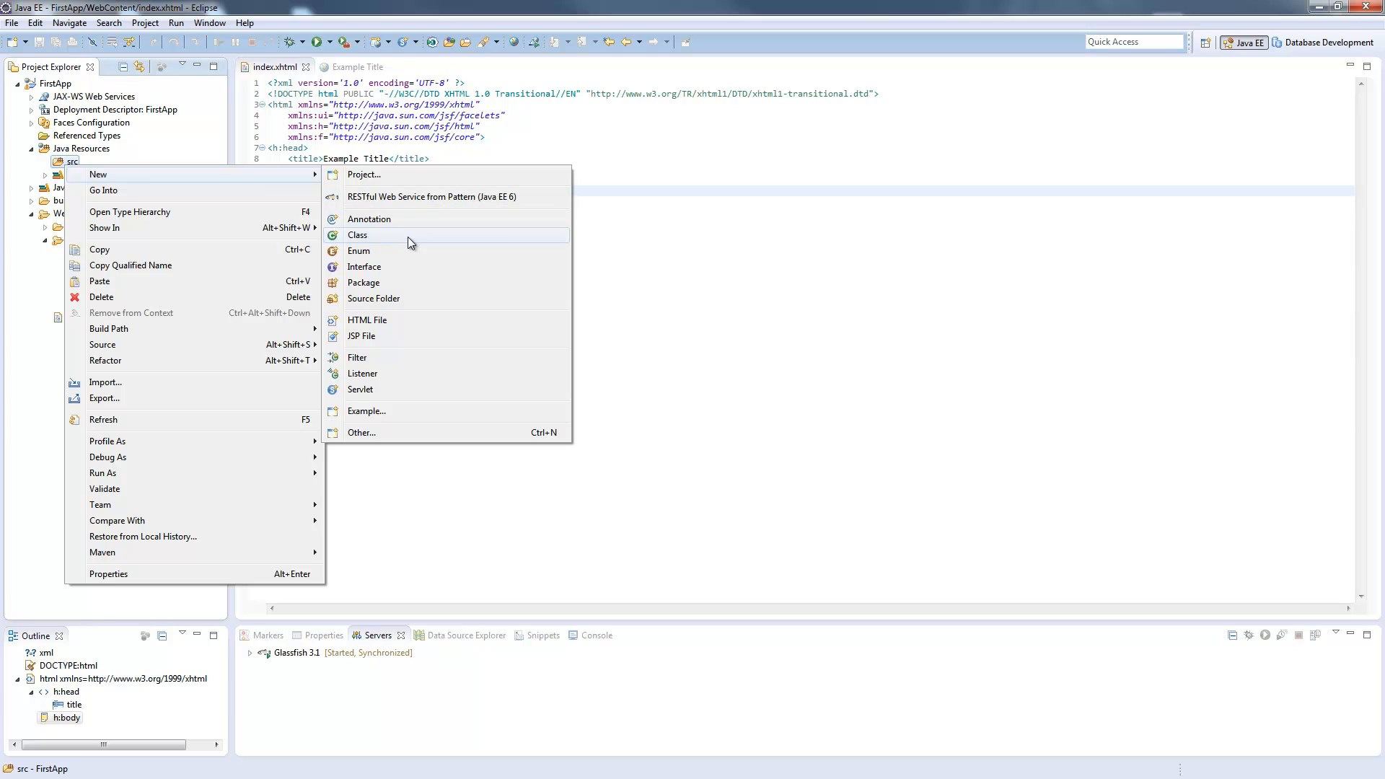
pyautogui.moveTo(391, 179)
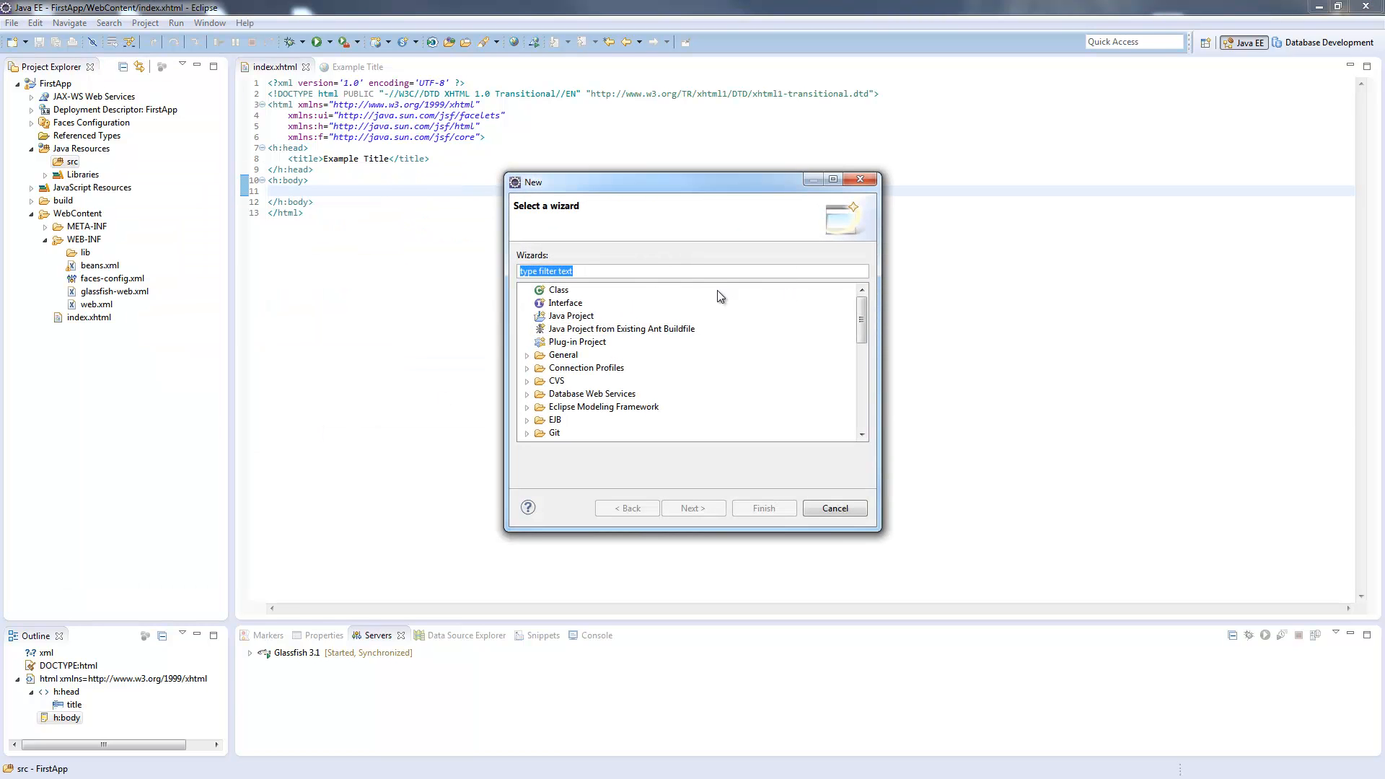
pyautogui.write('file')
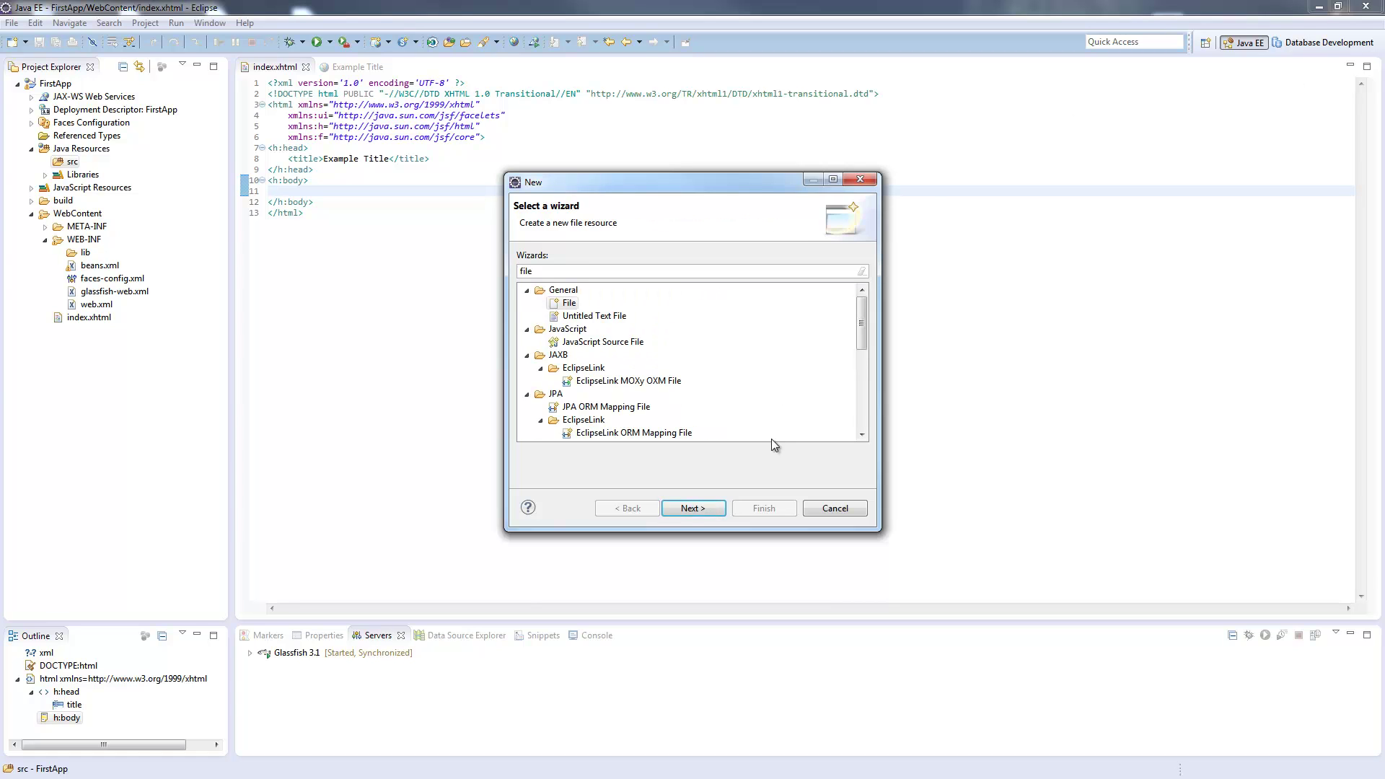
pyautogui.click(693, 508)
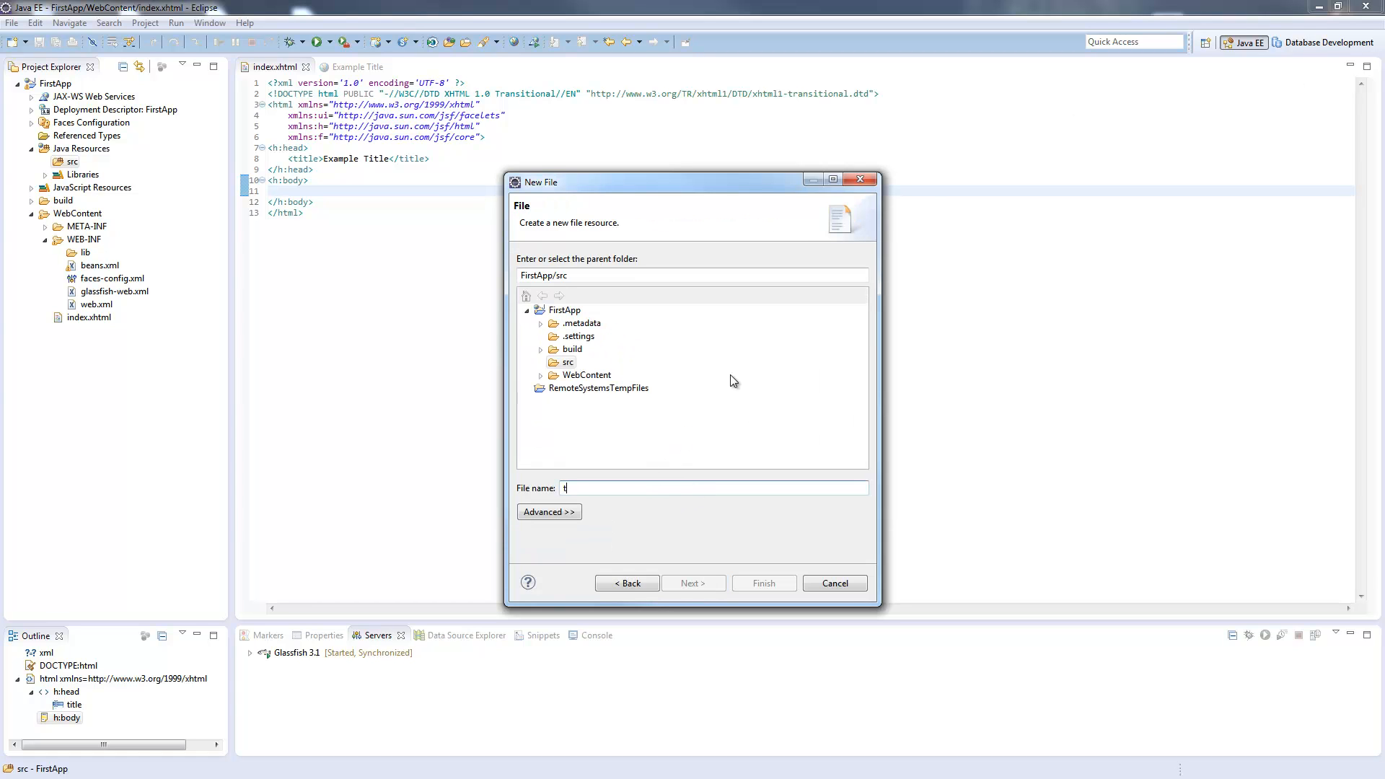
pyautogui.write('ext')
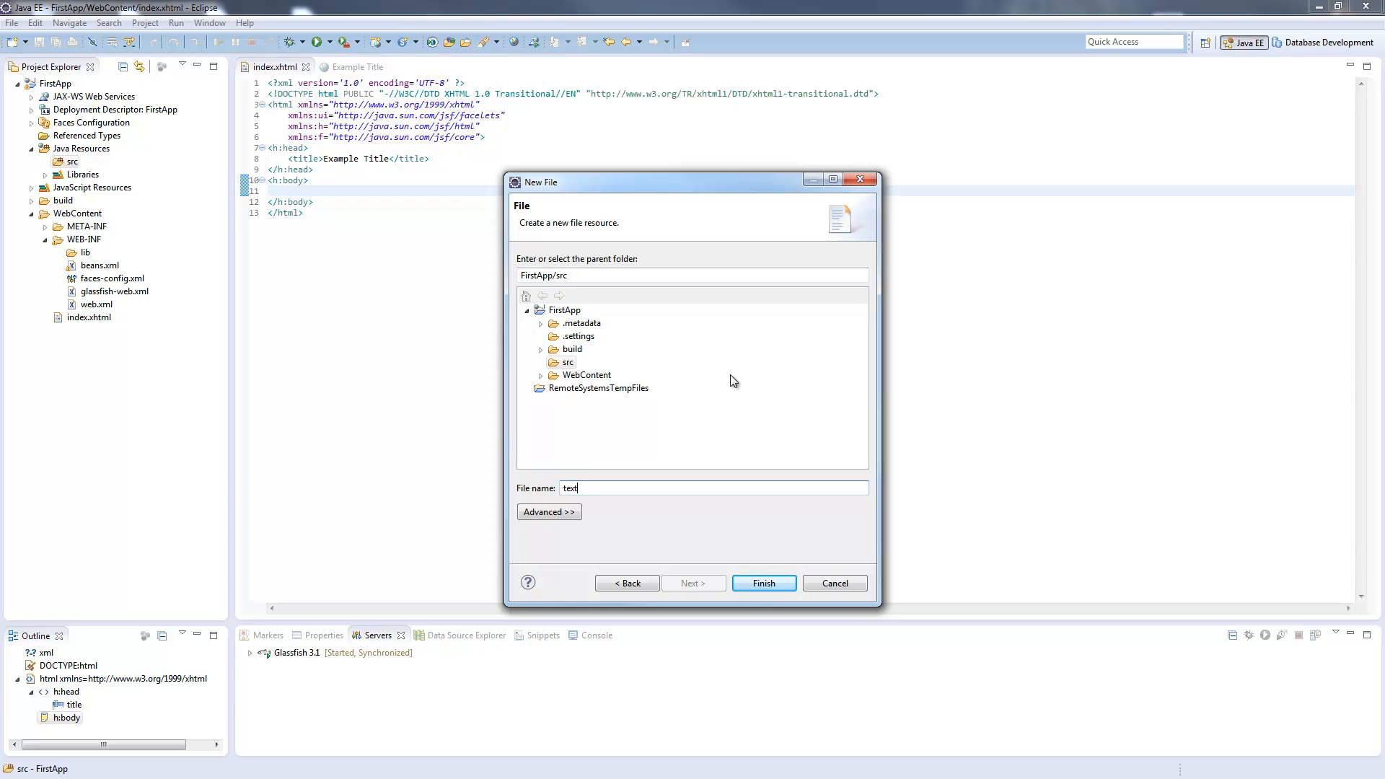
pyautogui.write('.')
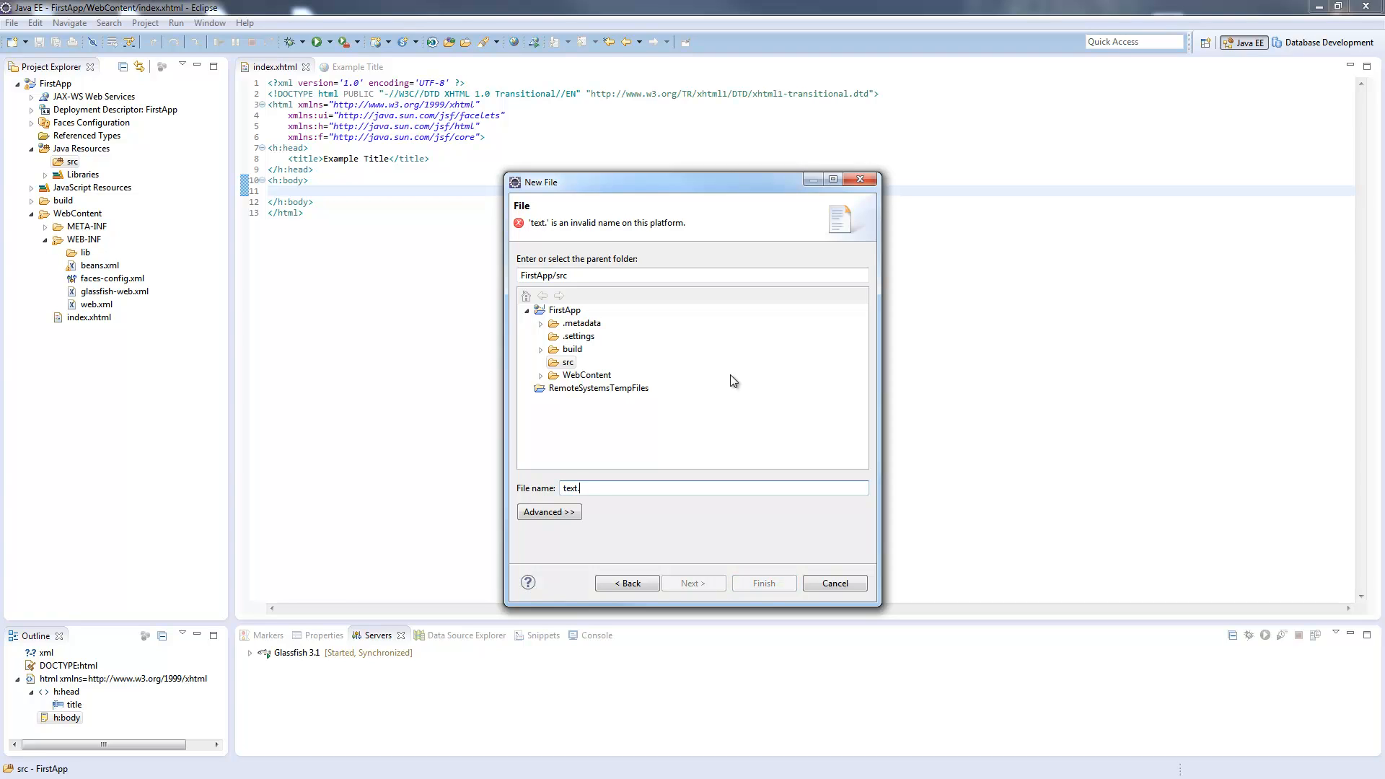
pyautogui.write('properties')
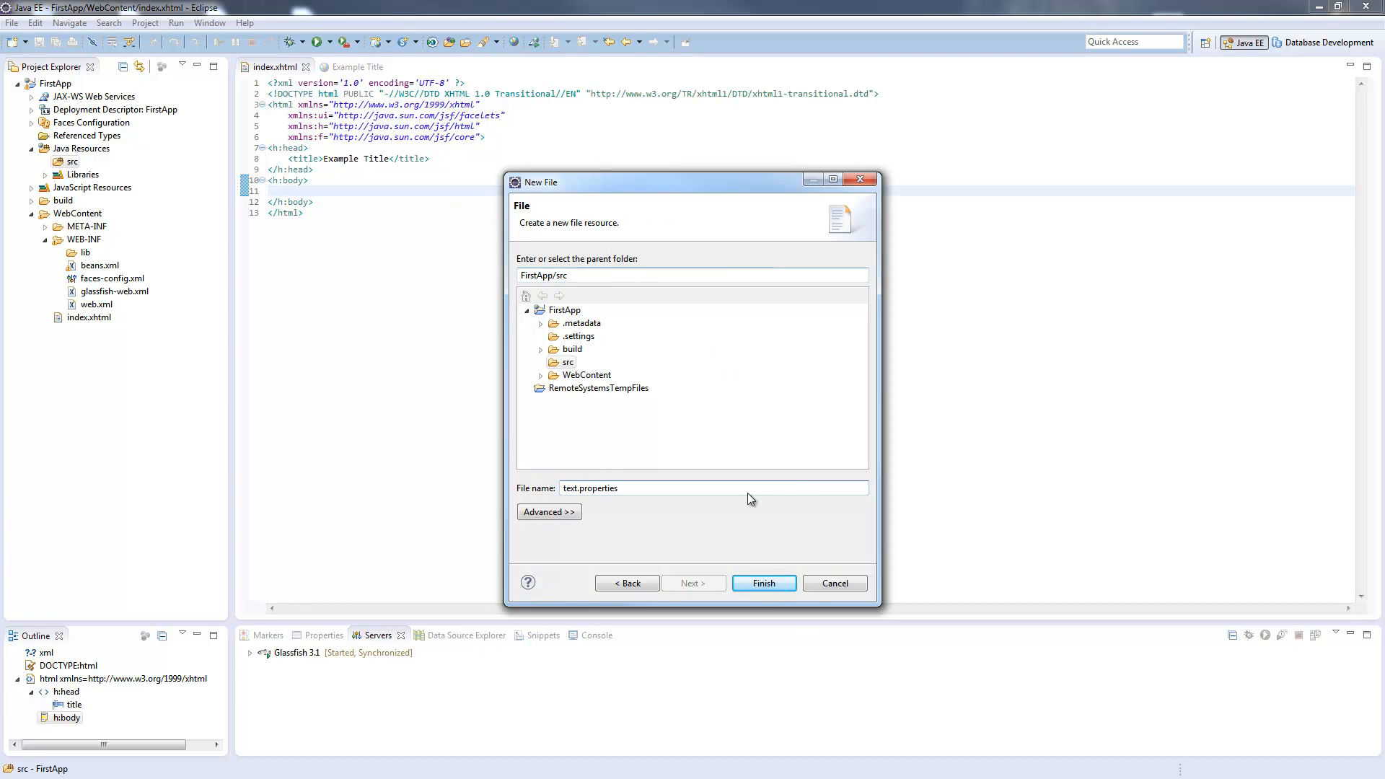
pyautogui.click(763, 583)
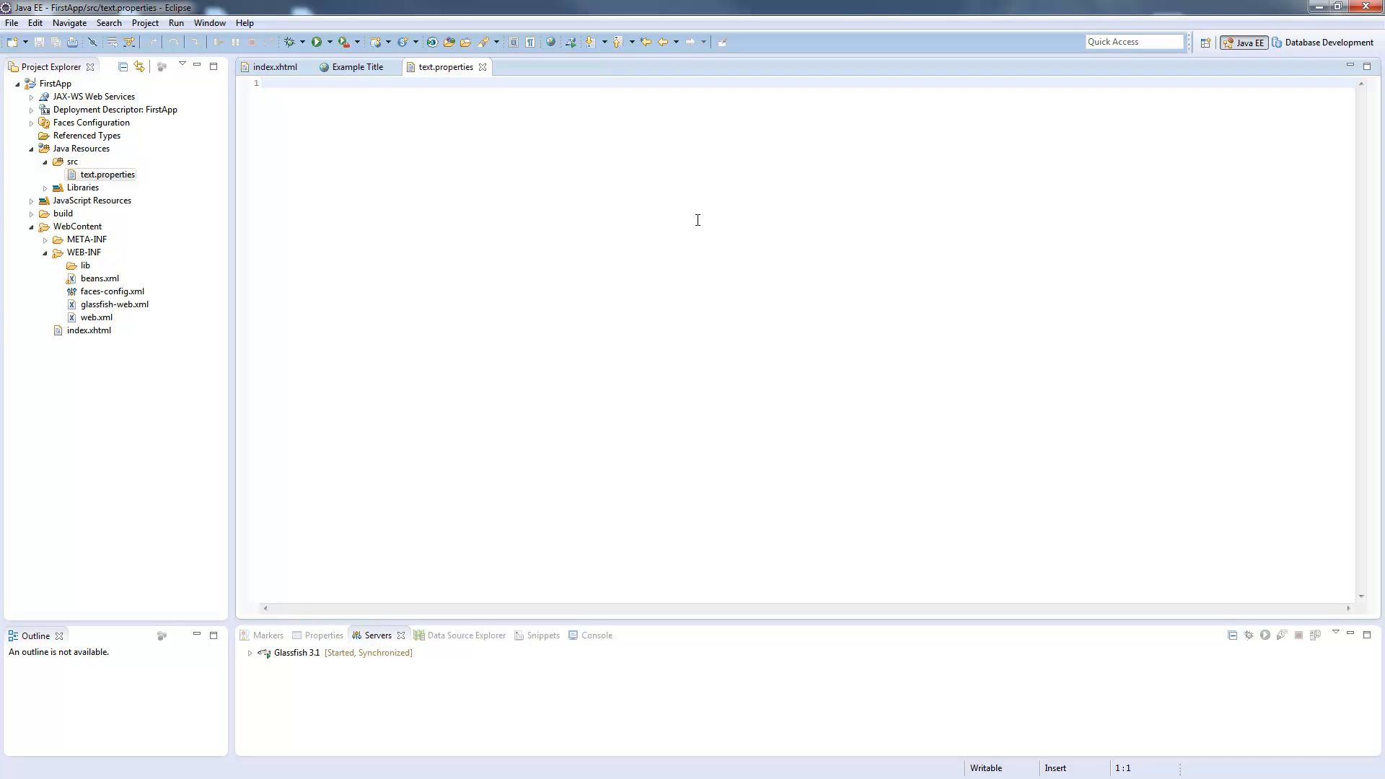
# Enter hello=Hello in text.properties and save.
pyautogui.write('he')
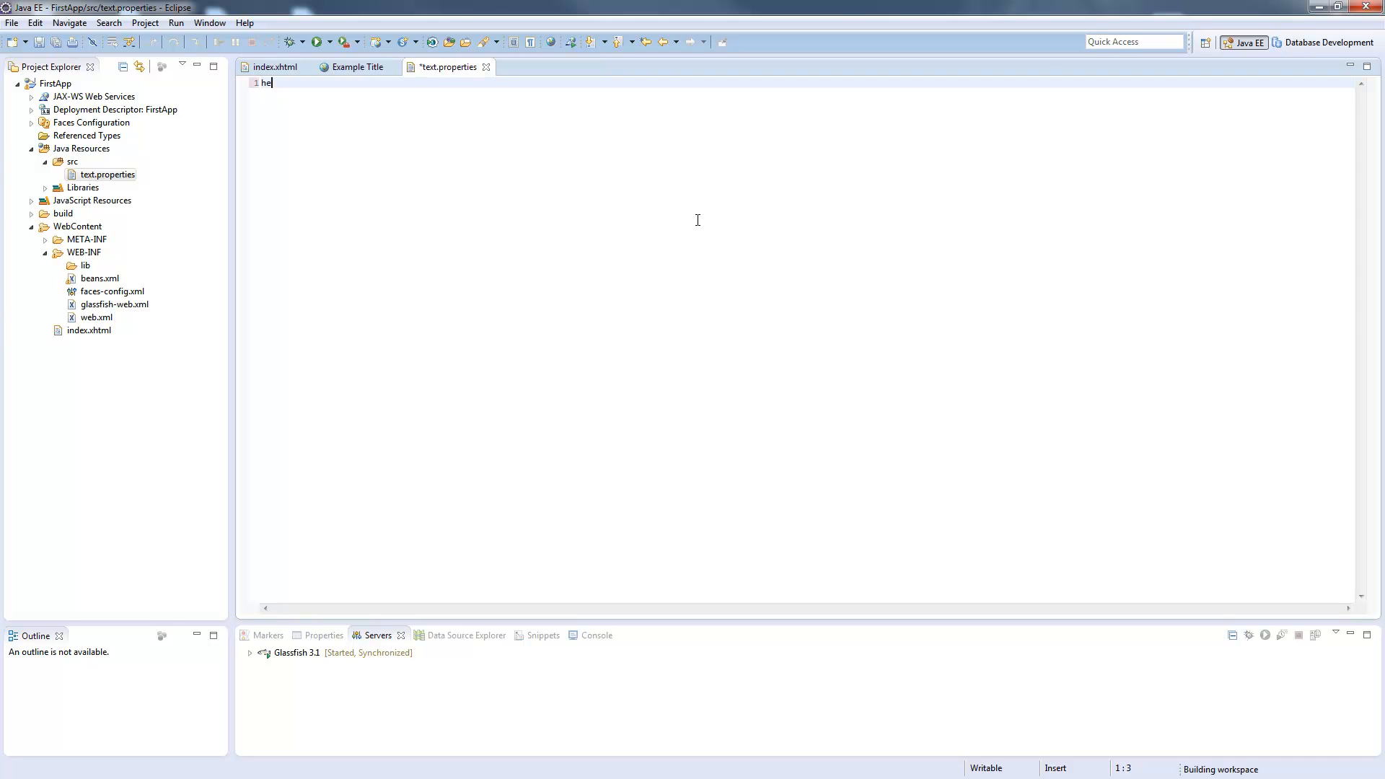
pyautogui.write('llo=')
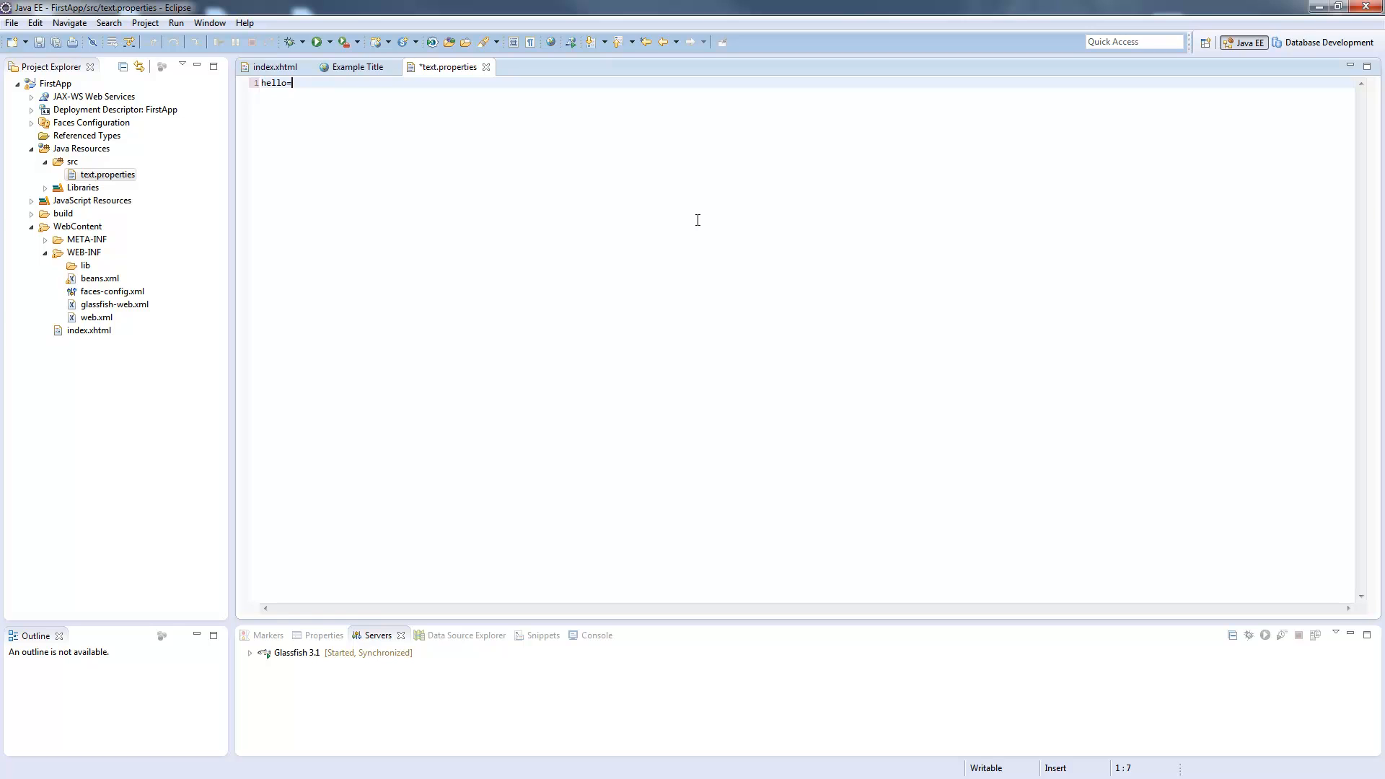
pyautogui.write('Hello')
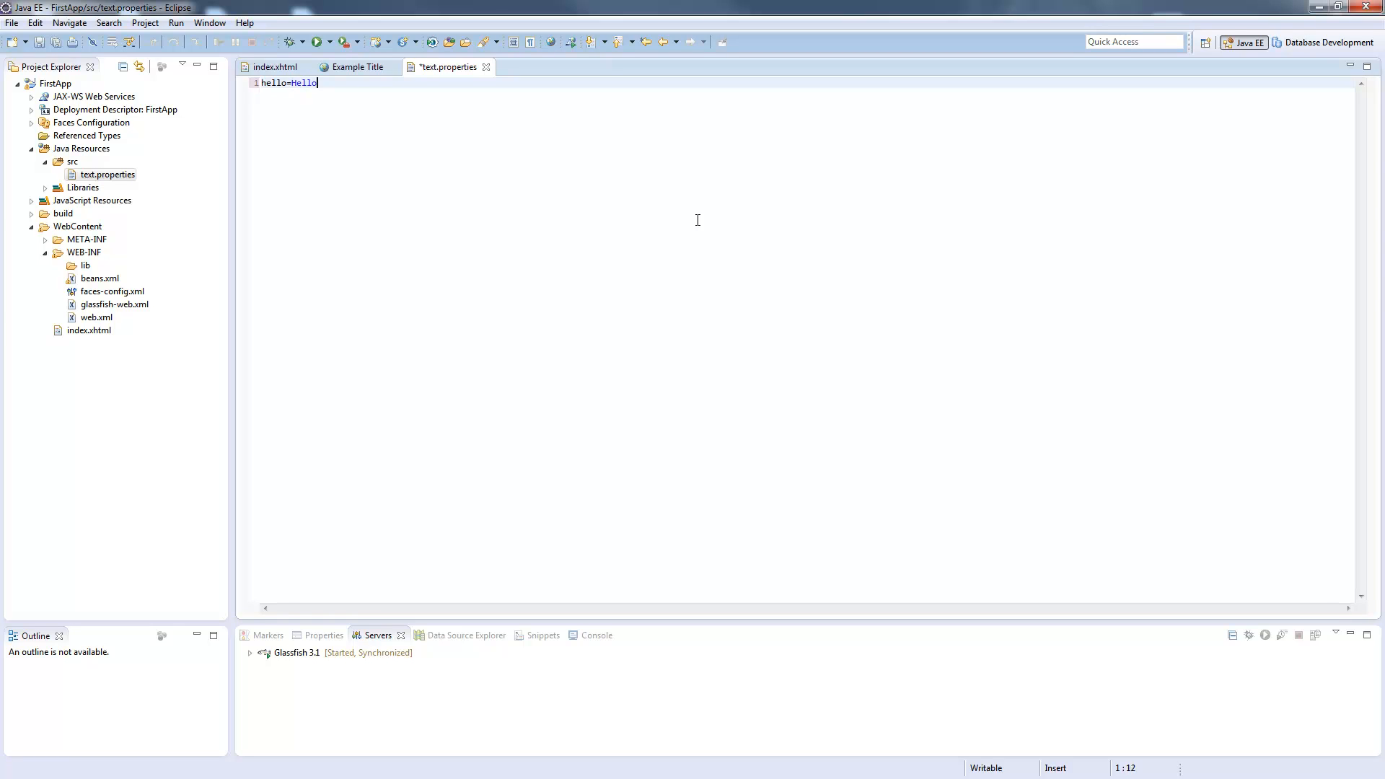
pyautogui.press('ctrl+s')
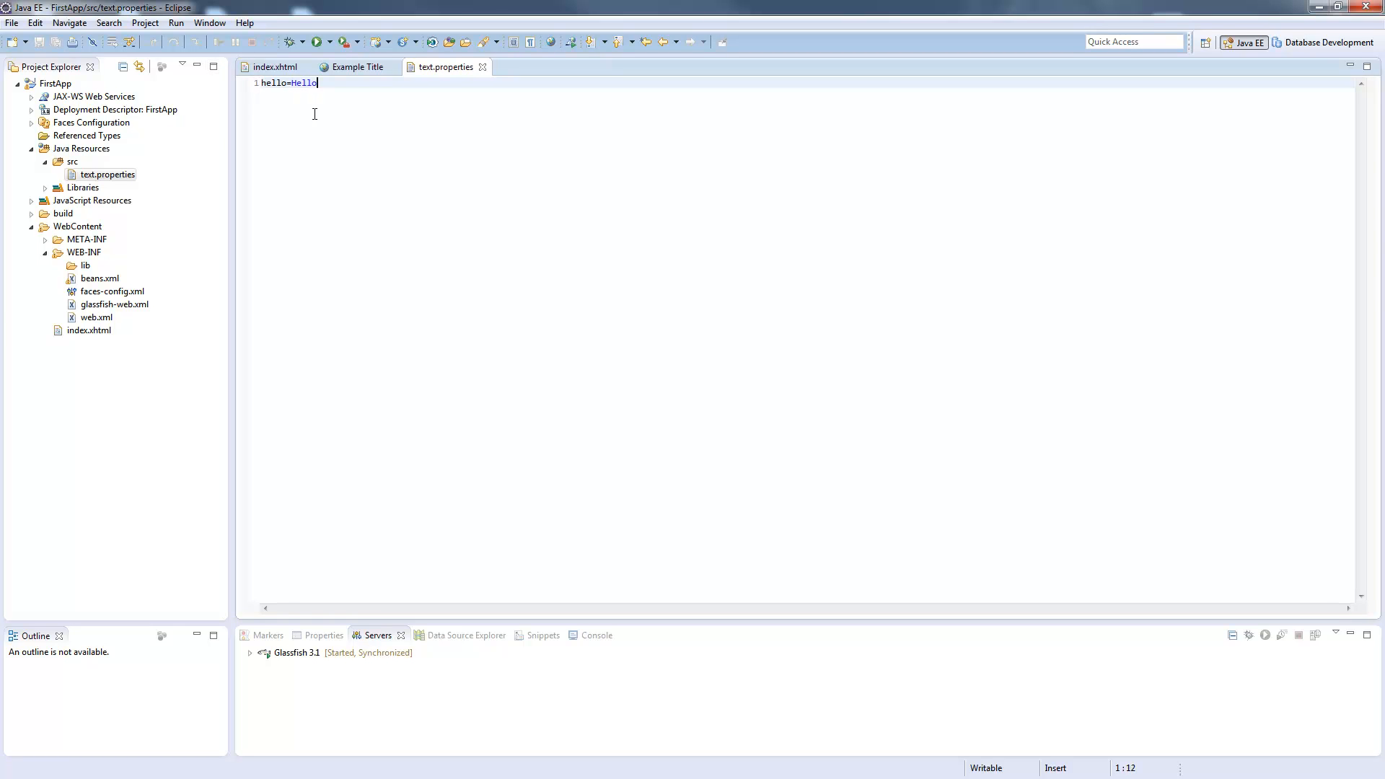
# In index.xhtml, start an f:loadBundle tag with var "msg" below the namespaces.
pyautogui.click(272, 66)
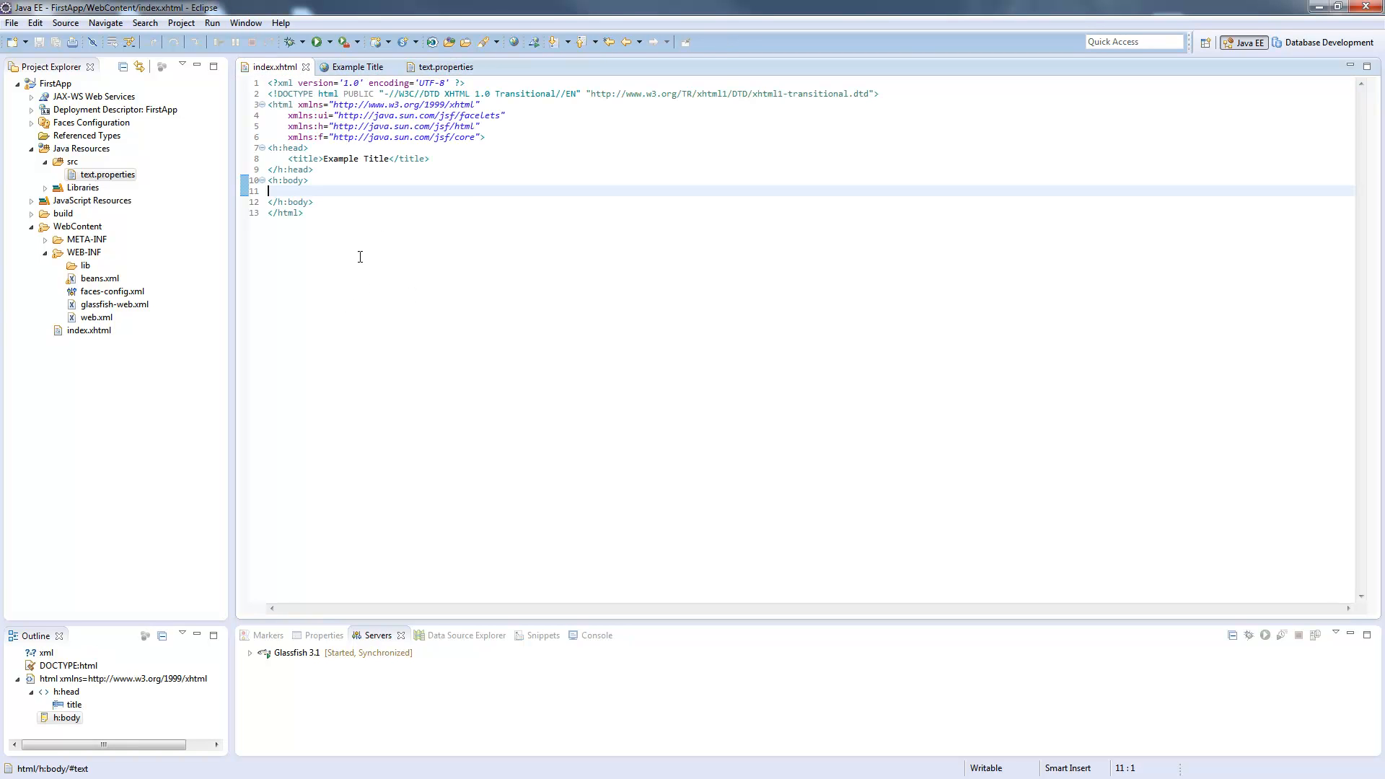
pyautogui.moveTo(113, 292)
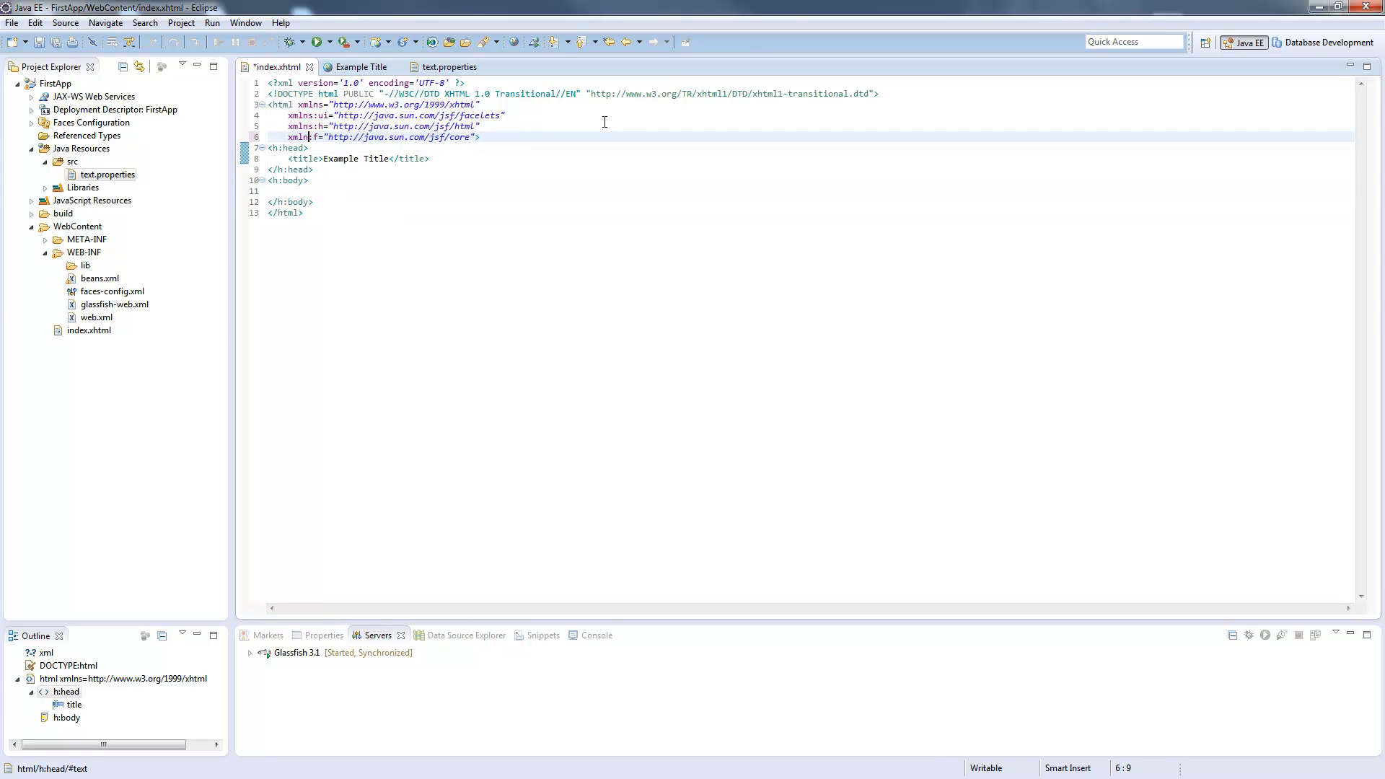
pyautogui.press('Return')
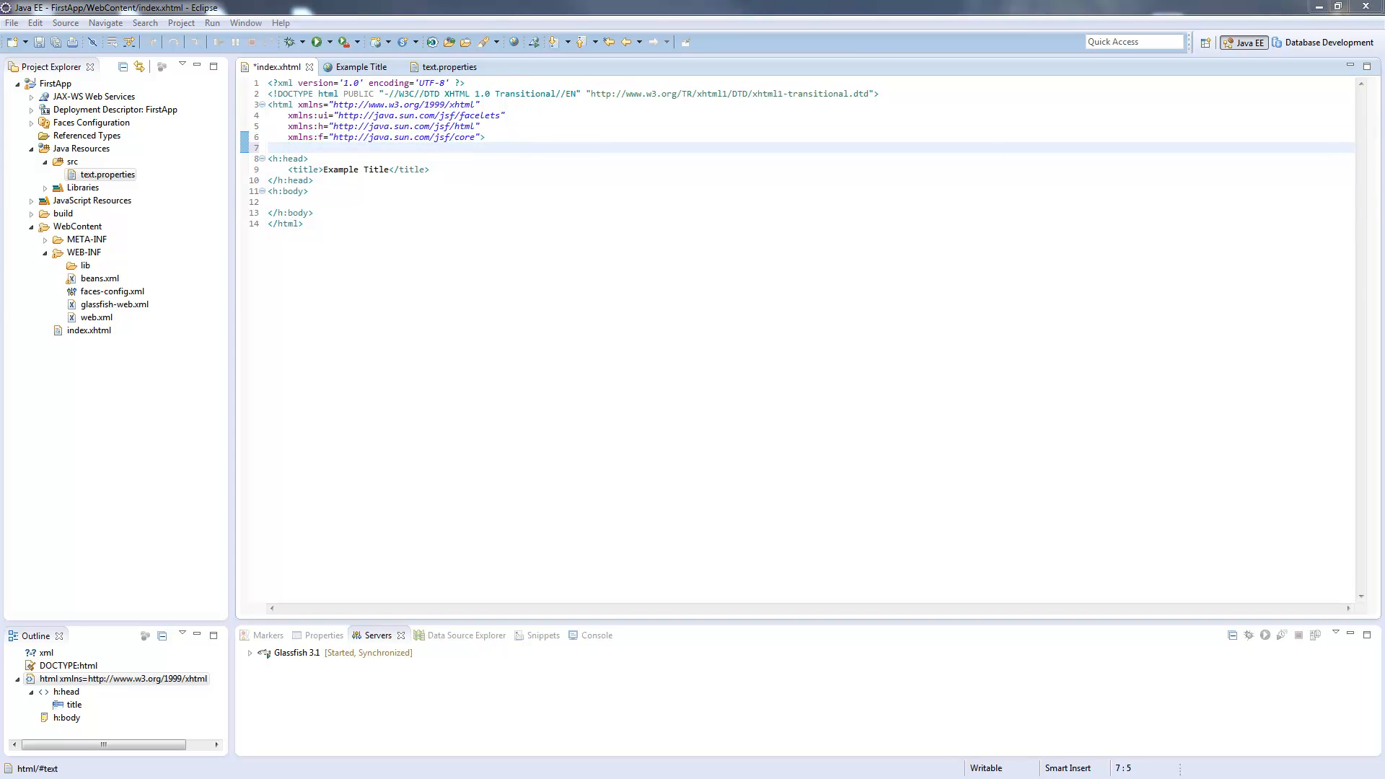
pyautogui.click(399, 137)
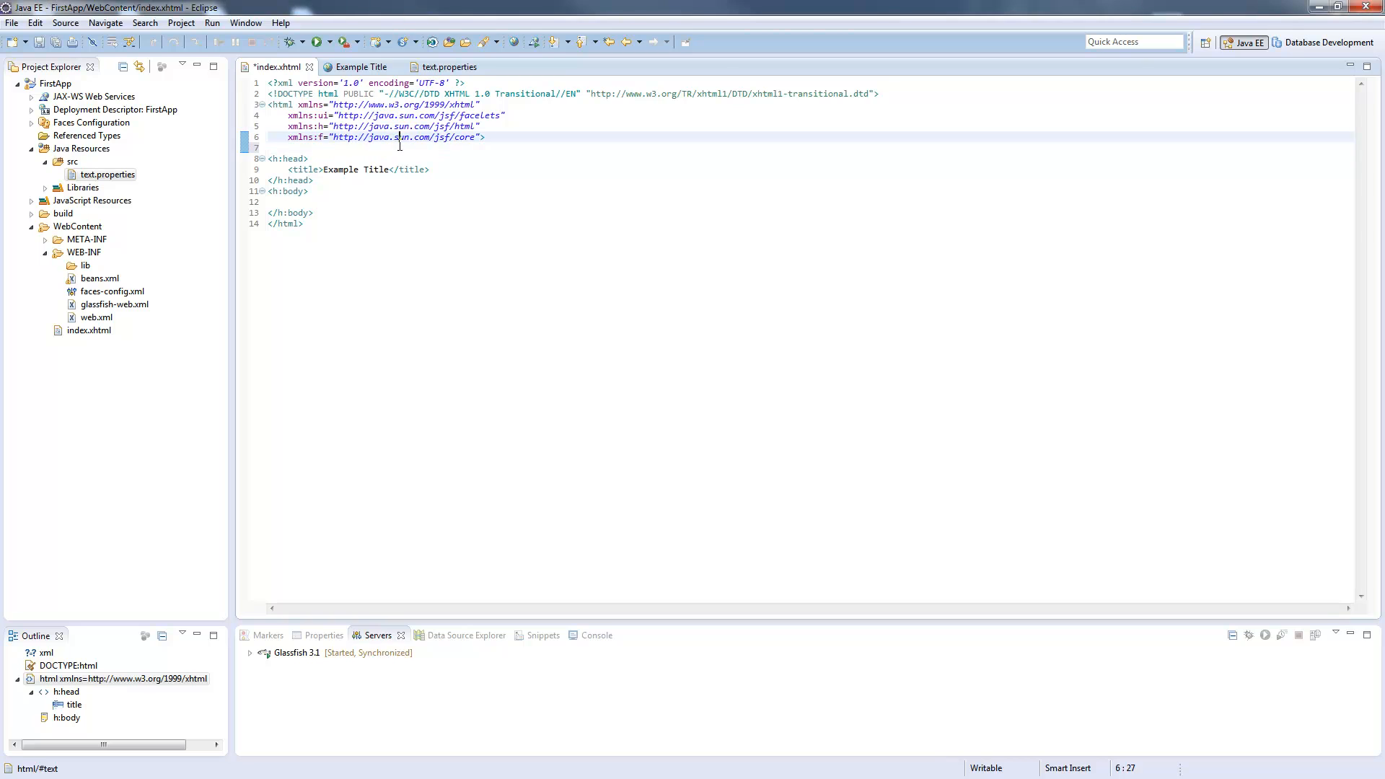
pyautogui.write('<f:')
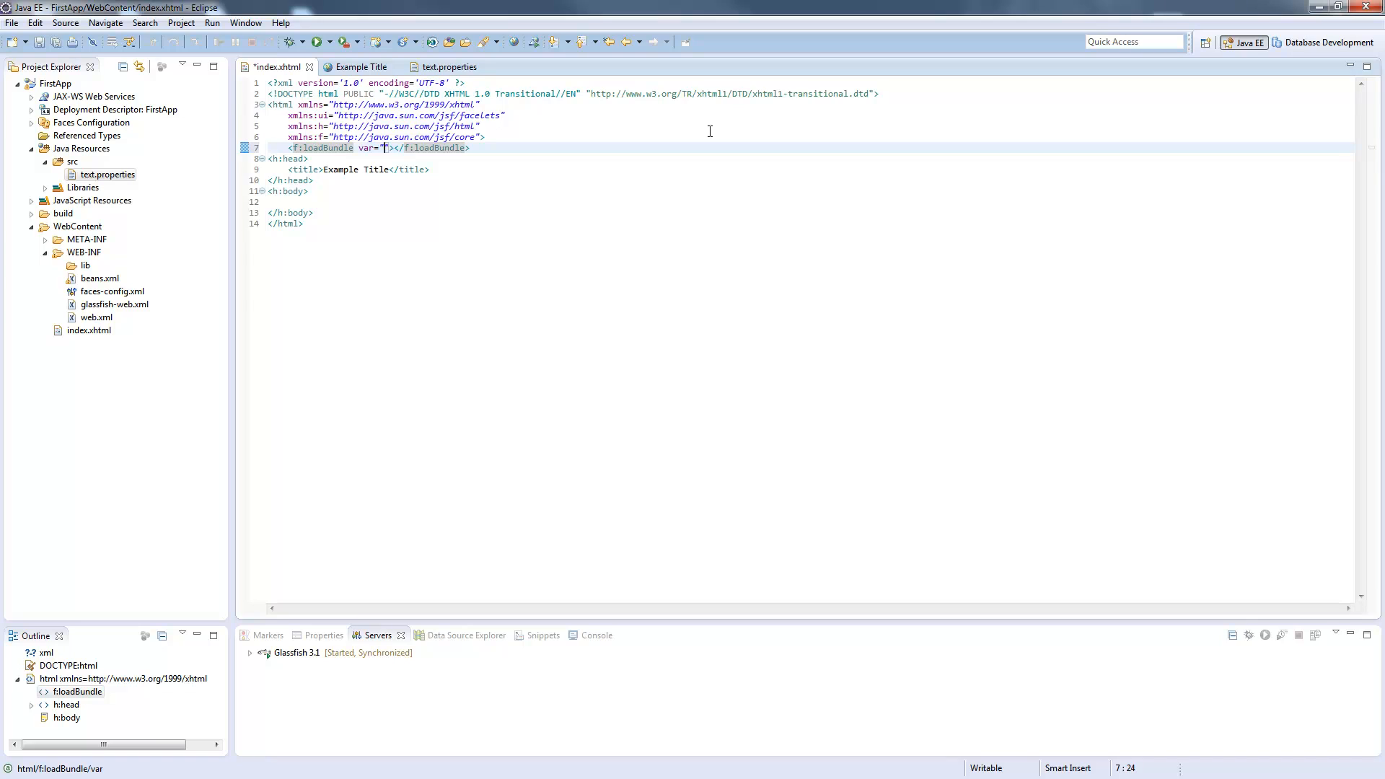
pyautogui.write('msg')
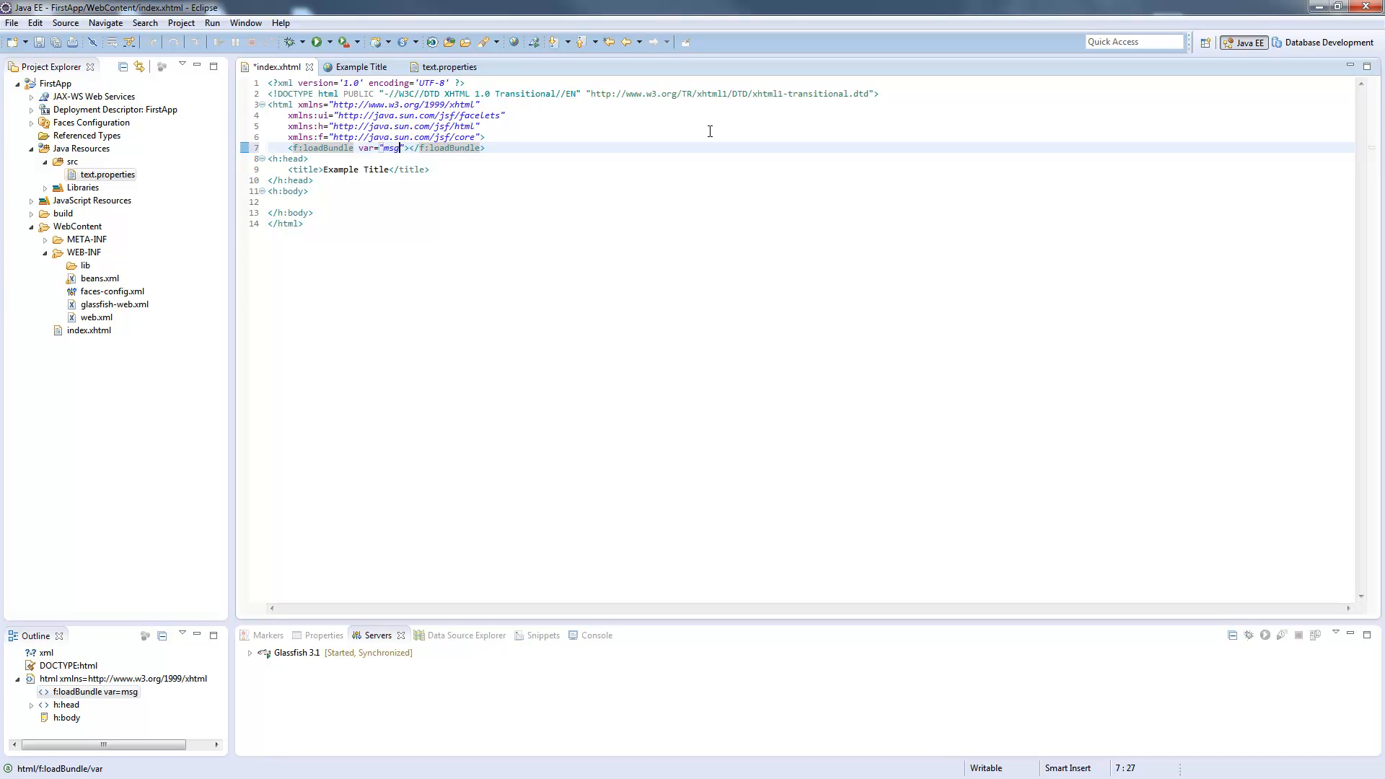
# Add basename="text" to the loadBundle tag and save index.xhtml.
pyautogui.click(386, 148)
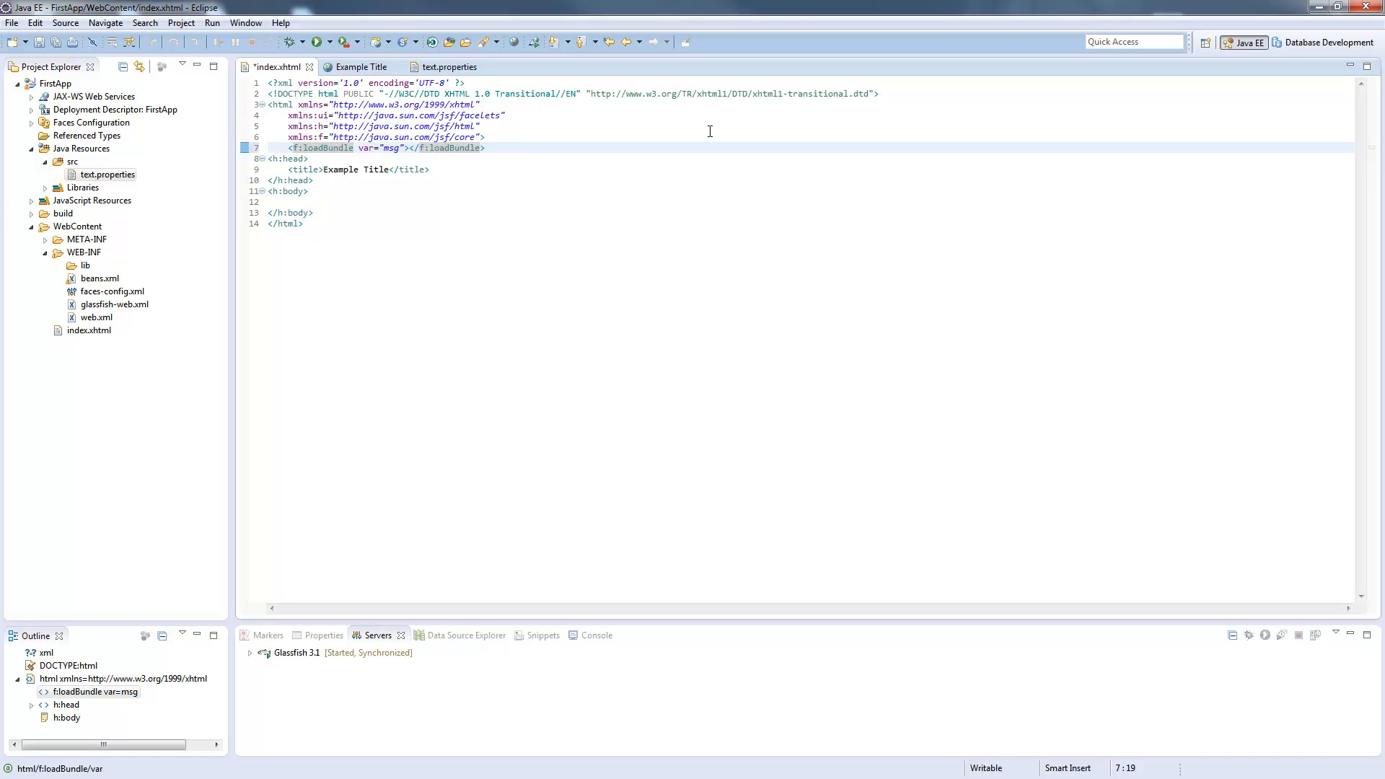
pyautogui.write('basename=')
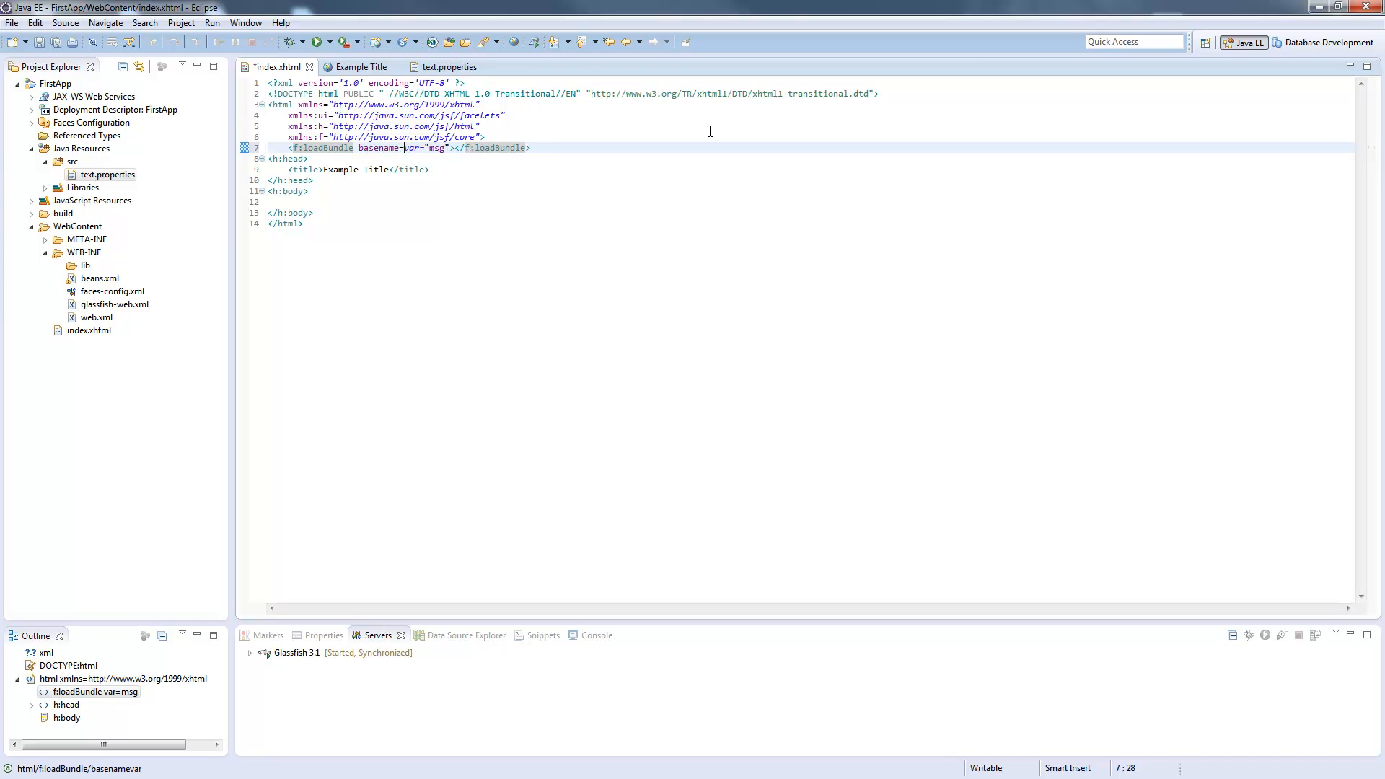
pyautogui.write('text"')
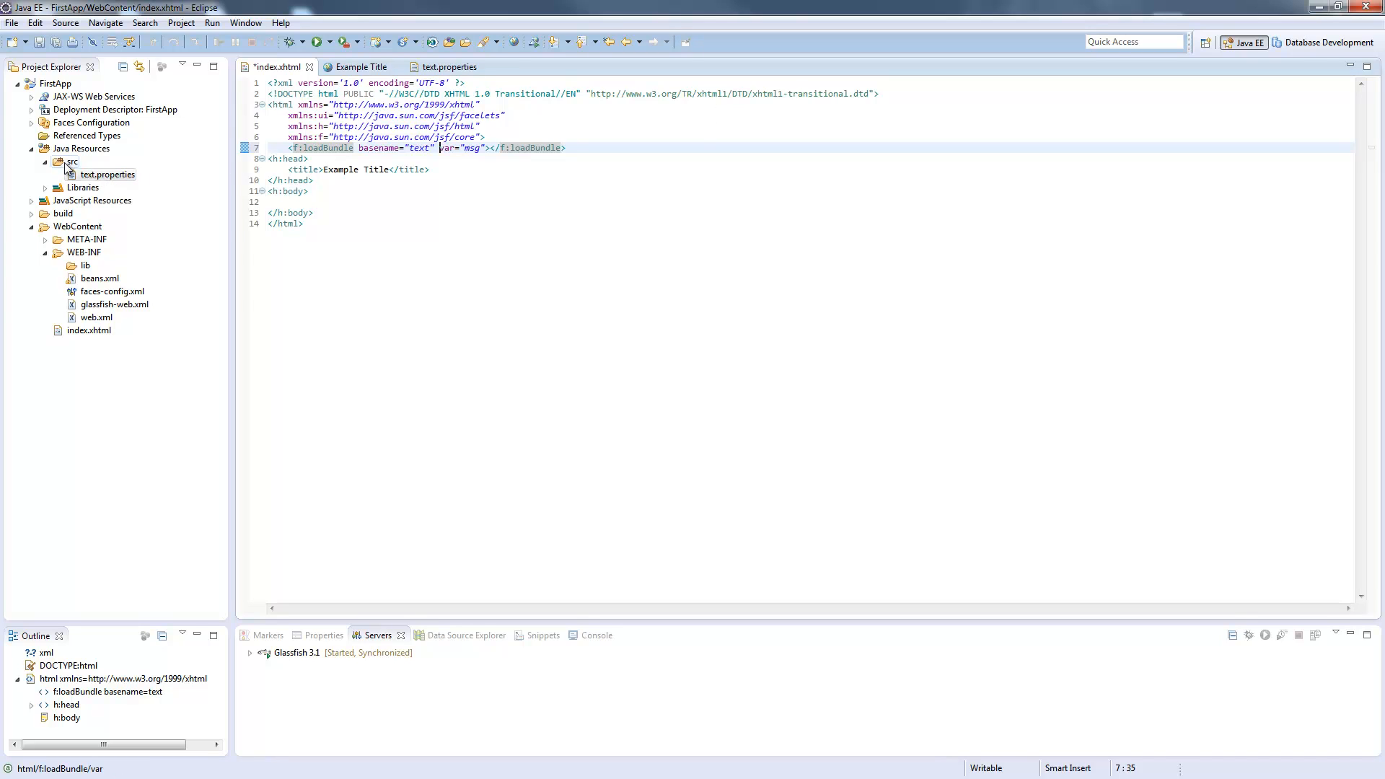
pyautogui.click(106, 174)
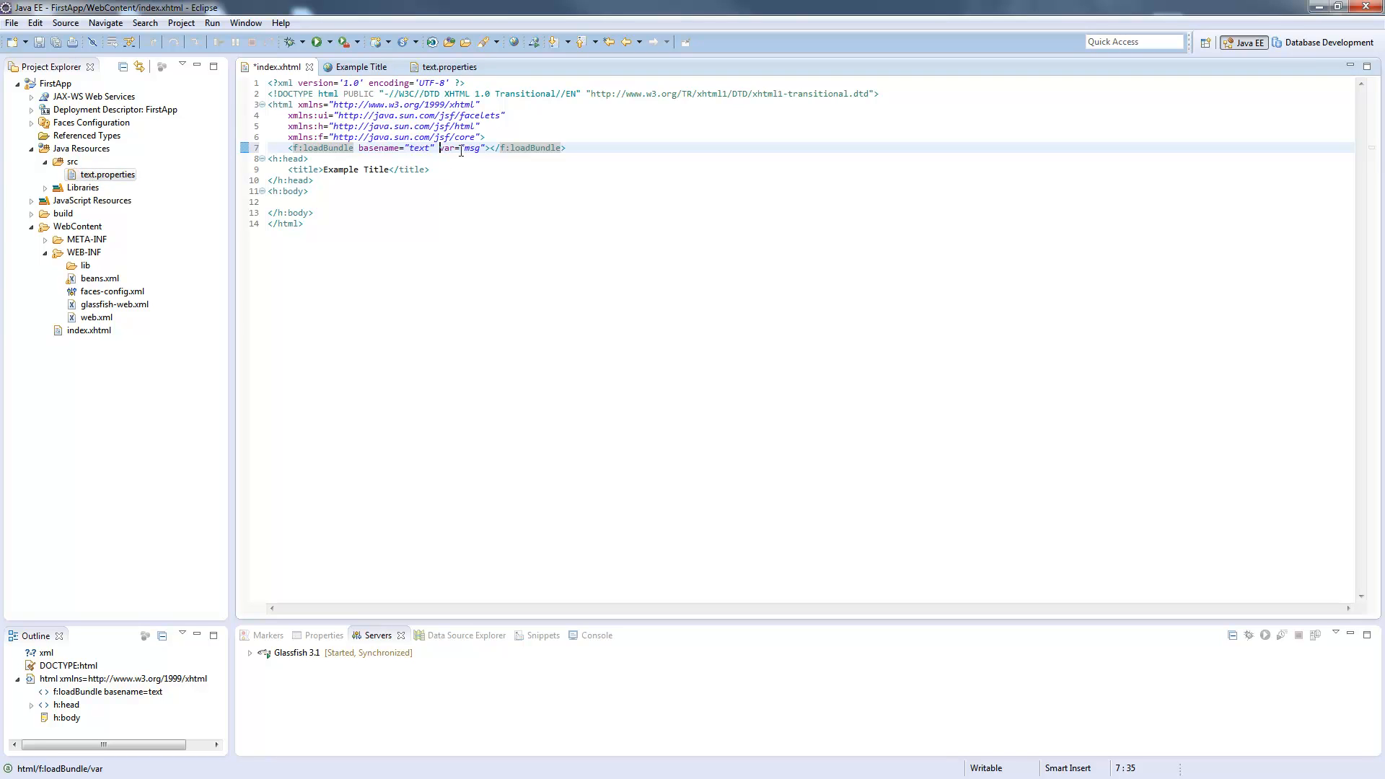
pyautogui.moveTo(539, 6)
pyautogui.write(' /')
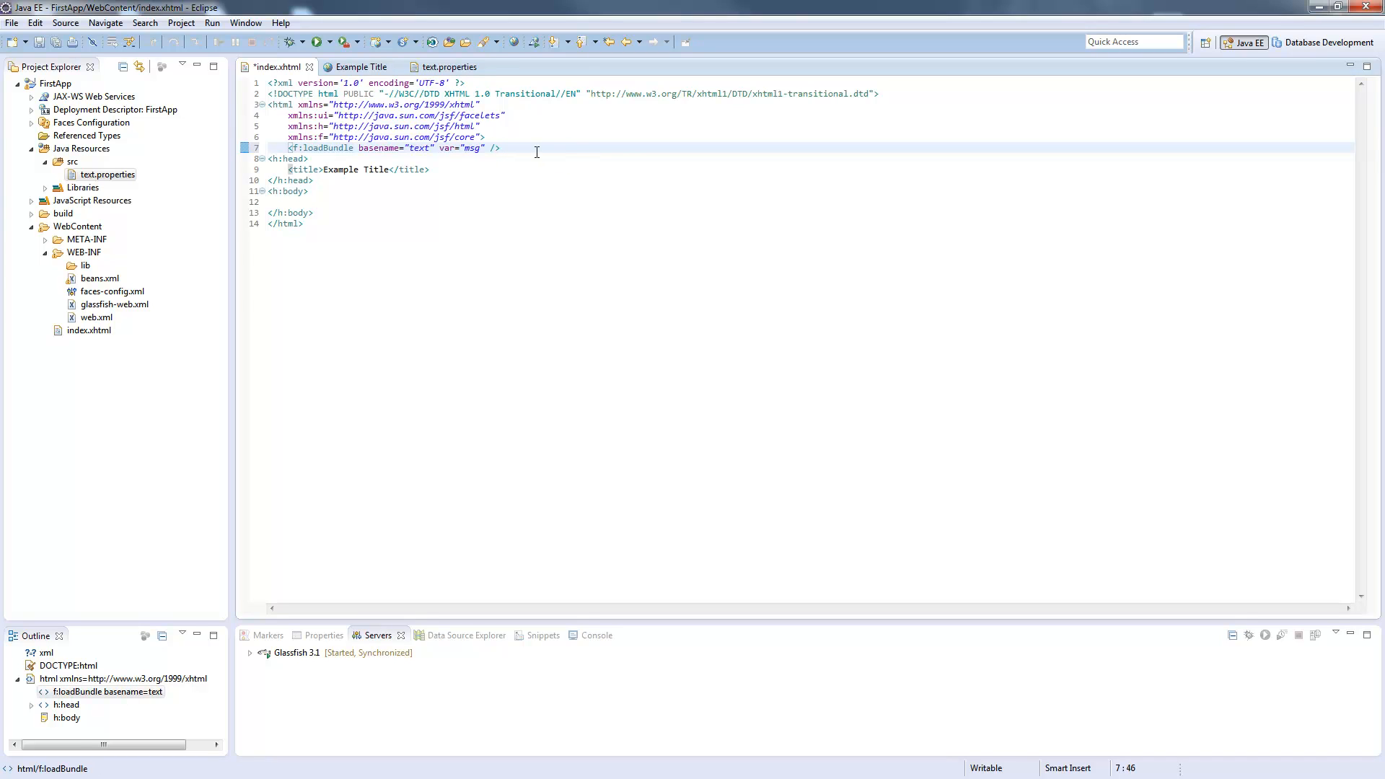
pyautogui.press('ctrl+s')
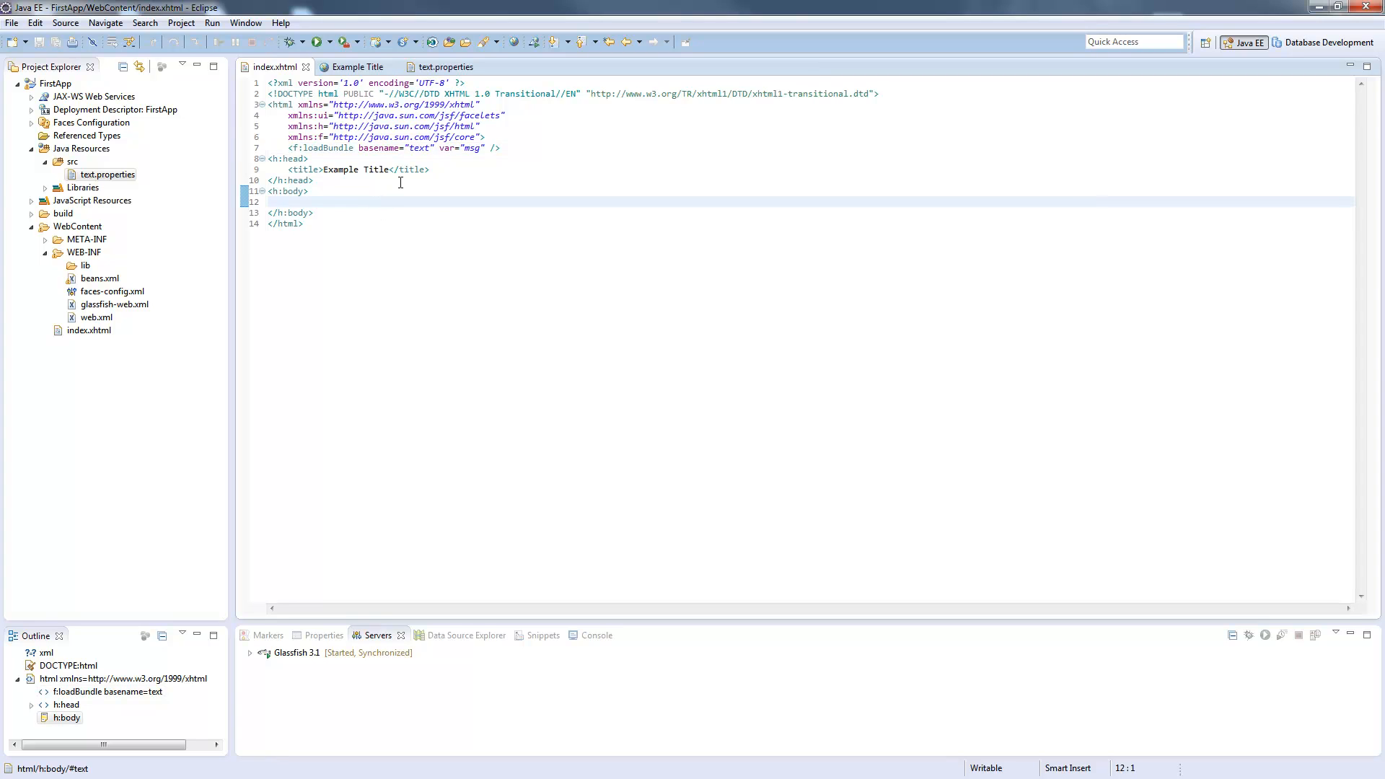
# Set the h:outputText value to #{msg.hello} and view the rendered page.
pyautogui.click(500, 147)
pyautogui.write('<h:outputText value=""/>')
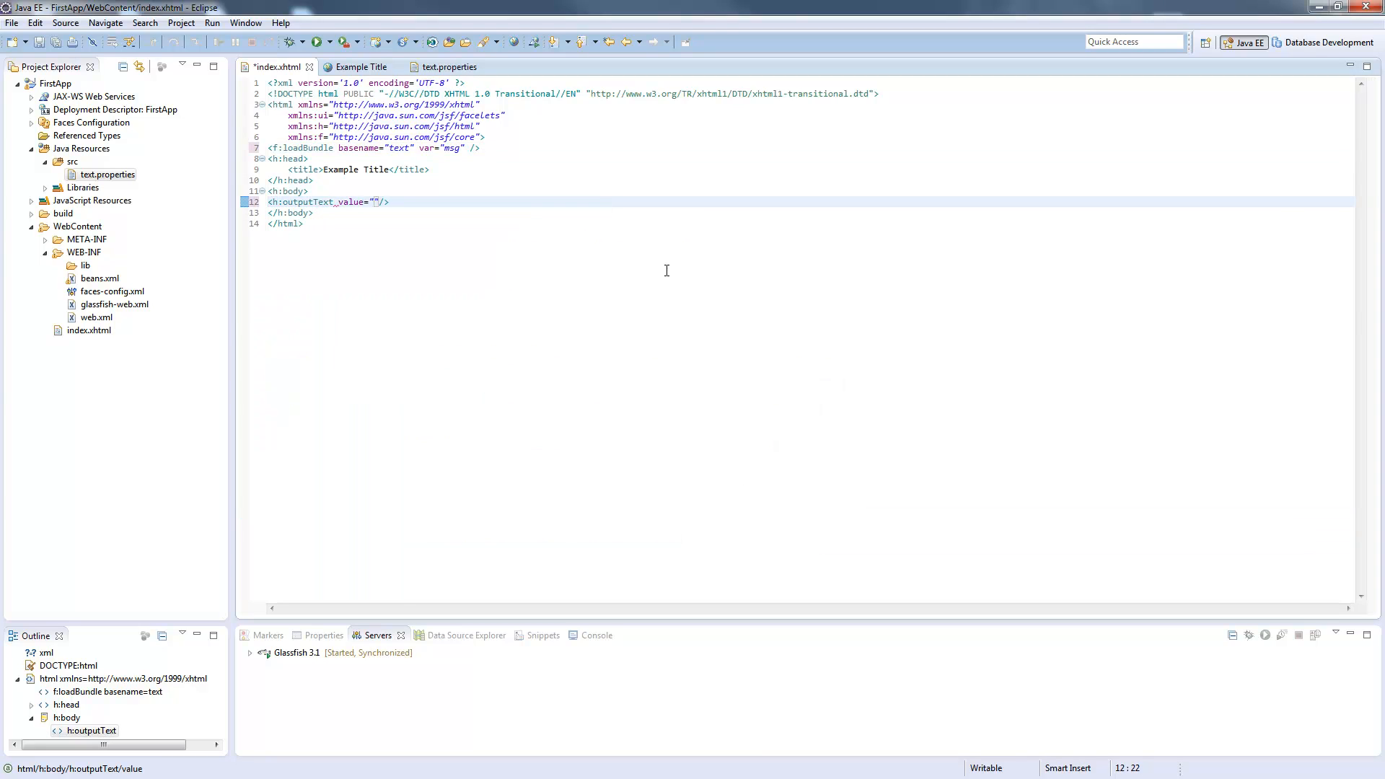
pyautogui.write('#{')
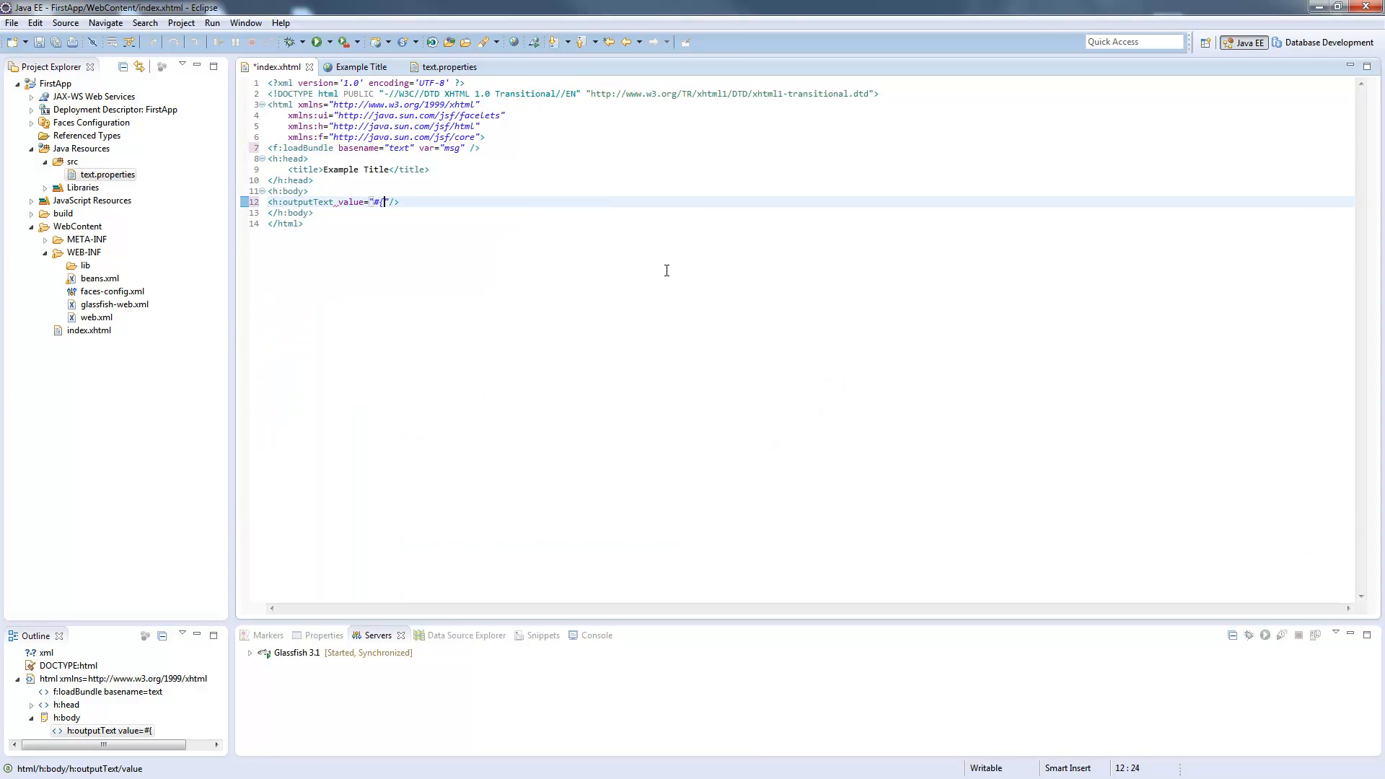
pyautogui.write('msg.')
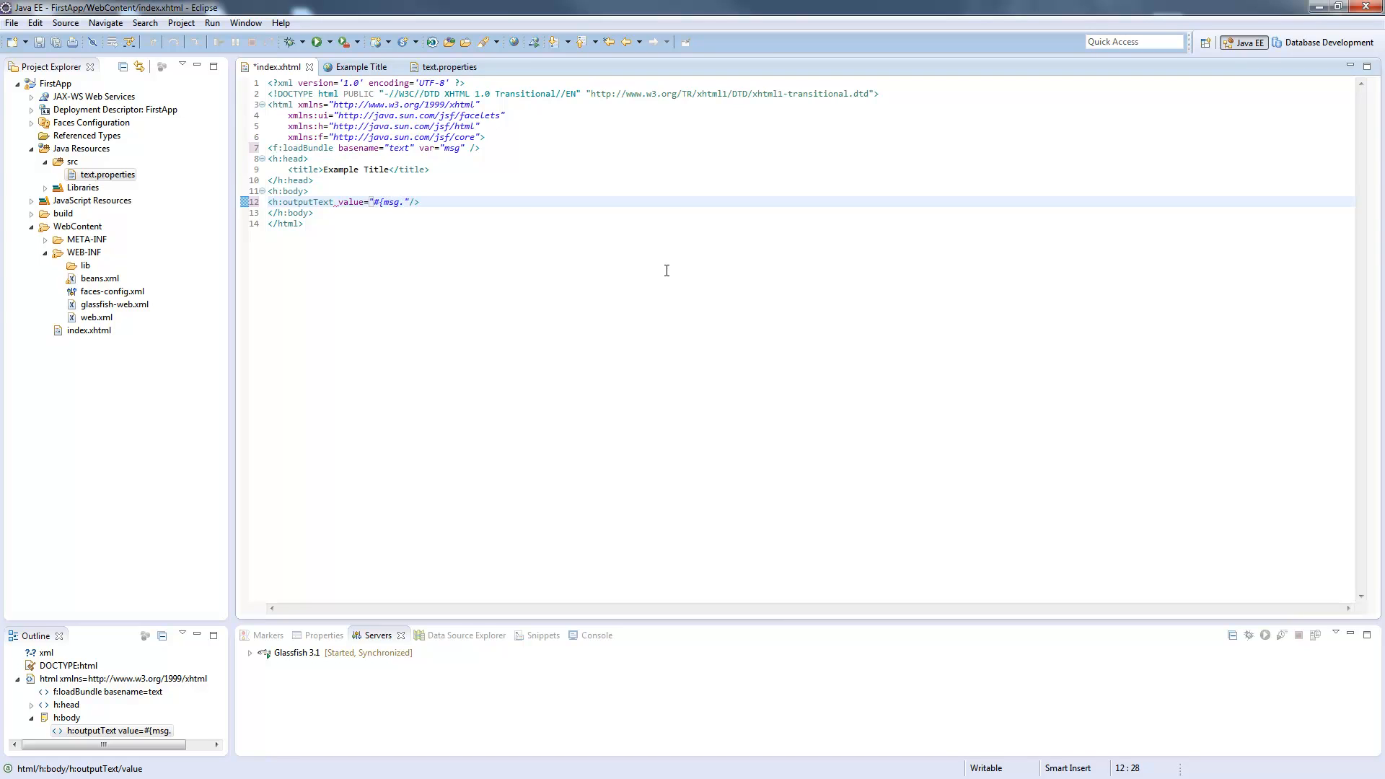
pyautogui.write('h')
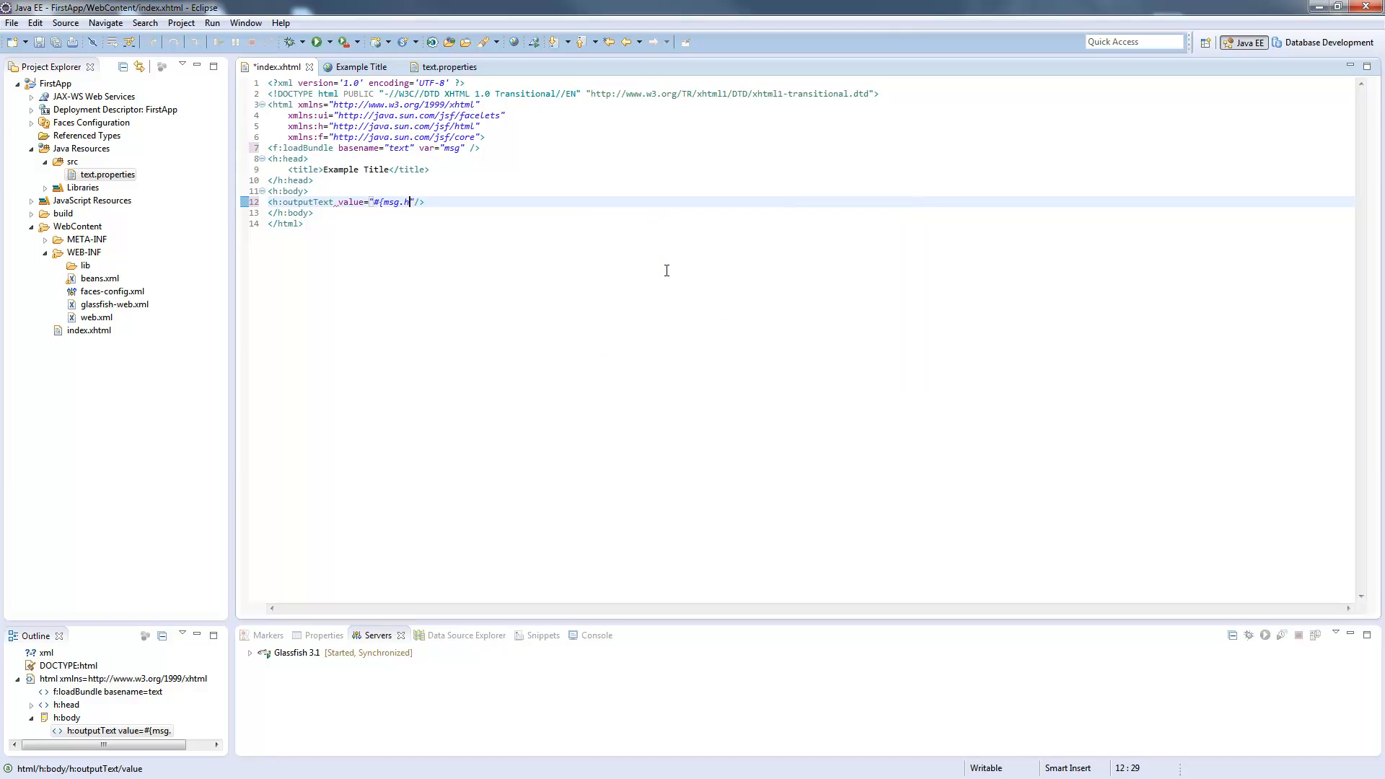
pyautogui.write('ello}')
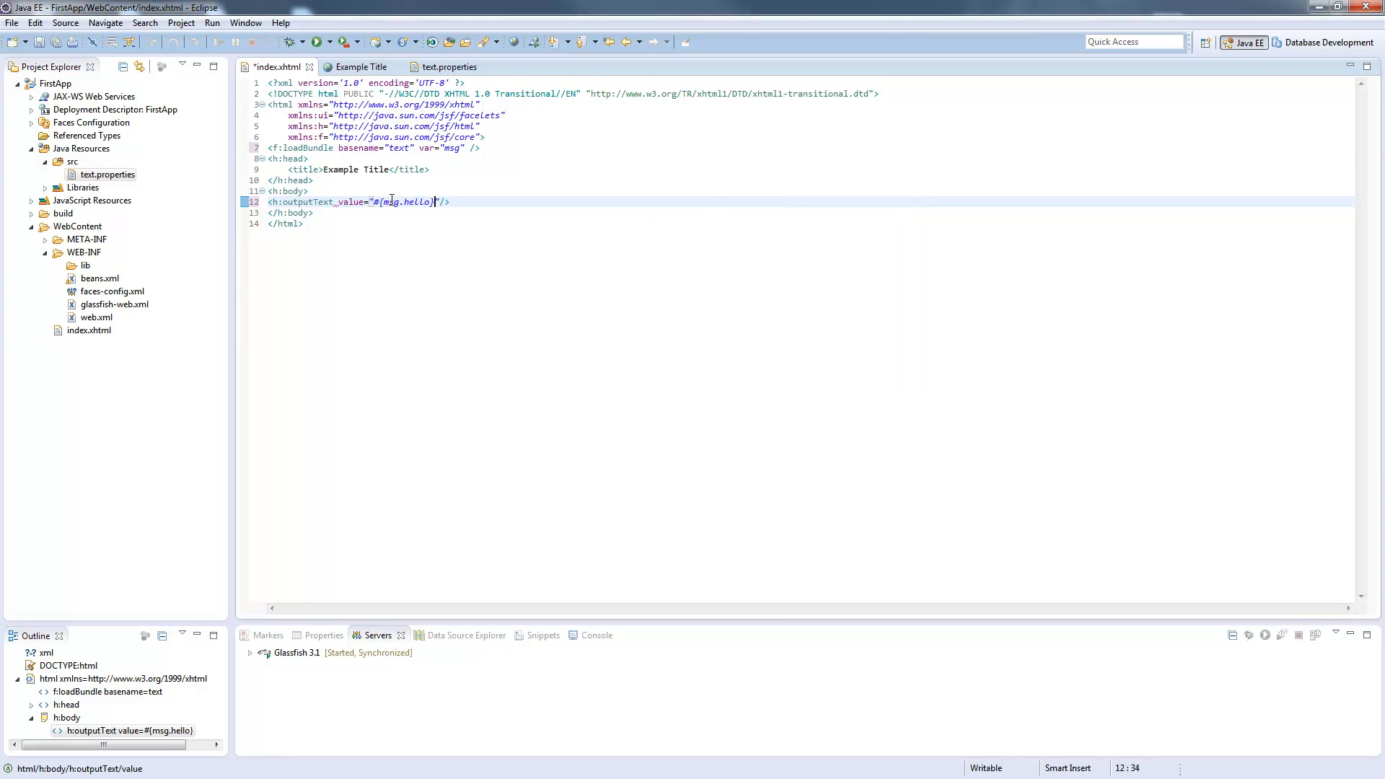
pyautogui.click(459, 218)
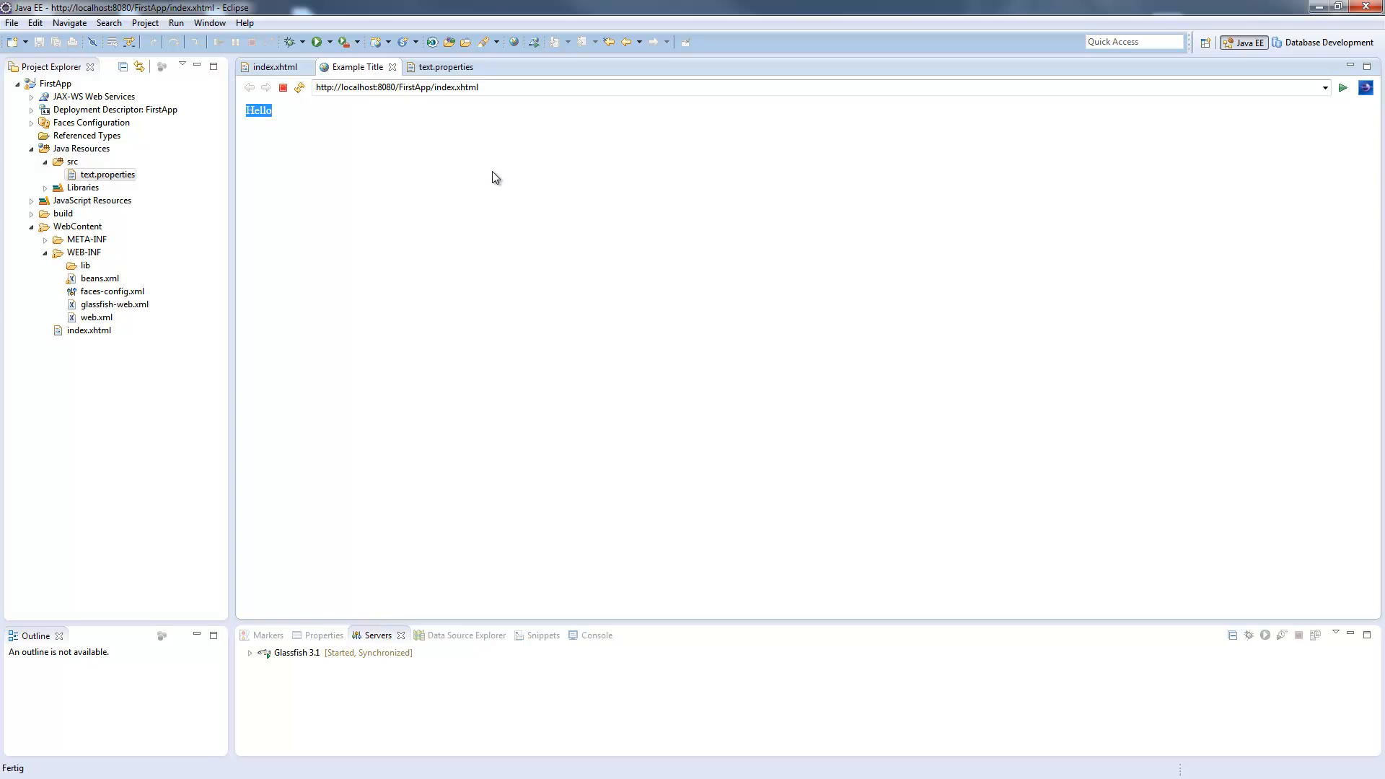
# Change the hello entry to Hello2 and check the page shows Hello2.
pyautogui.click(445, 67)
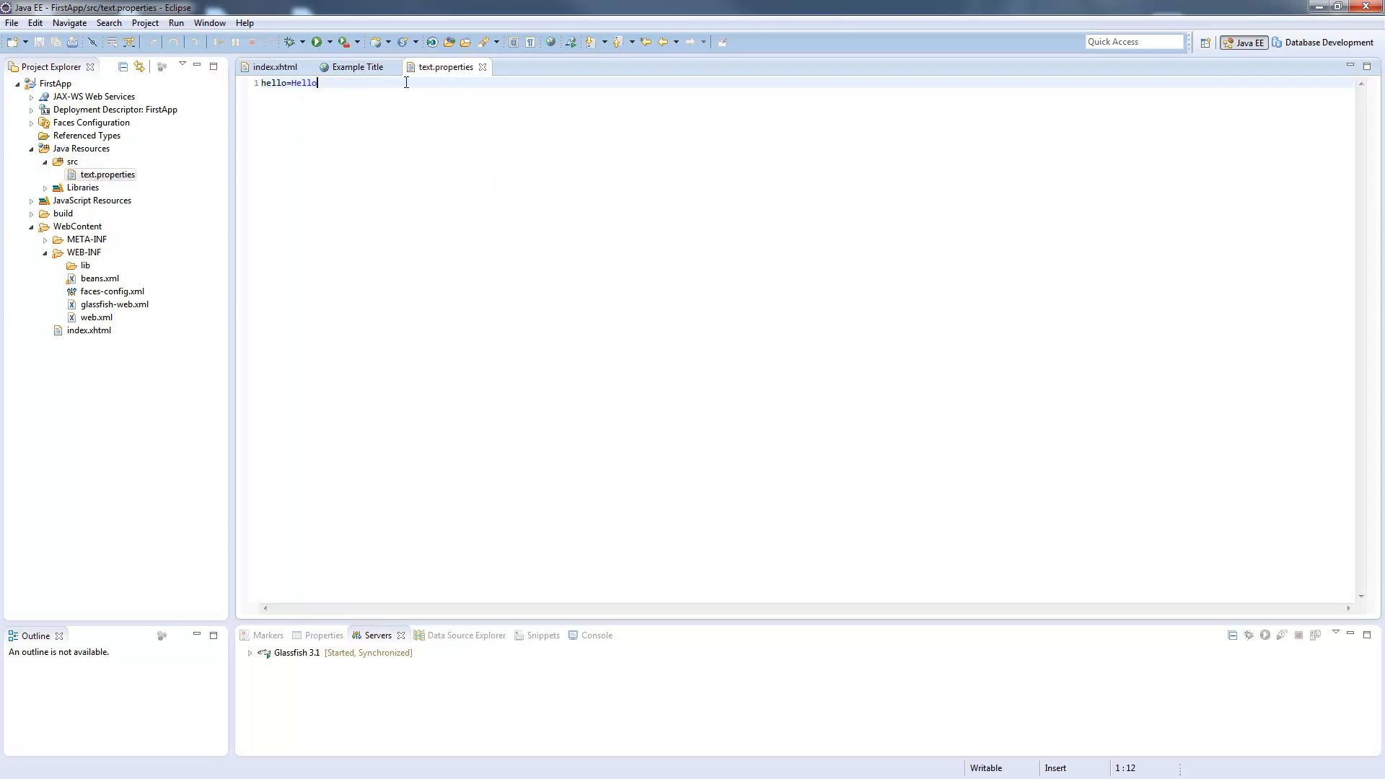
pyautogui.write('2')
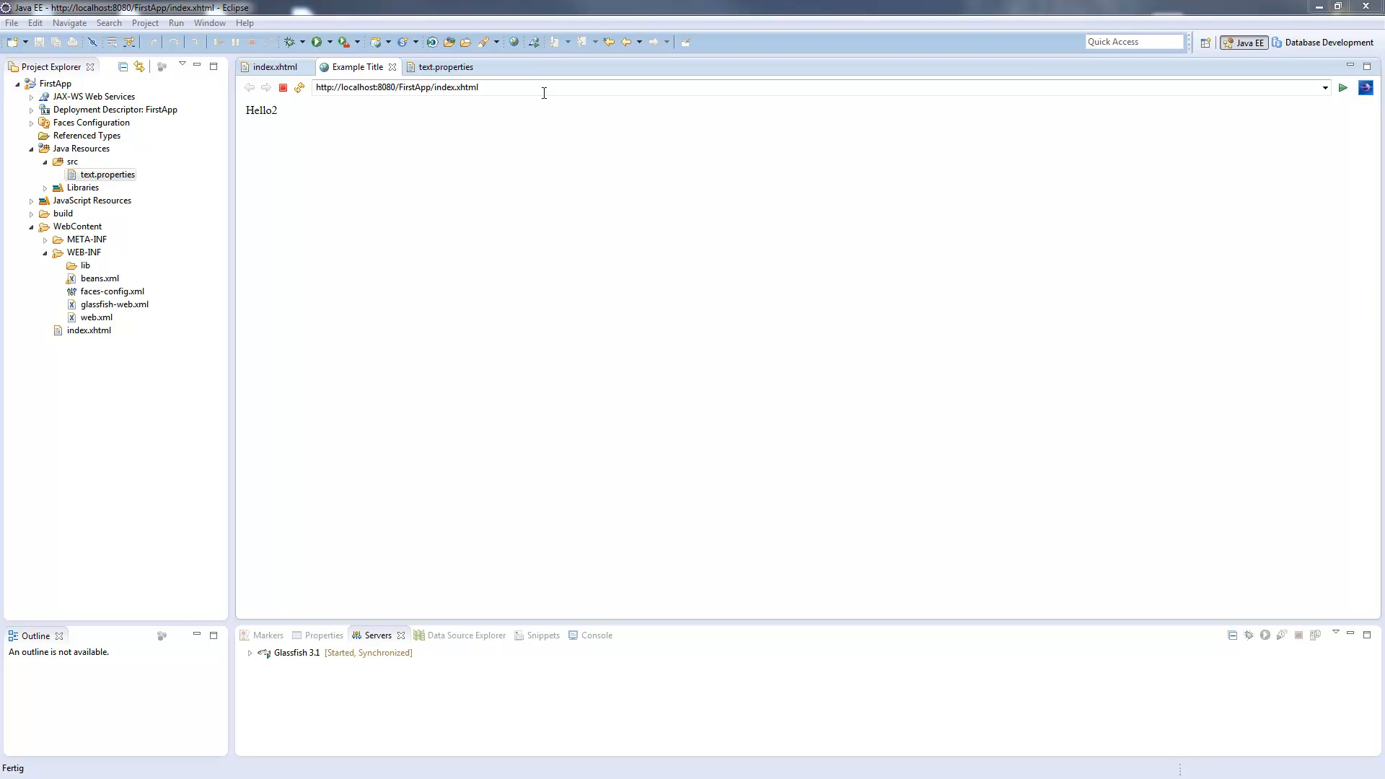
pyautogui.click(445, 67)
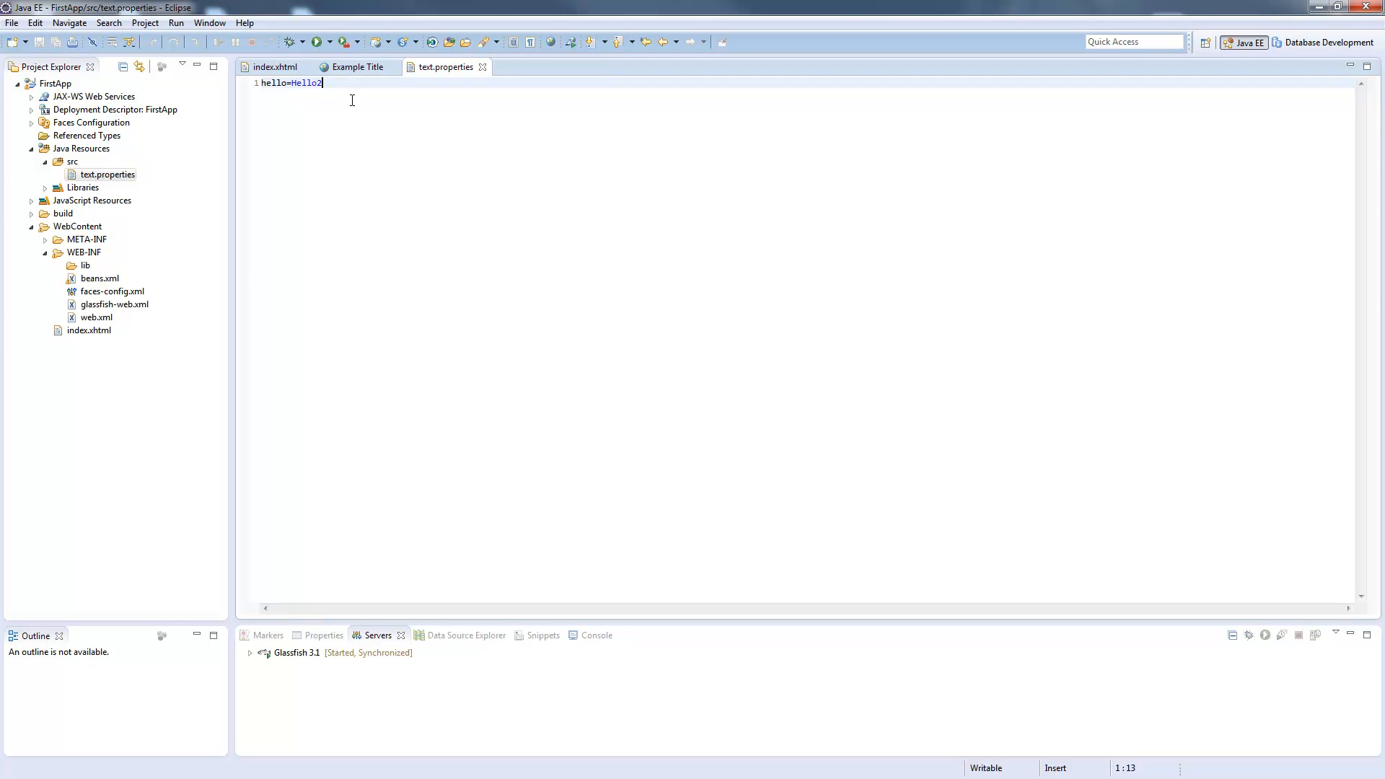
# Replace the trailing 2 with a {0} placeholder so hello reads Hello {0}.
pyautogui.press('Backspace')
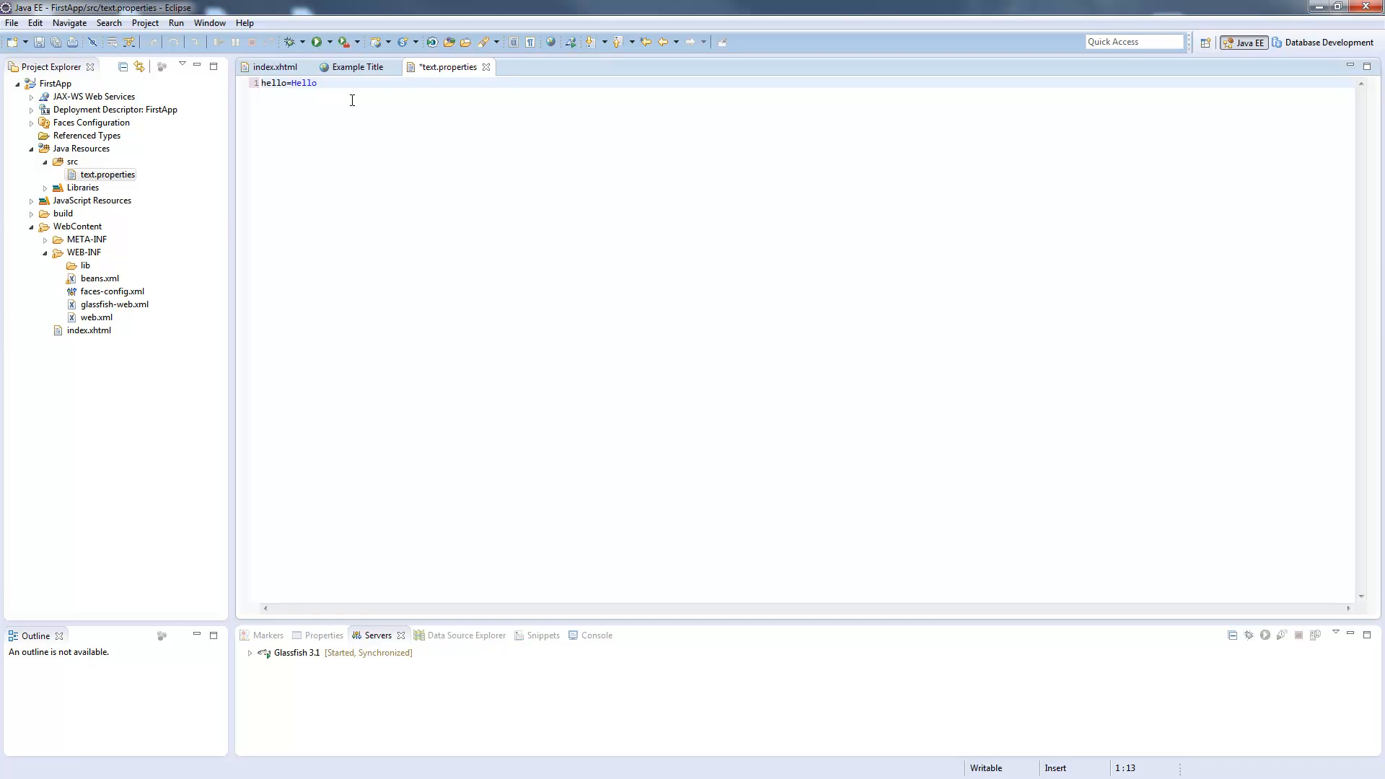
pyautogui.write('{')
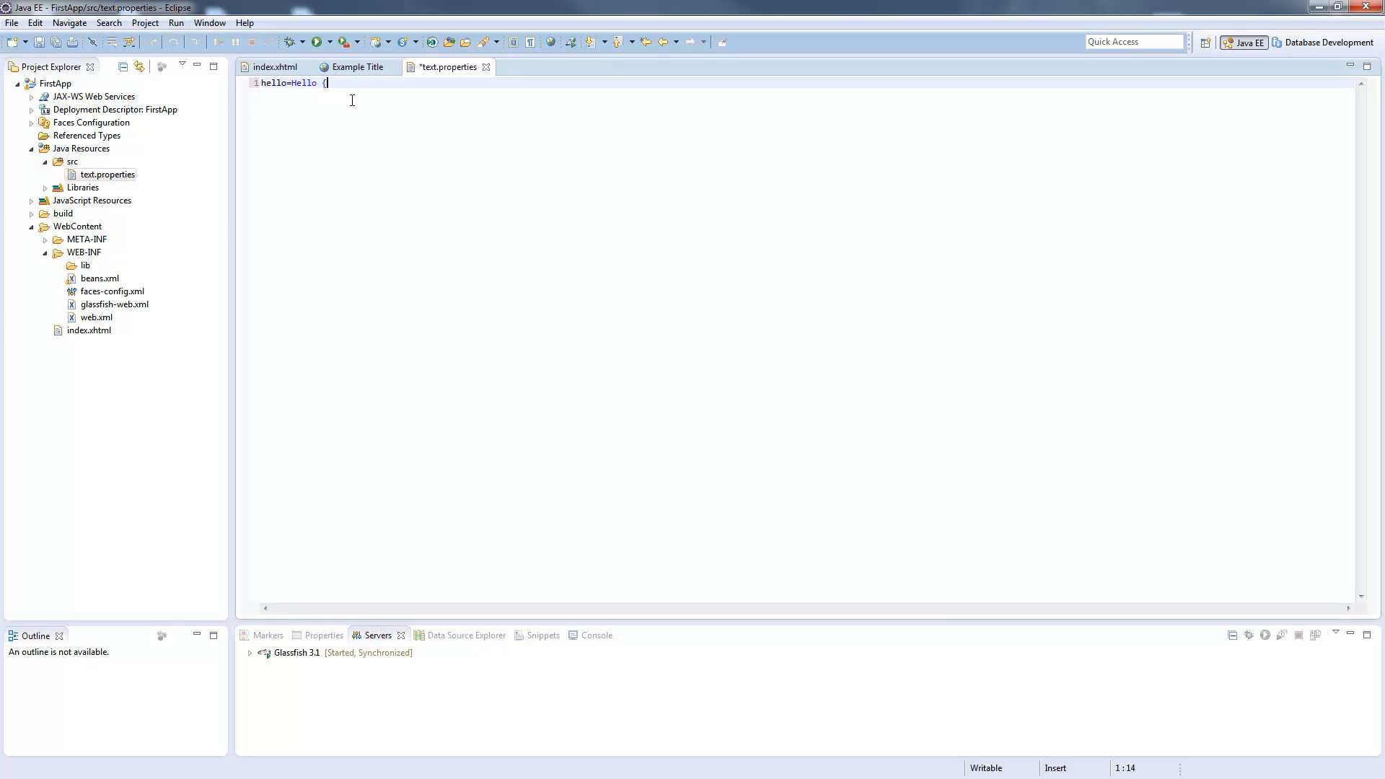
pyautogui.write('0}')
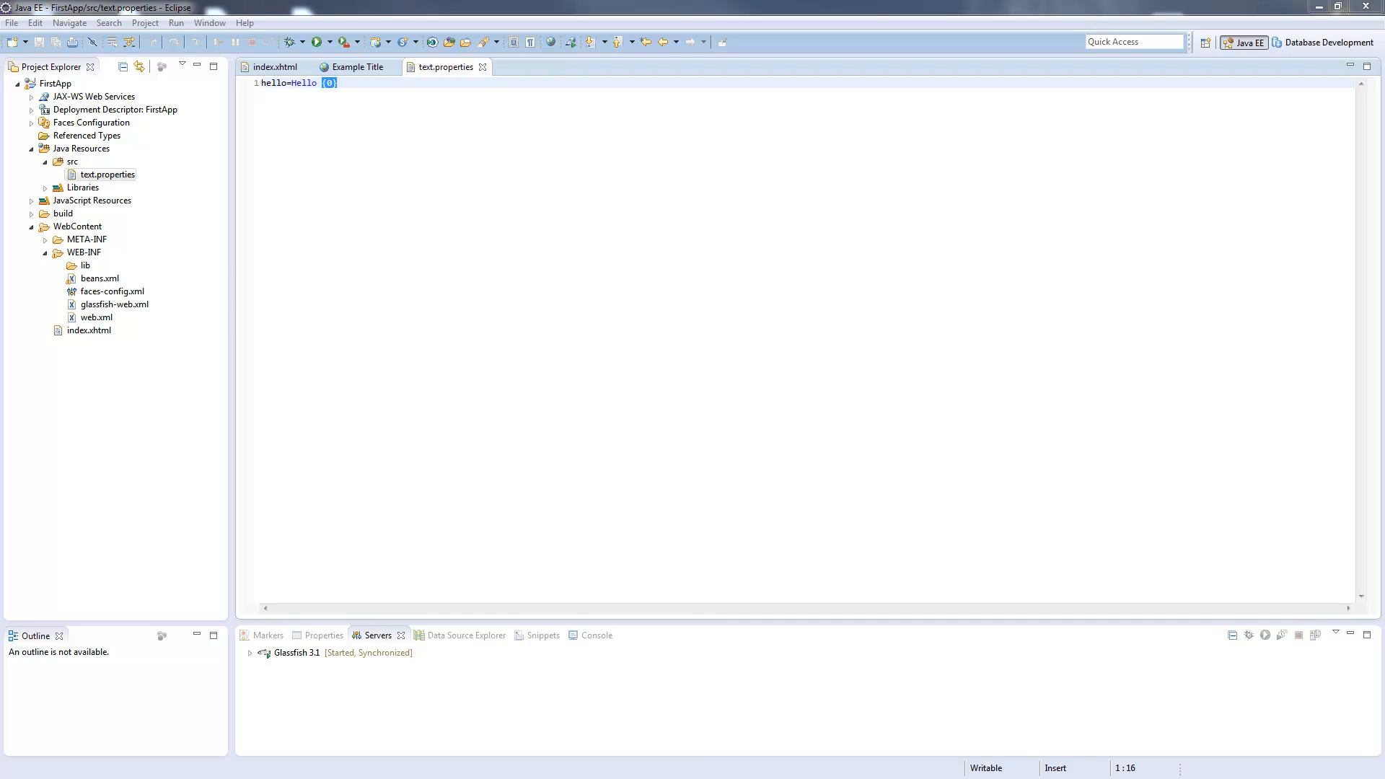
pyautogui.moveTo(788, 205)
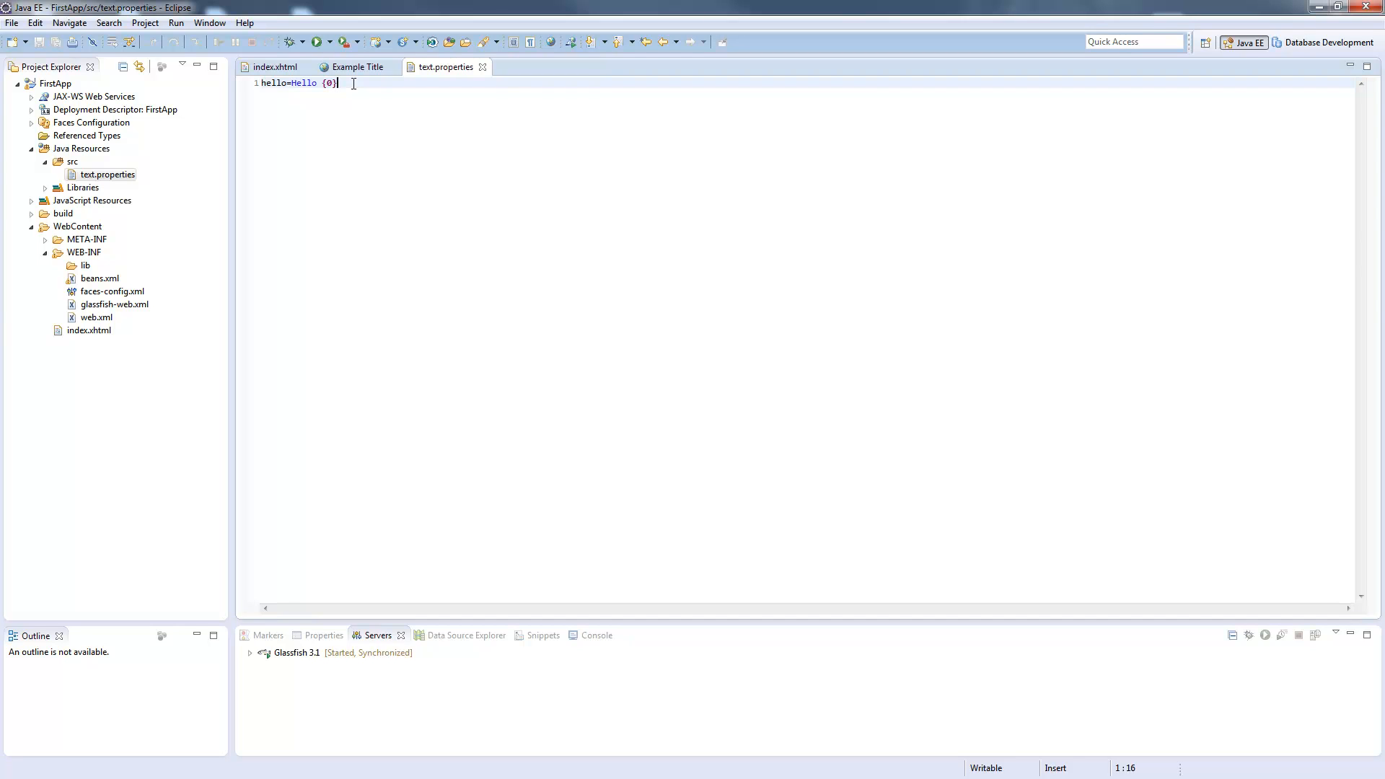
pyautogui.moveTo(276, 66)
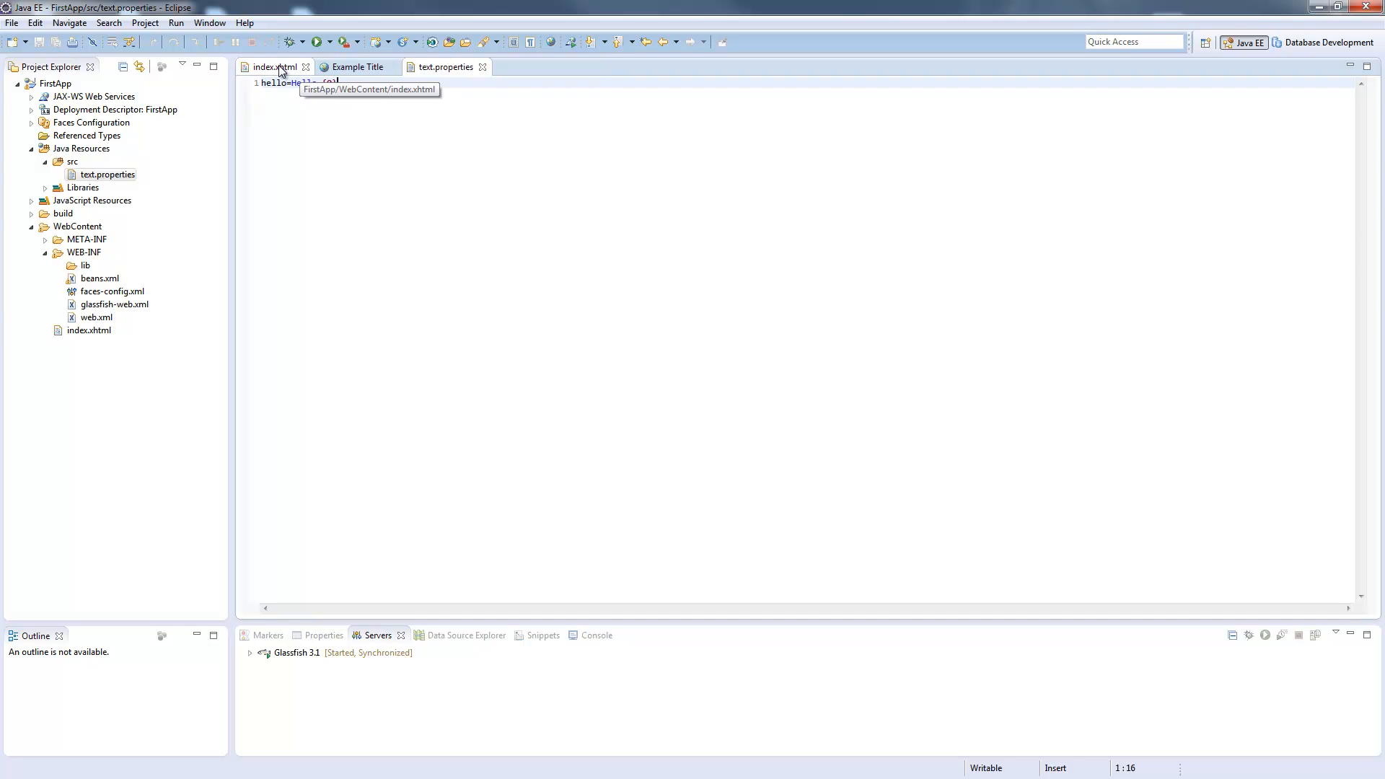
# Change h:outputText to h:outputFormat and add a parameter valued John Doe.
pyautogui.click(275, 67)
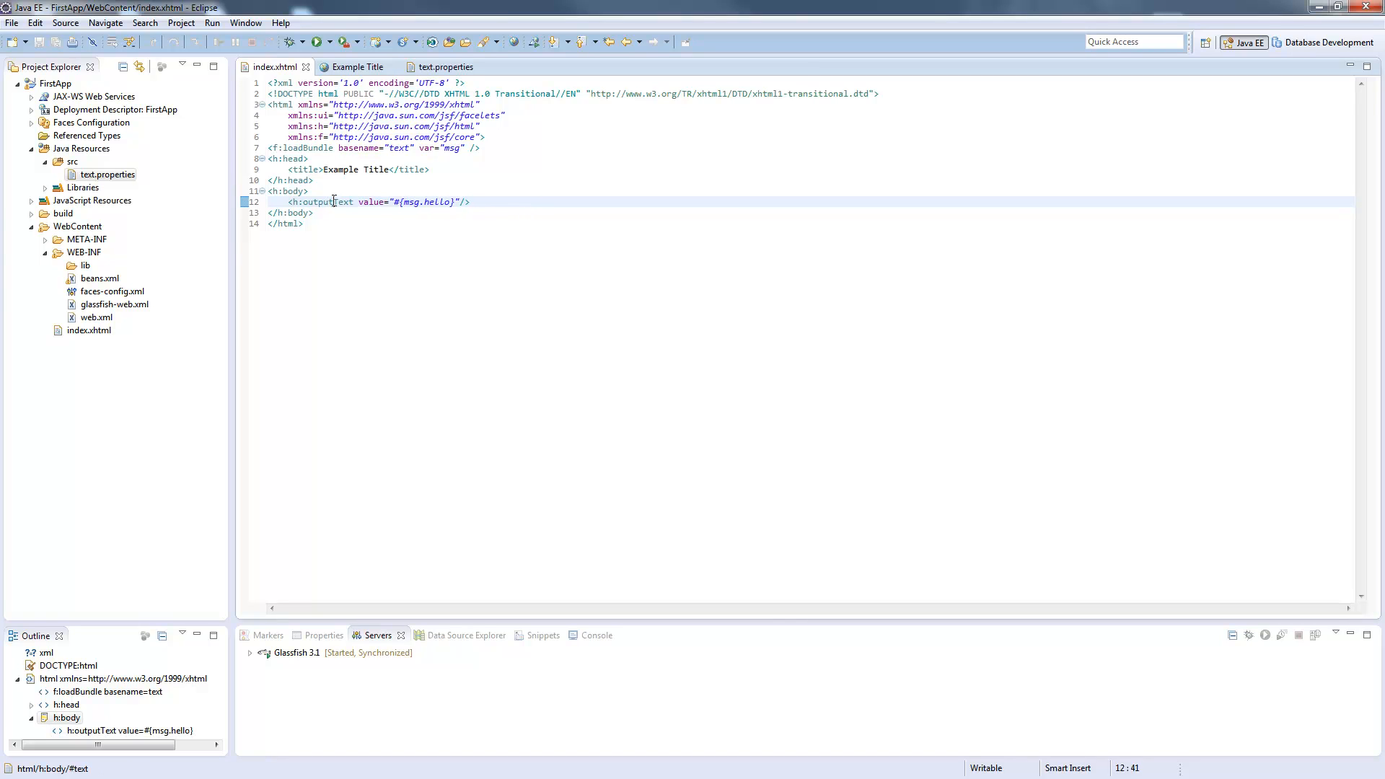
pyautogui.doubleClick(344, 201)
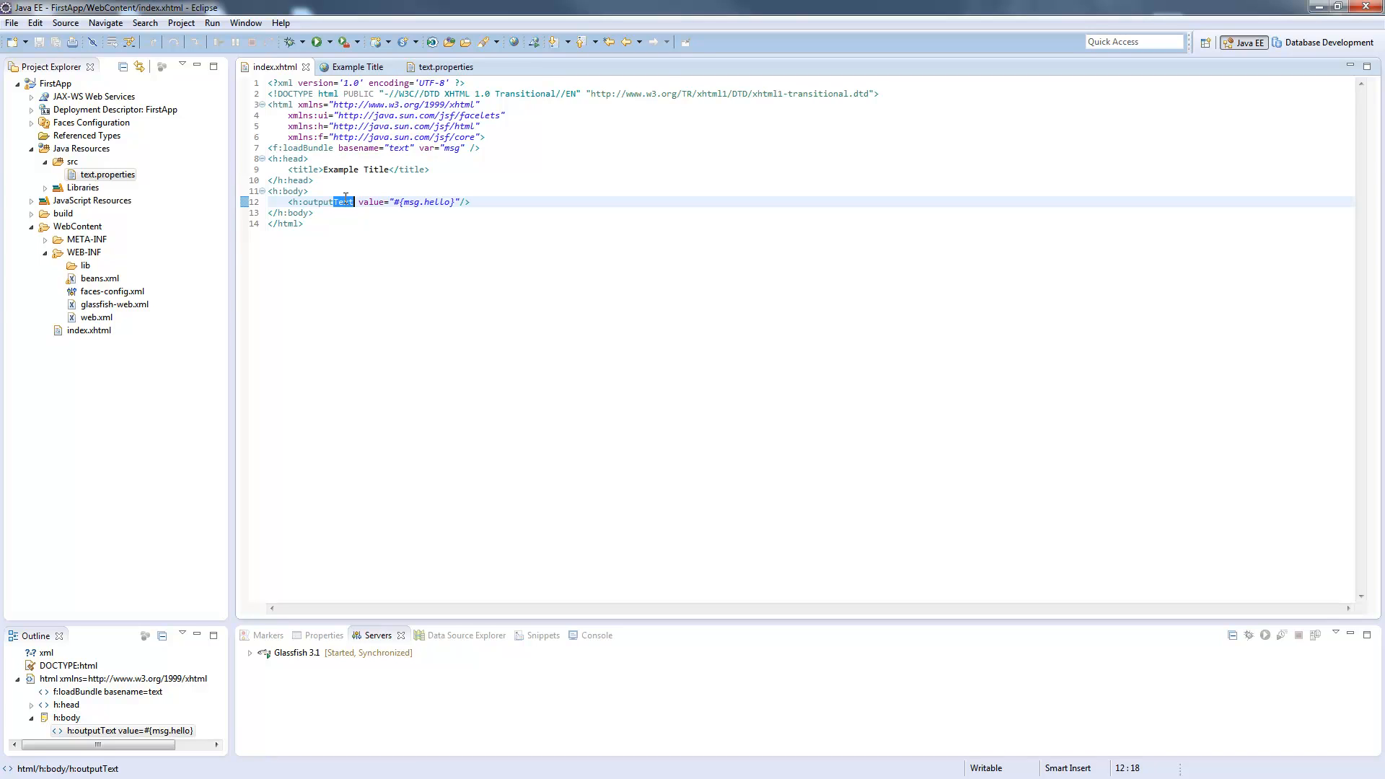
pyautogui.write('Format')
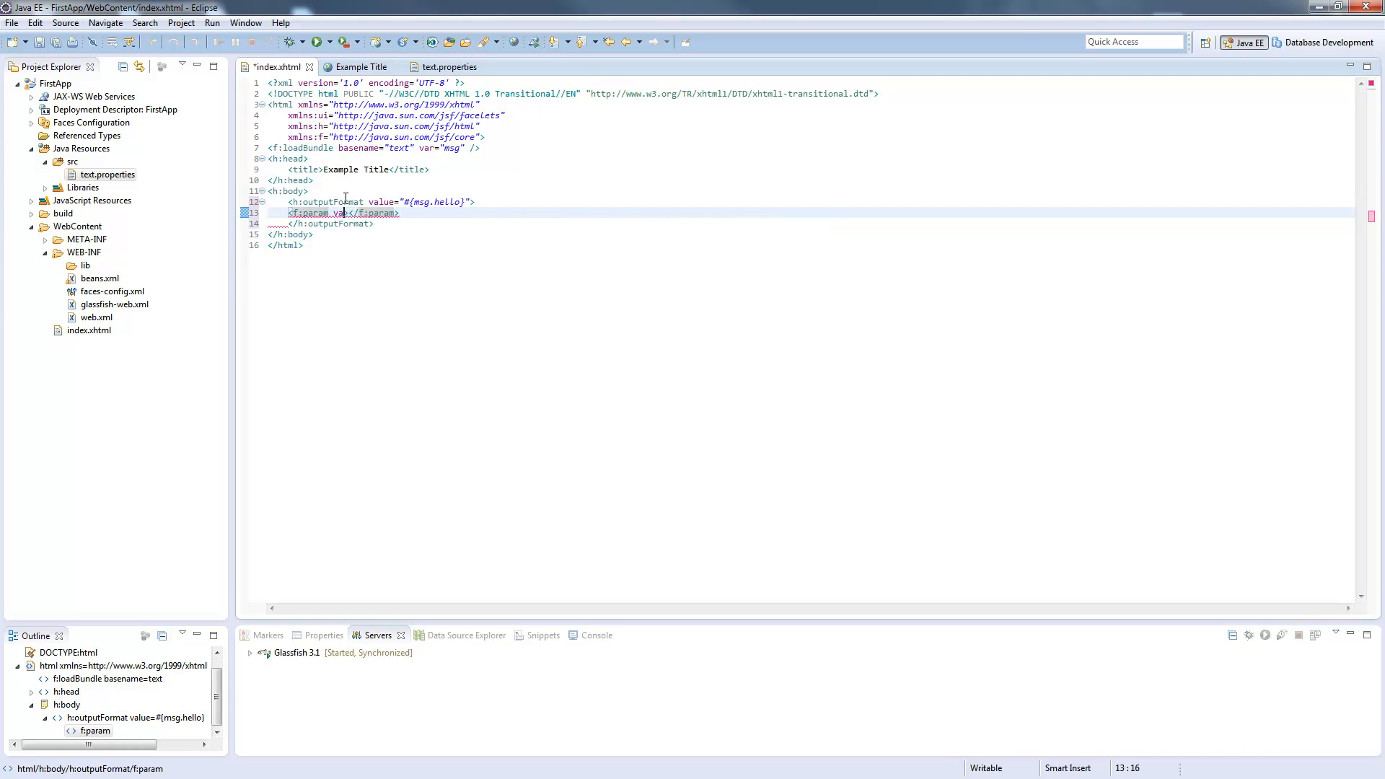
pyautogui.write('value="">')
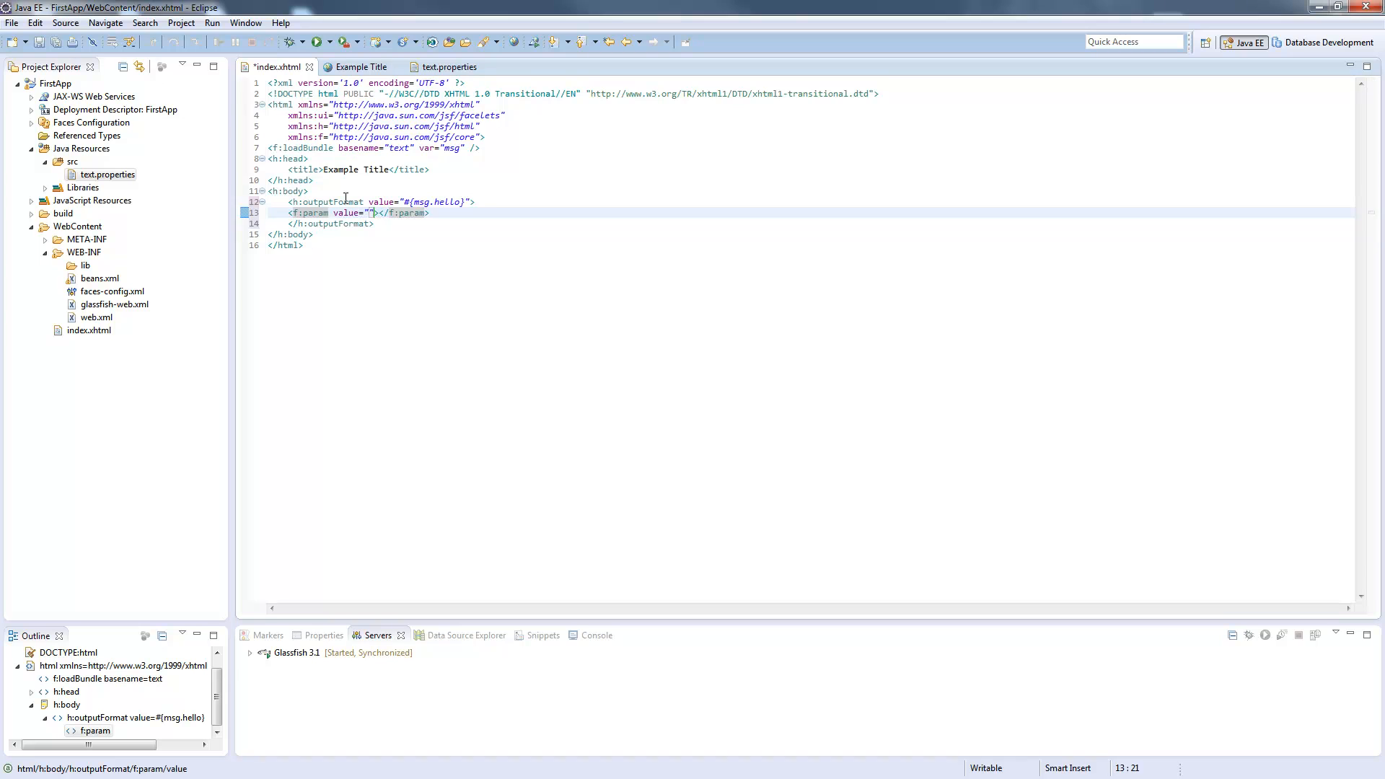
pyautogui.write('John Does')
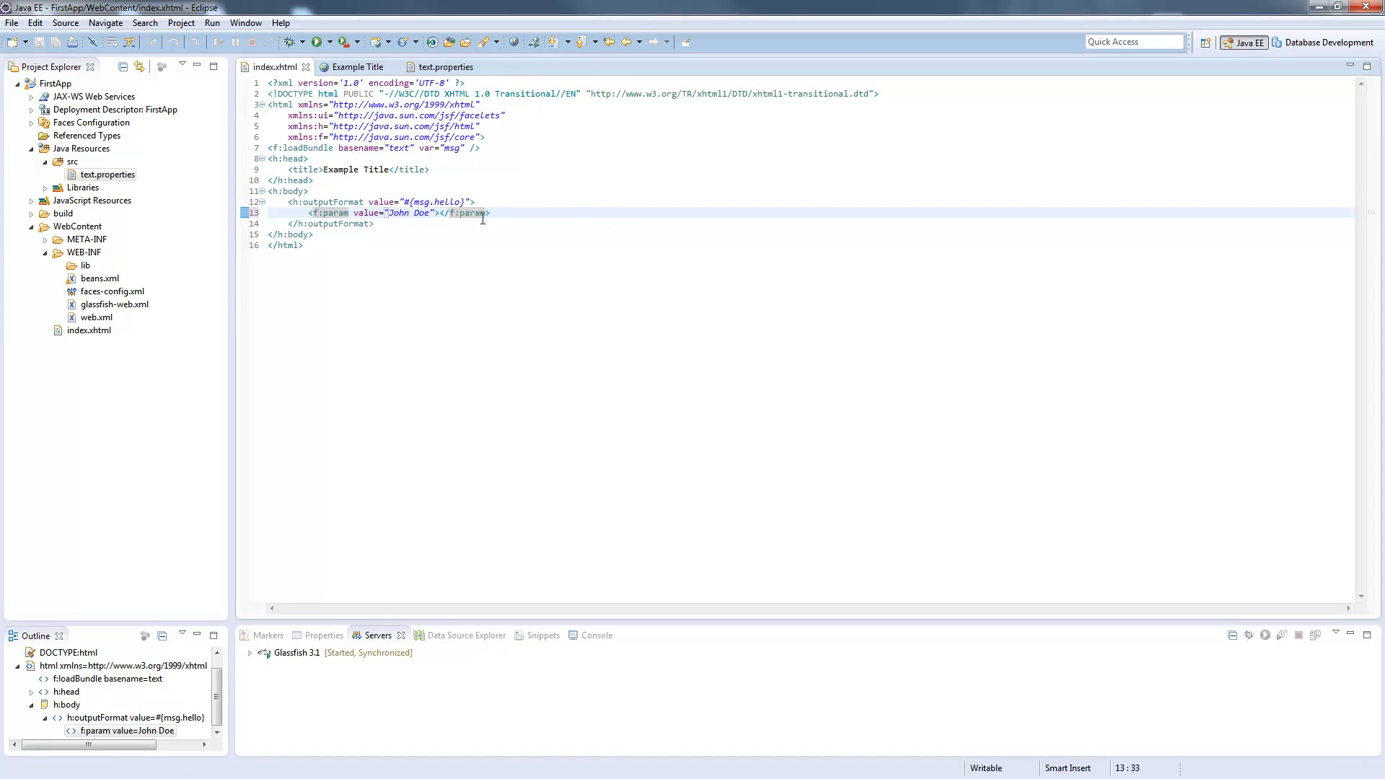
pyautogui.moveTo(358, 67)
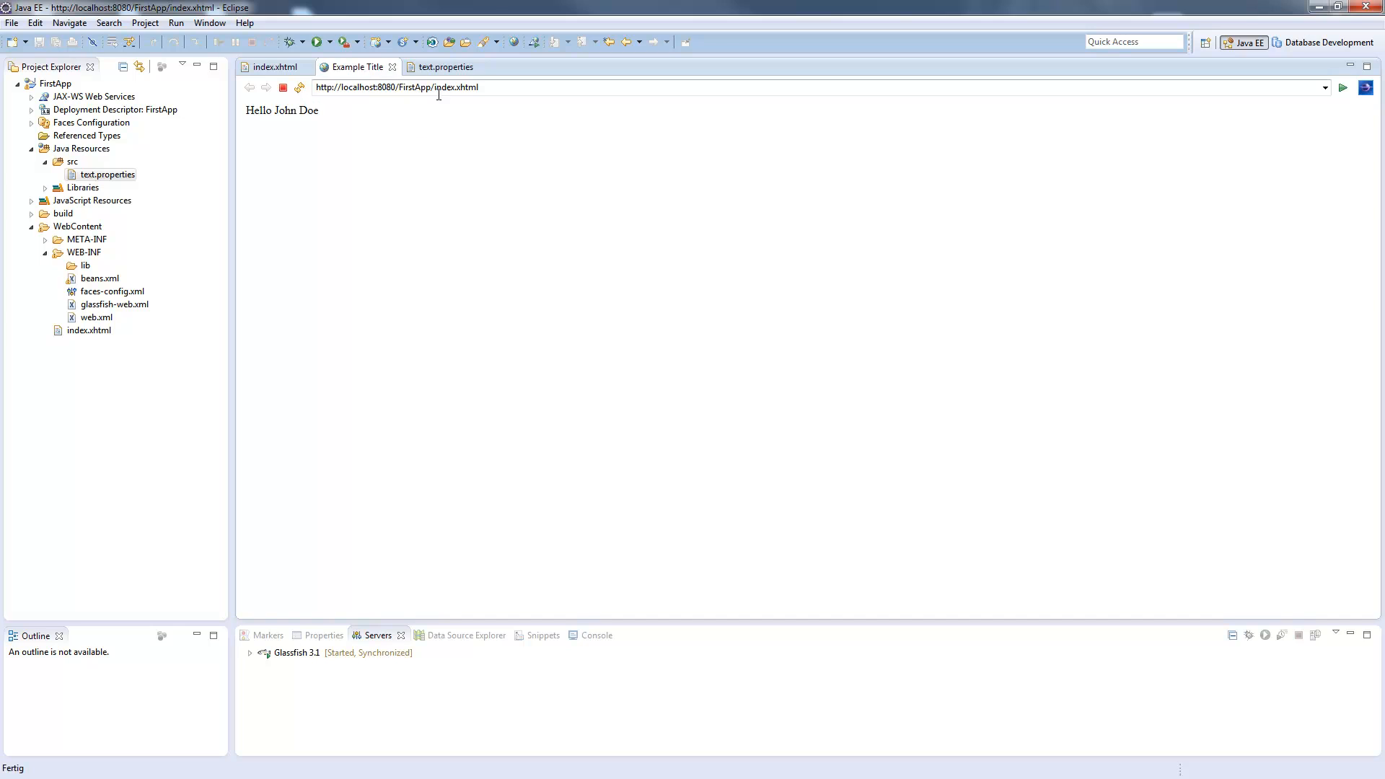
# Review the Hello {0} entry and the greeting, then return to index.xhtml.
pyautogui.click(444, 67)
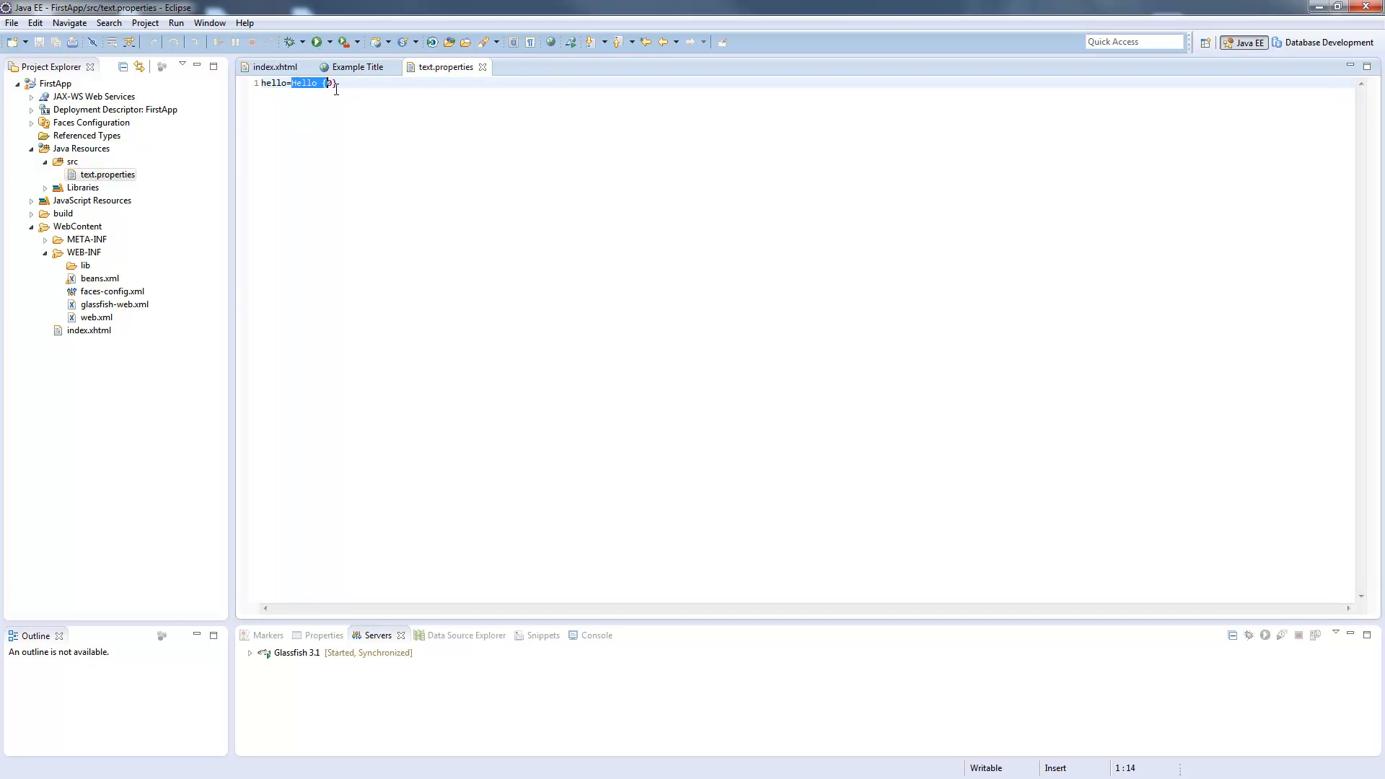
pyautogui.write('Hello {0}')
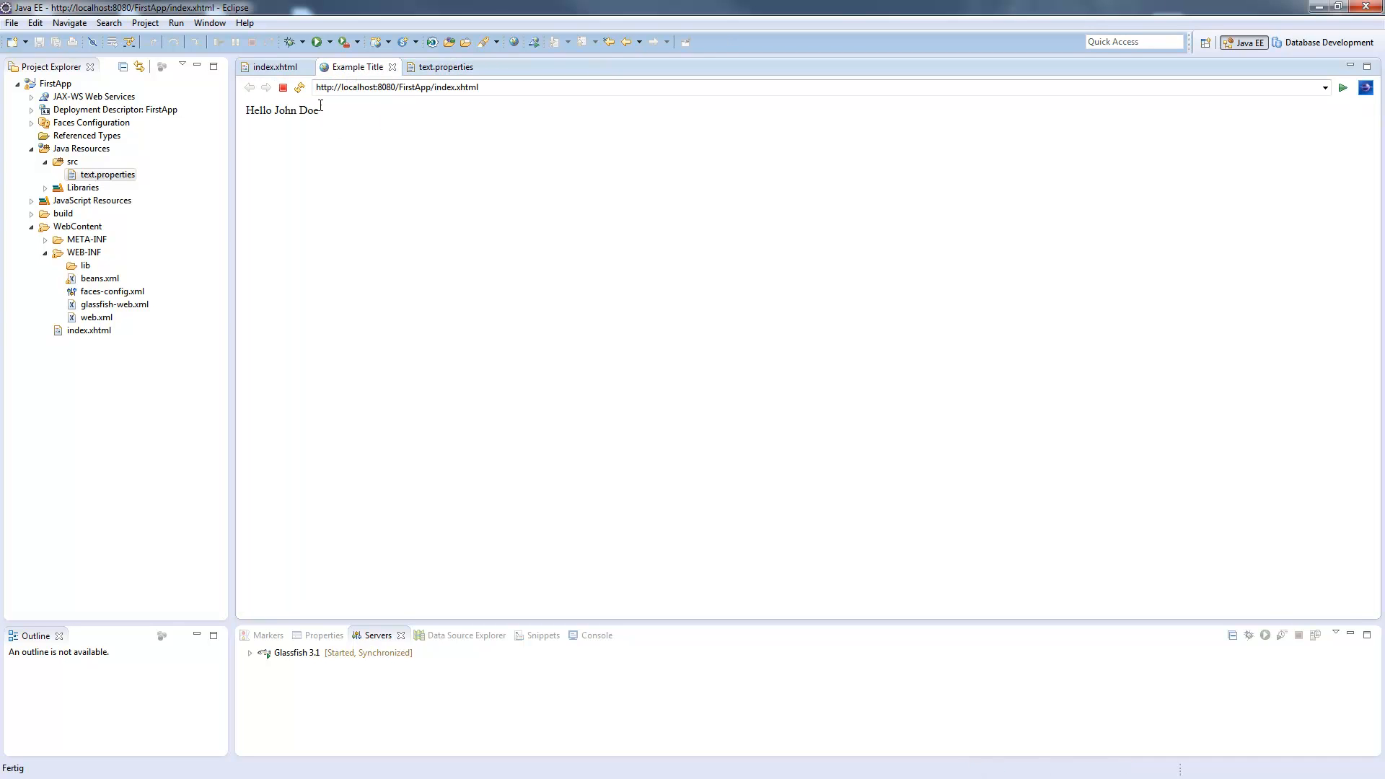
pyautogui.moveTo(531, 193)
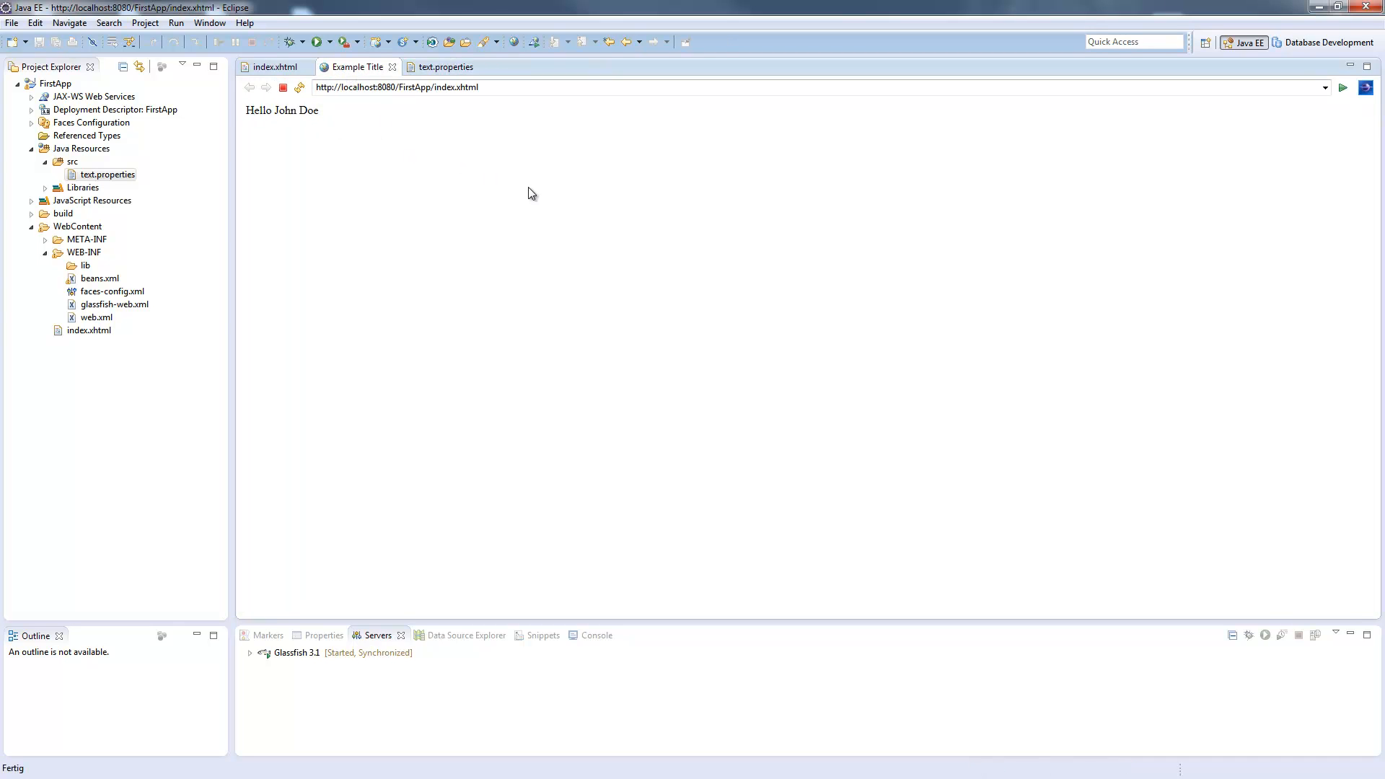
pyautogui.moveTo(983, 225)
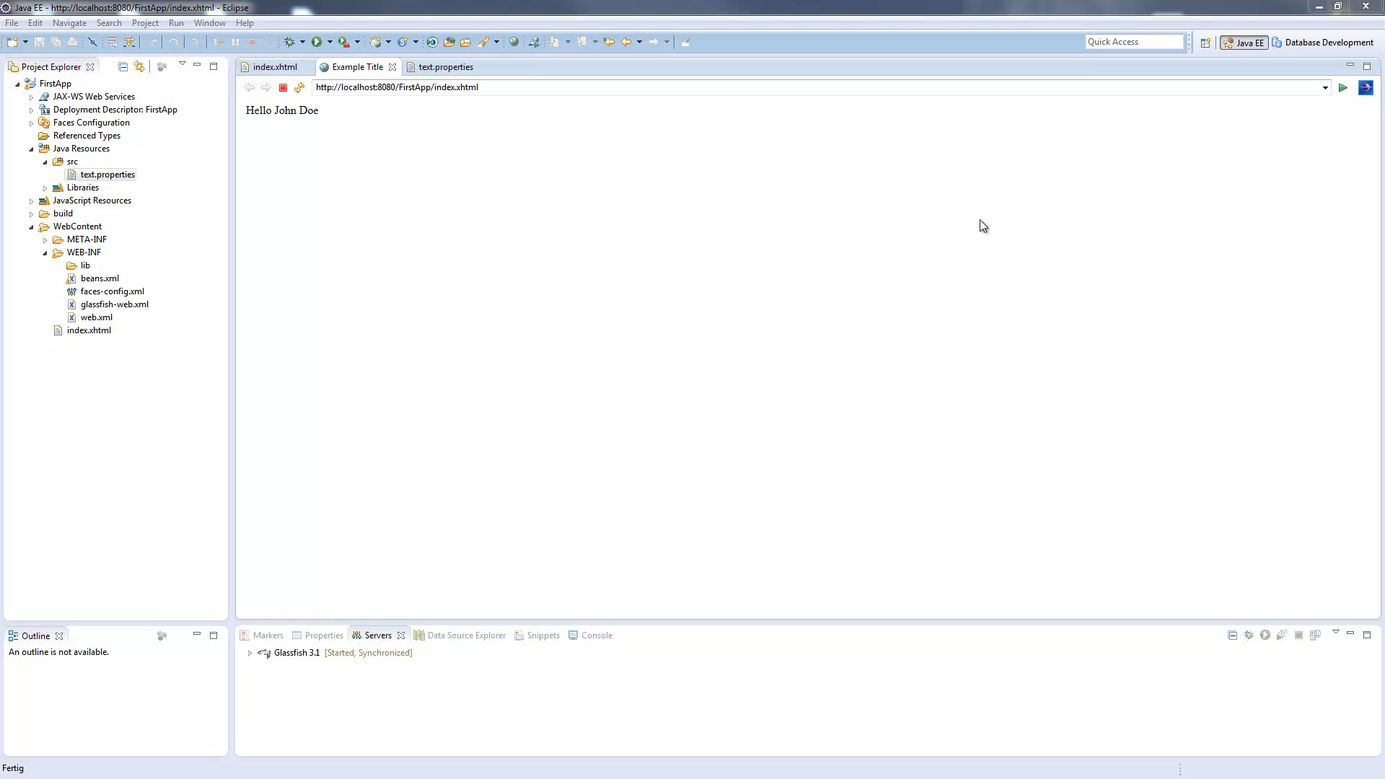
pyautogui.click(445, 66)
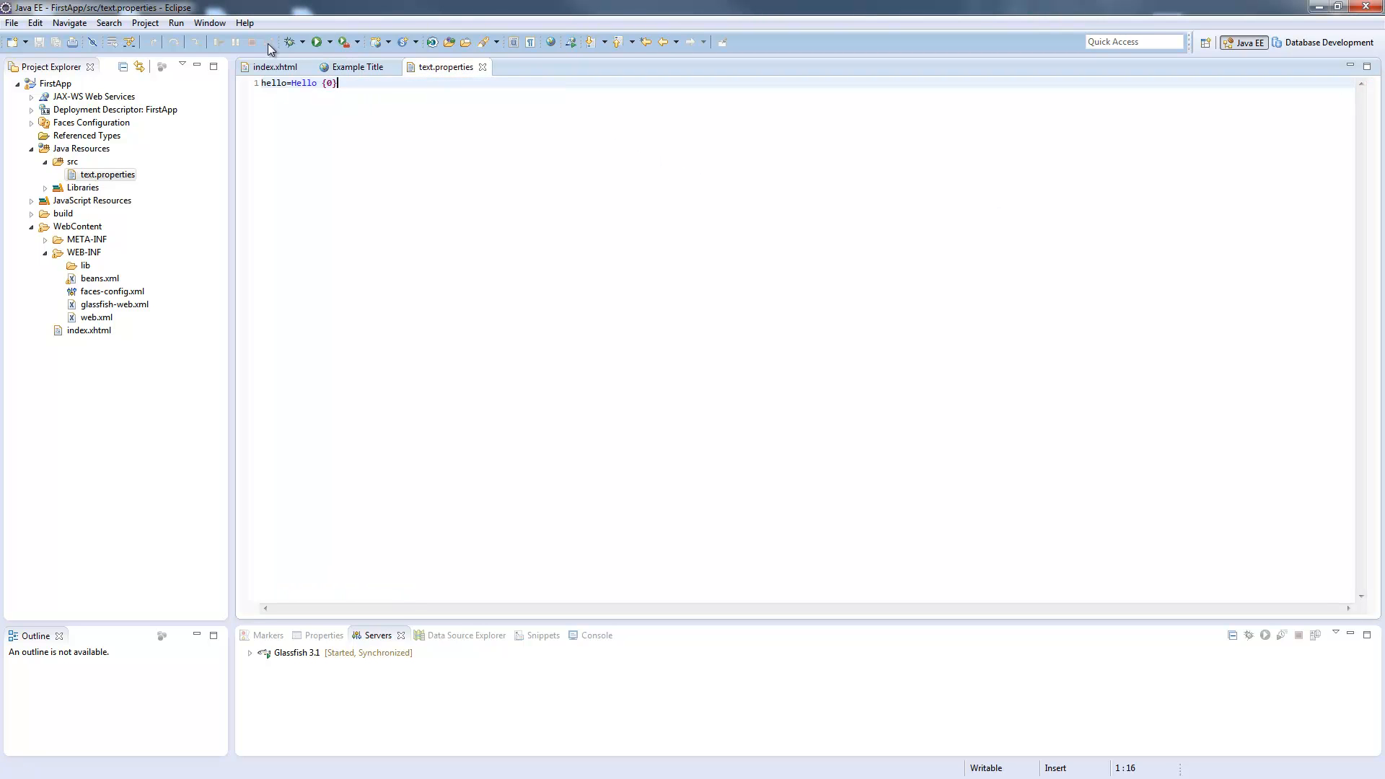
pyautogui.click(276, 66)
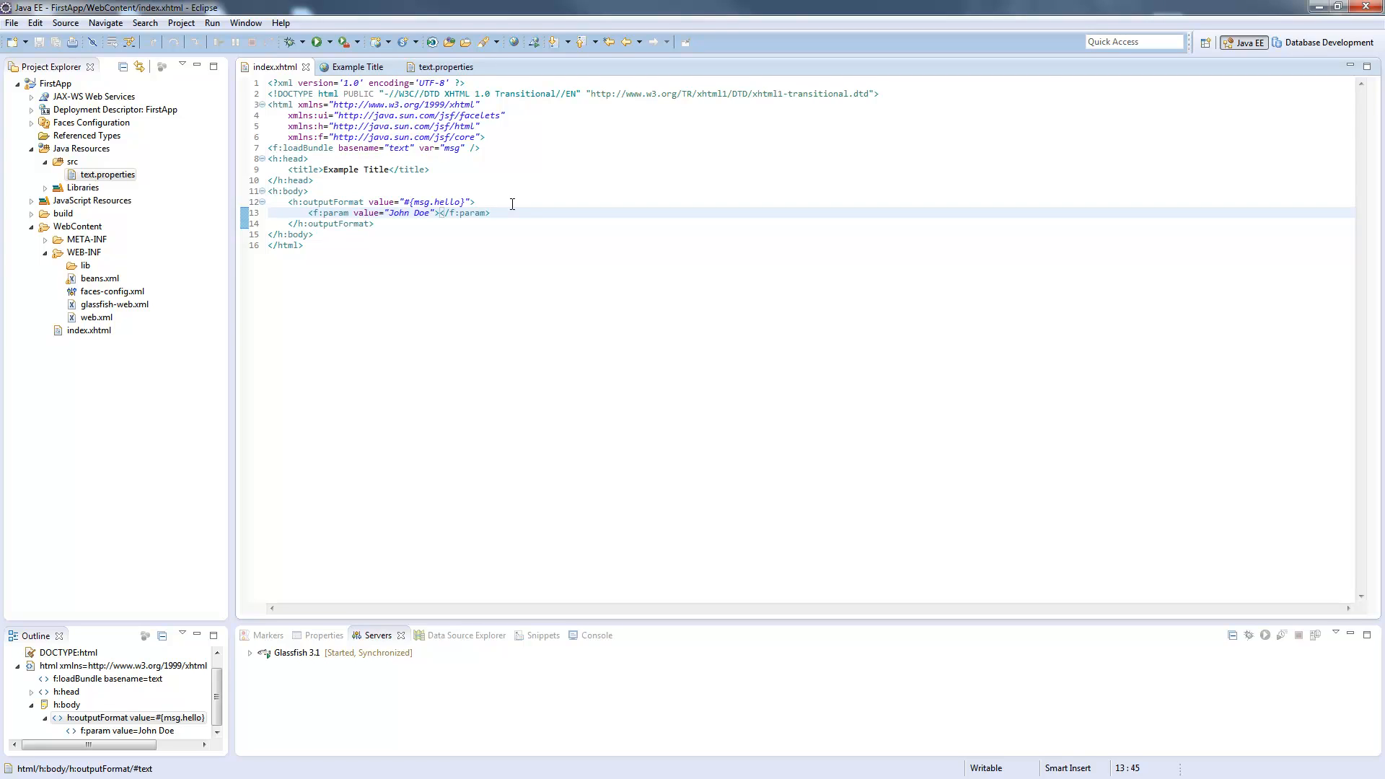
# Duplicate text.properties into src as text_de.properties.
pyautogui.click(489, 213)
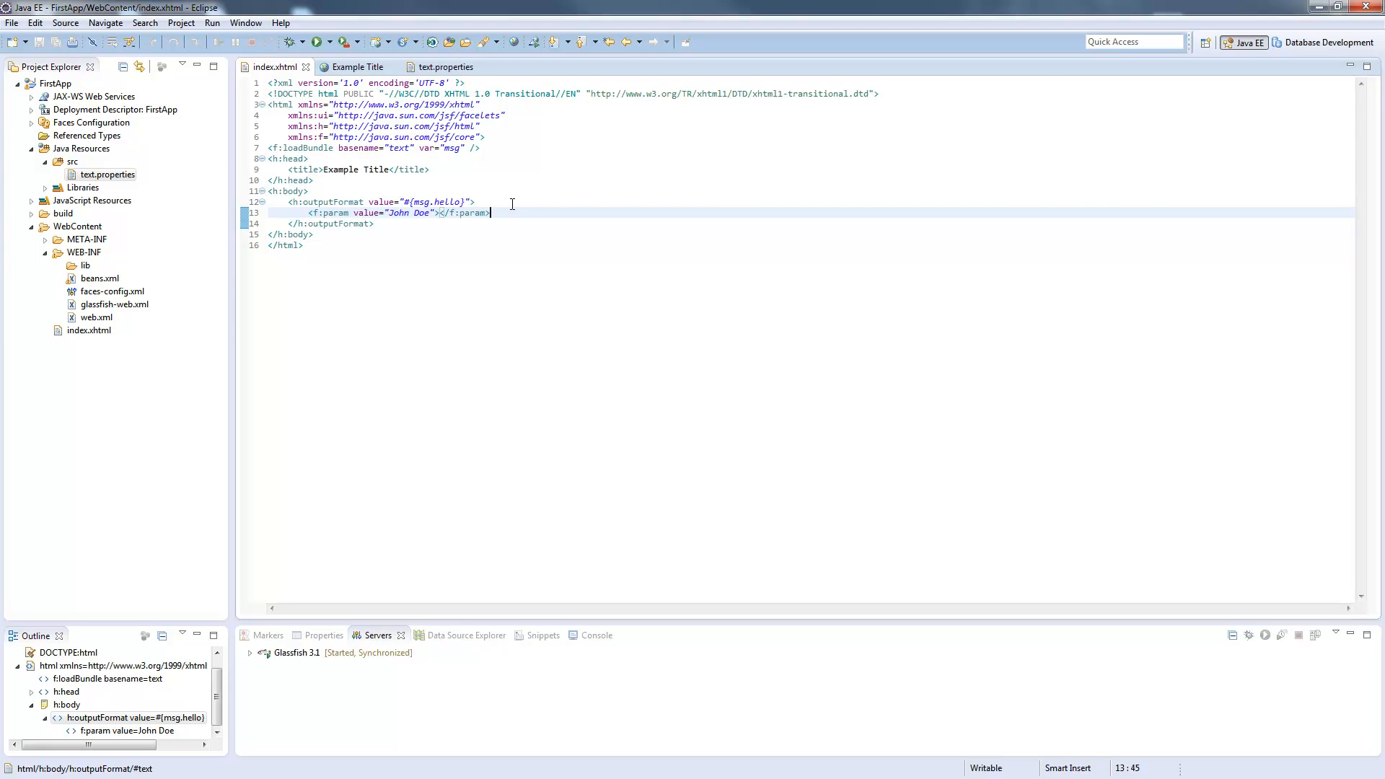
pyautogui.moveTo(583, 170)
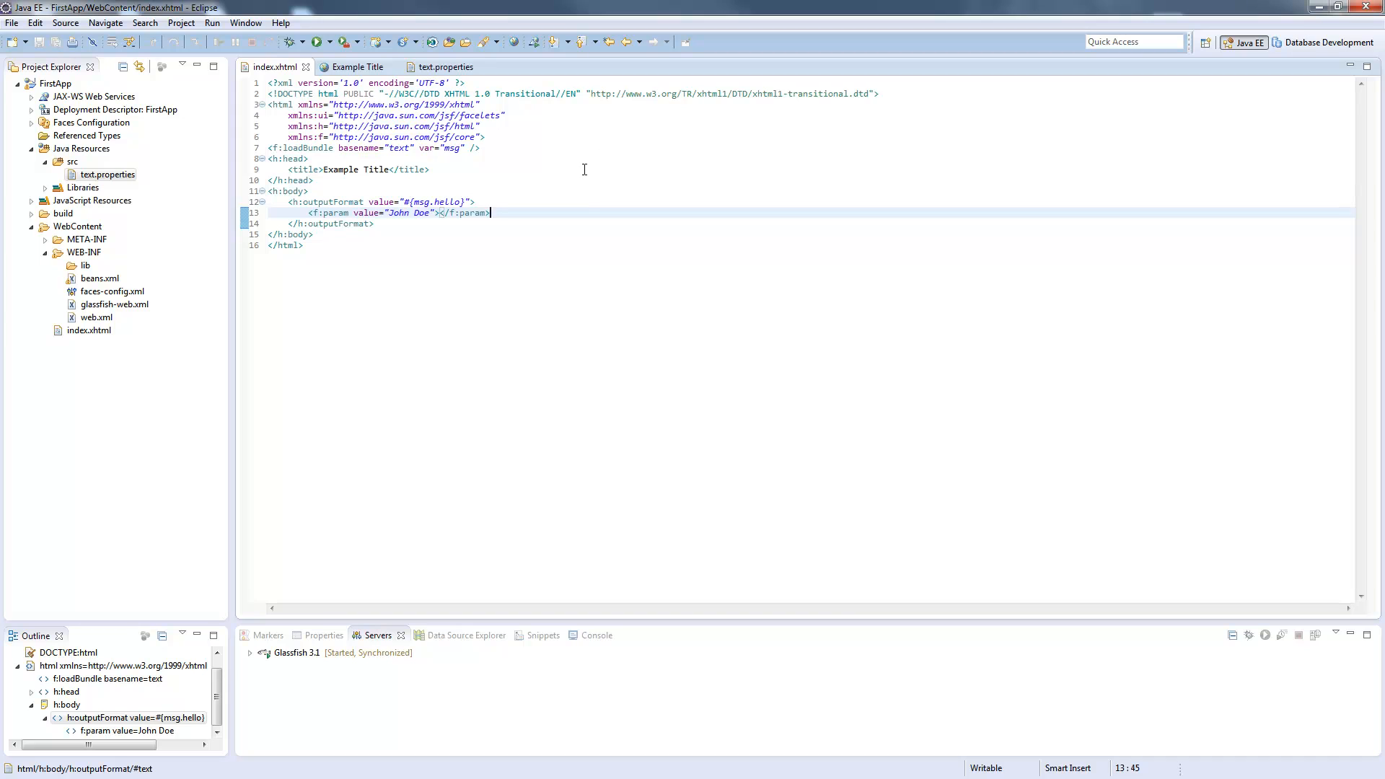
pyautogui.click(106, 174)
pyautogui.write('text_de.properties')
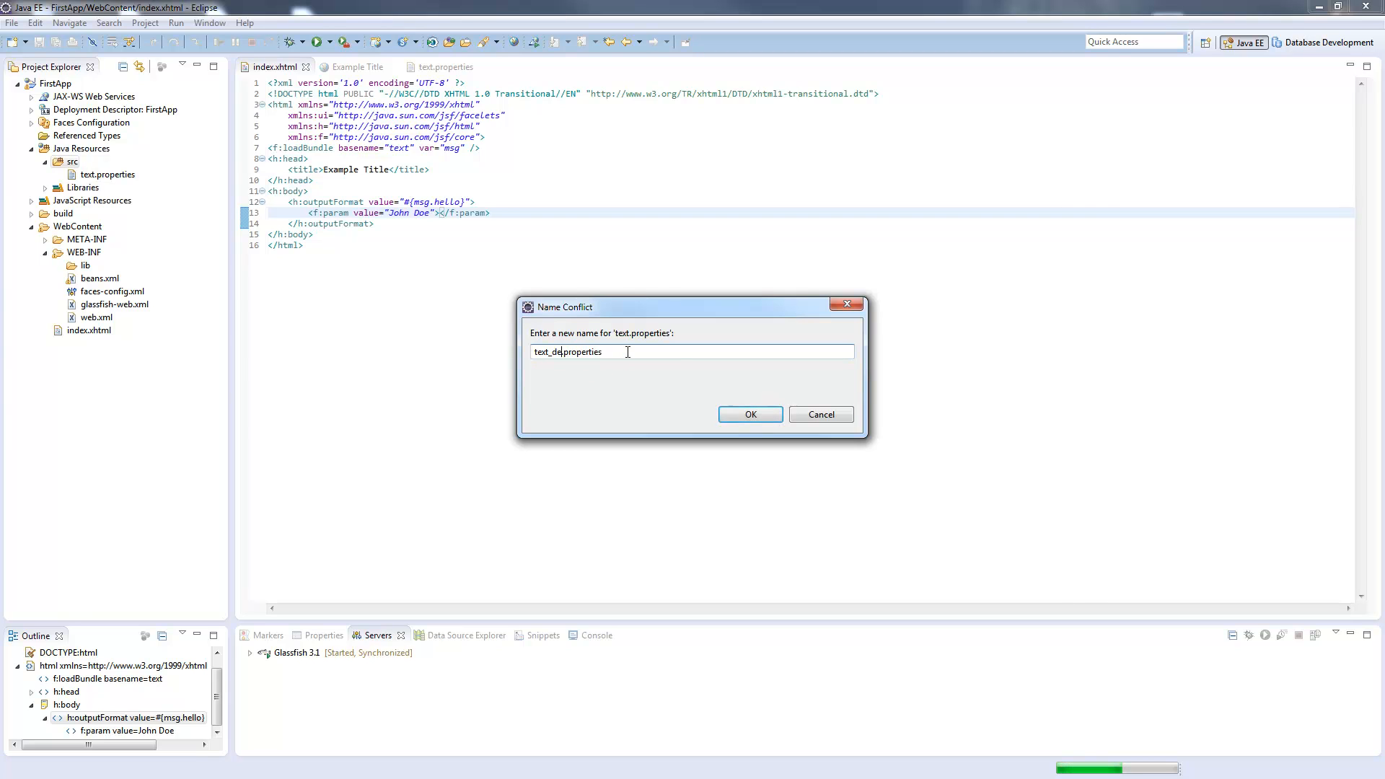
pyautogui.click(750, 415)
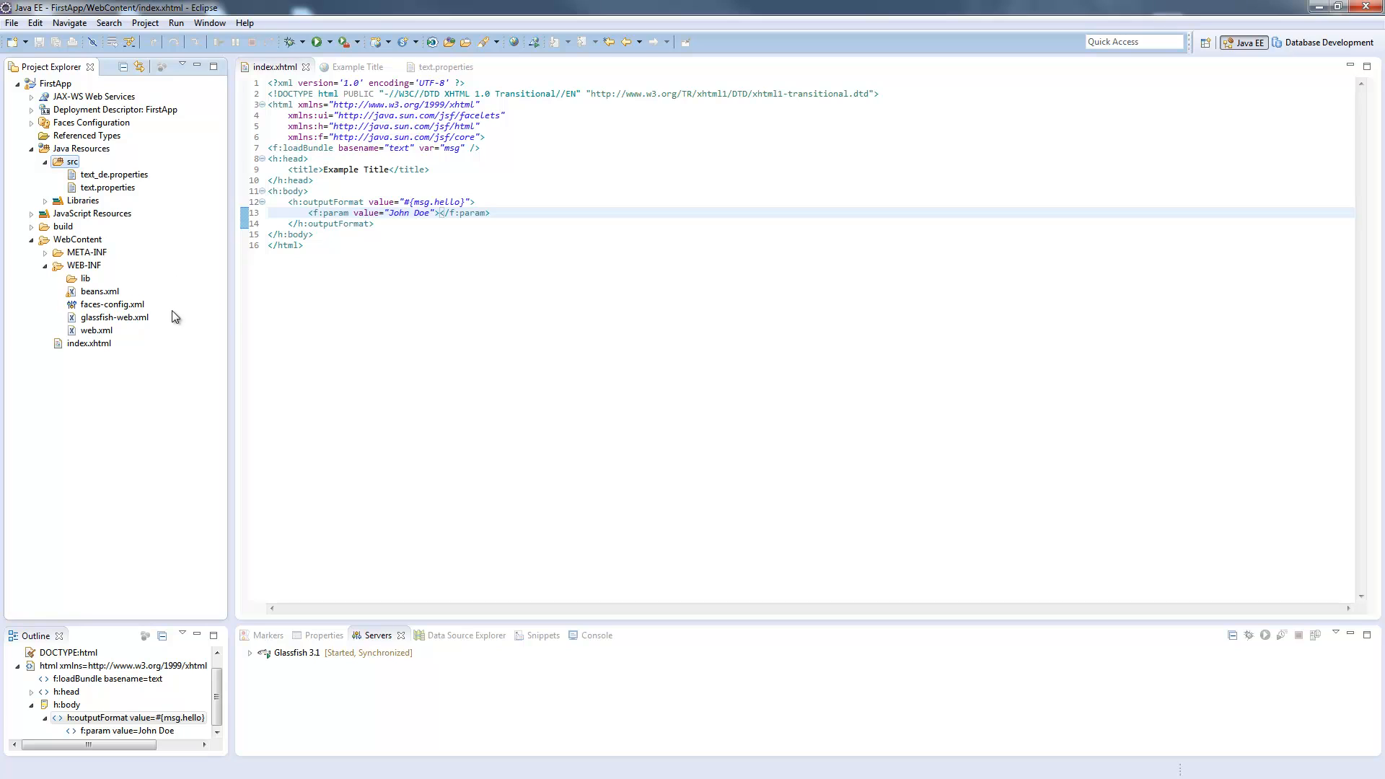
# Add <resource-bundle> with base-name 'text' and var 'msg' to faces-config.xml, then format it.
pyautogui.doubleClick(114, 303)
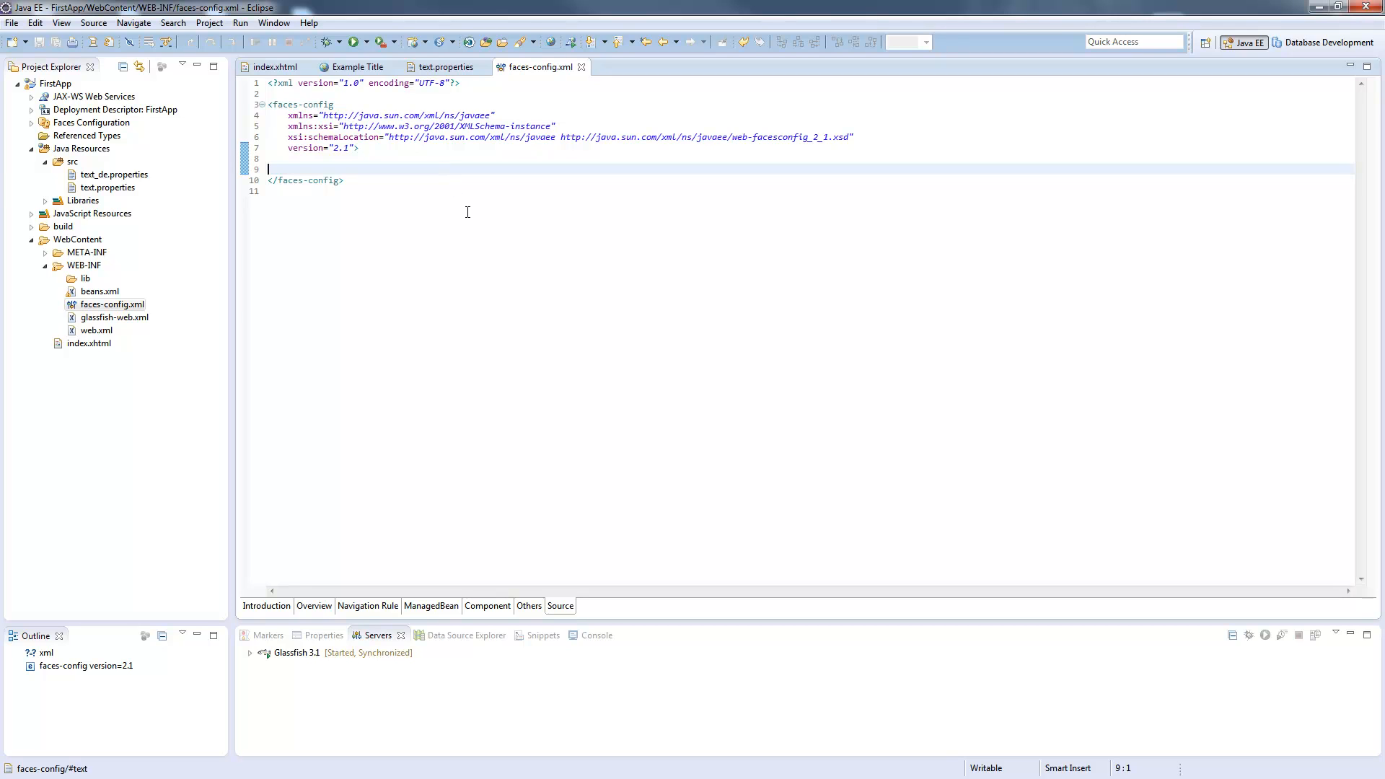
pyautogui.write('<')
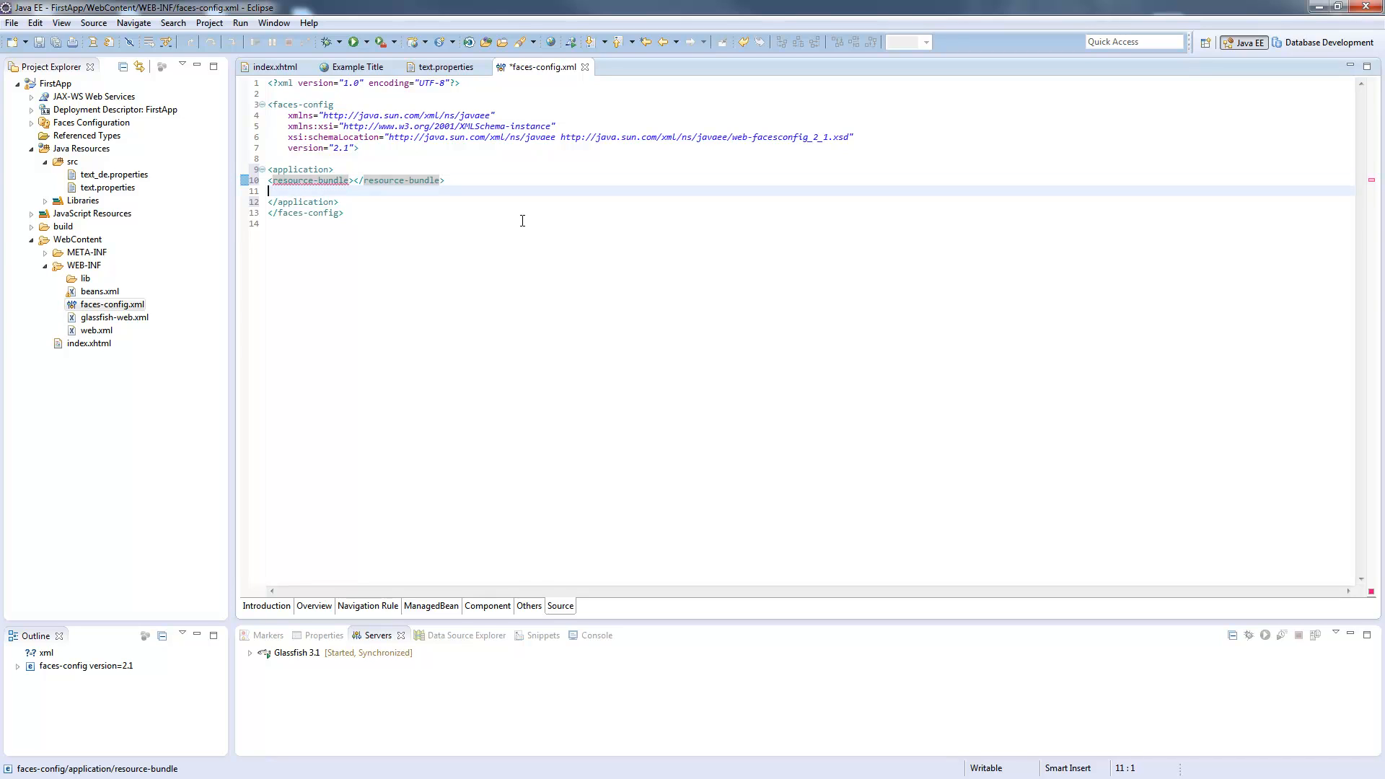
pyautogui.press('Return')
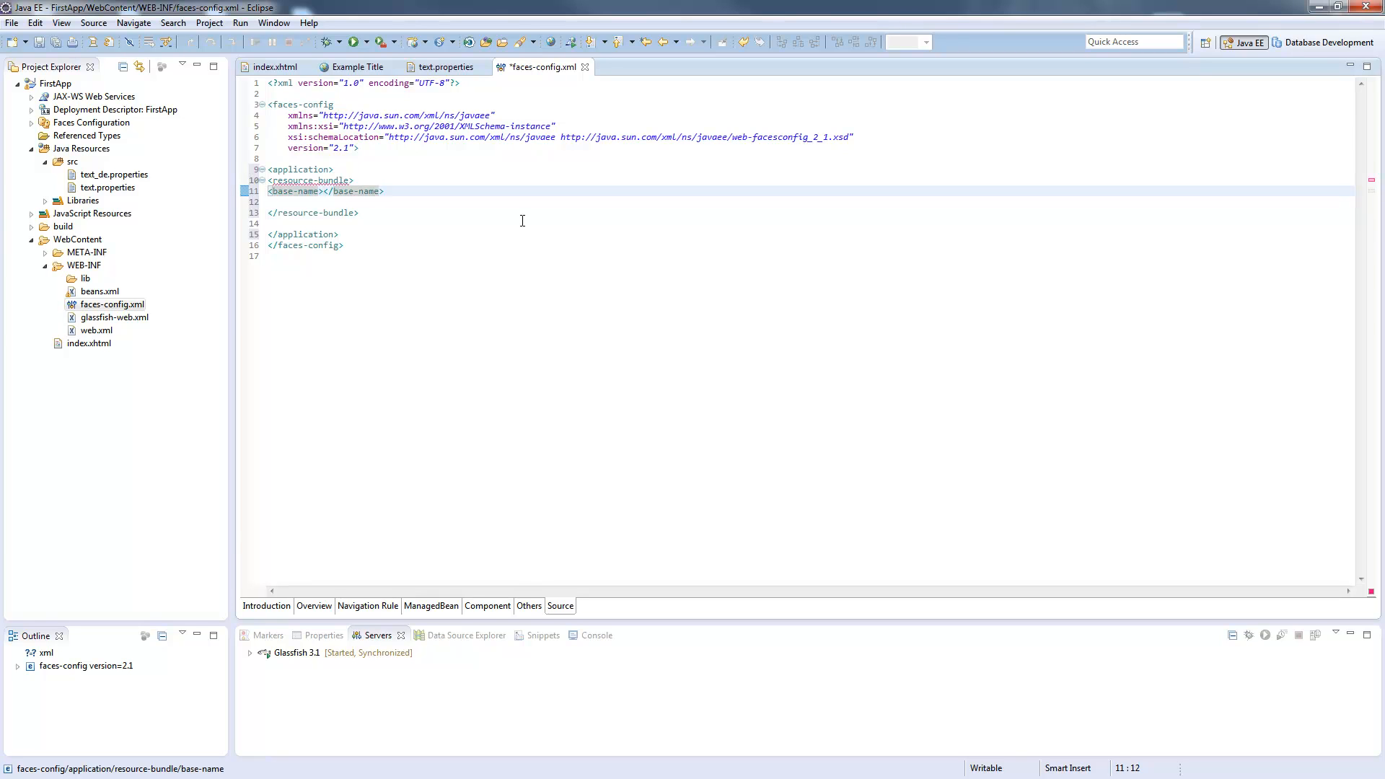
pyautogui.write('text')
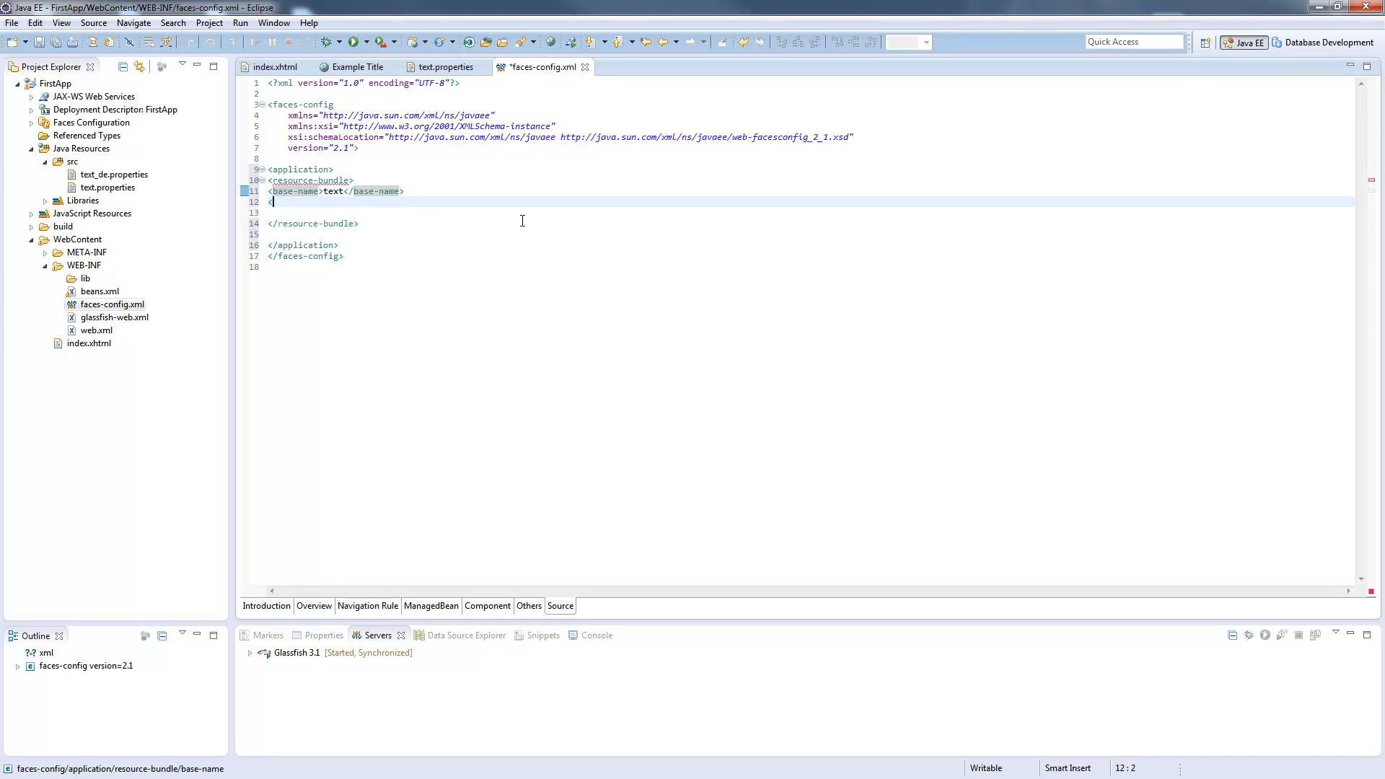
pyautogui.write('<var></var>')
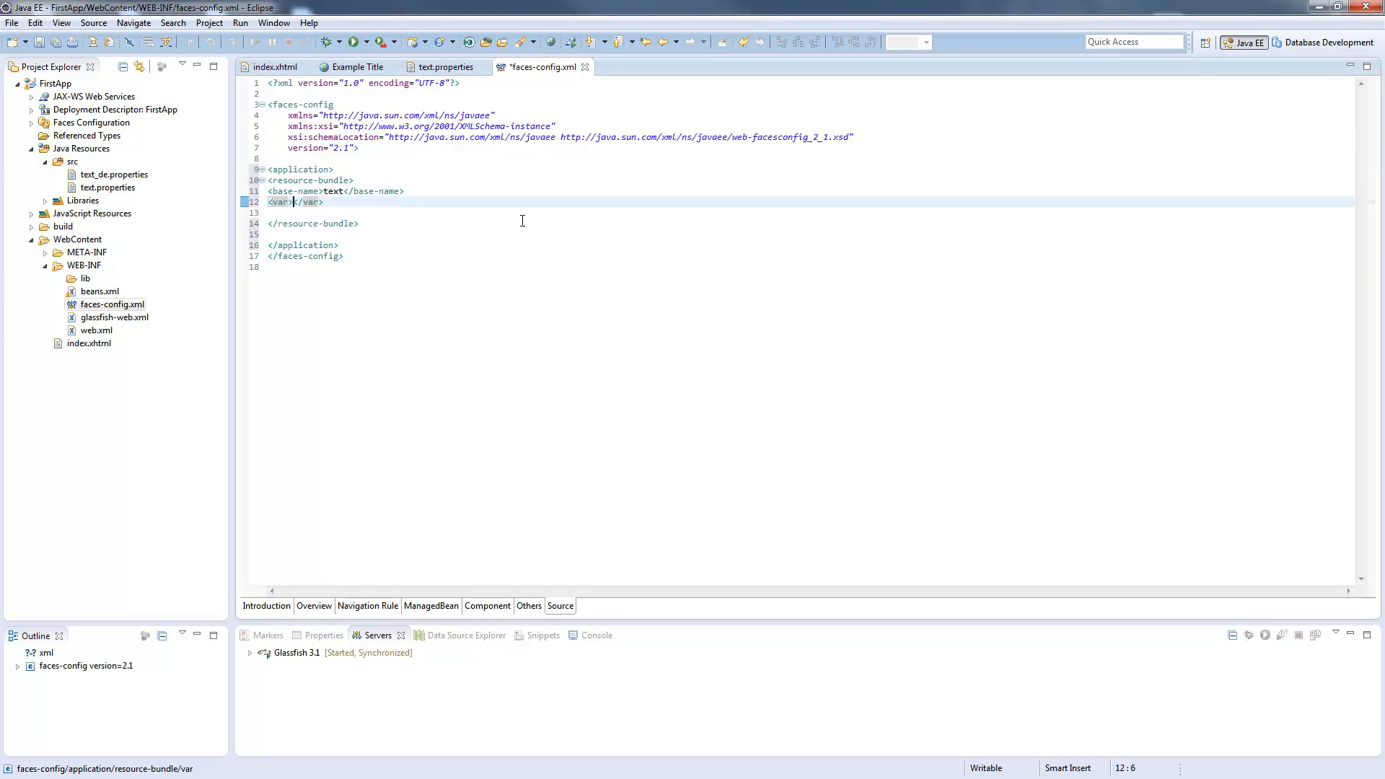
pyautogui.write('ms')
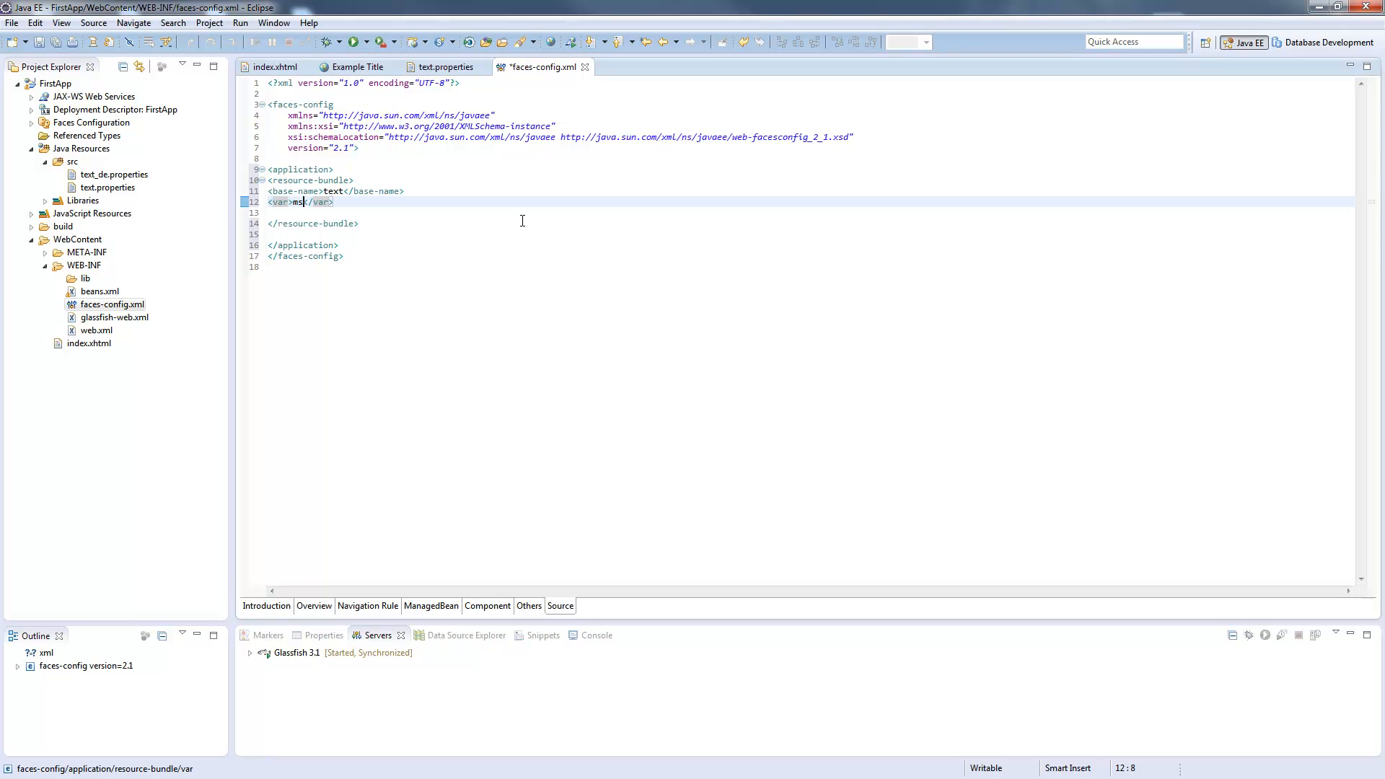
pyautogui.press('ctrl+shift+f')
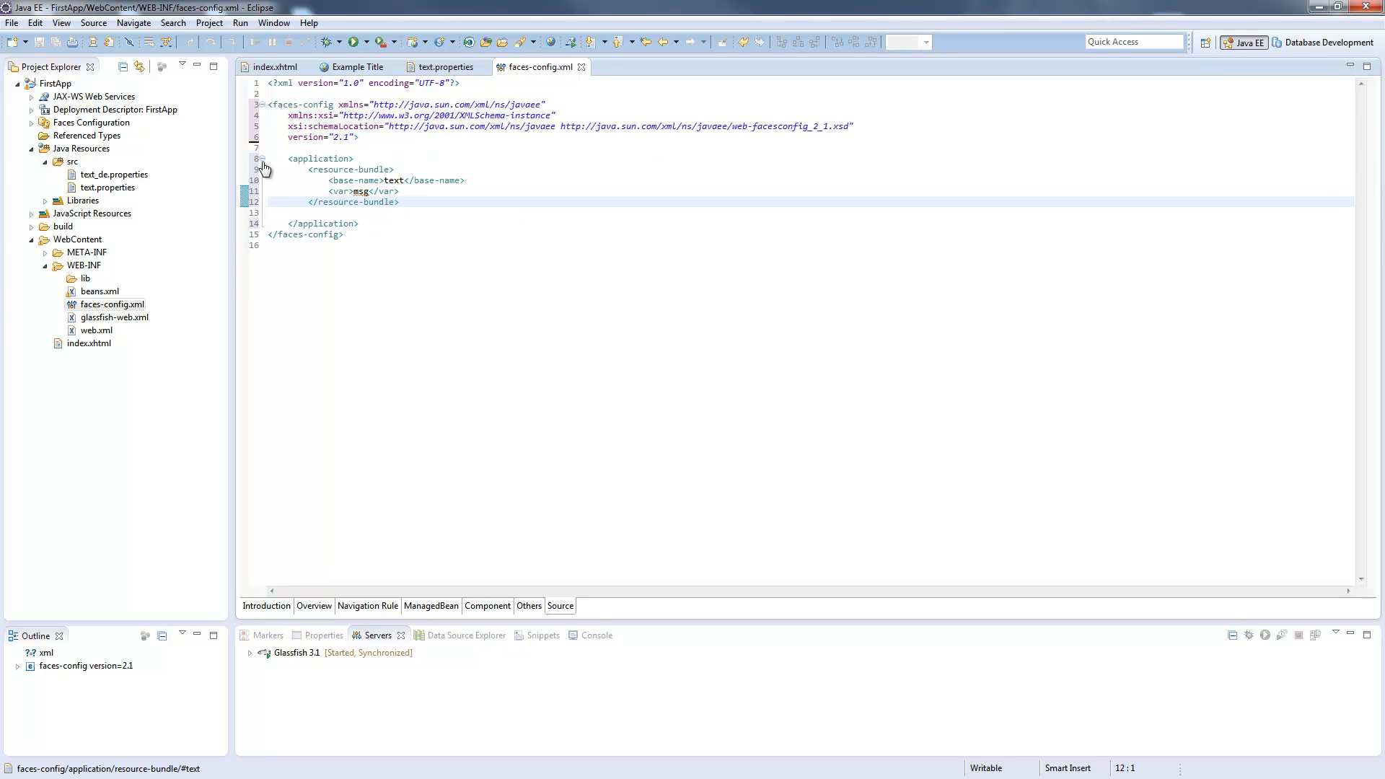
# Delete the f:loadBundle line from index.xhtml and go back to faces-config.xml.
pyautogui.click(274, 66)
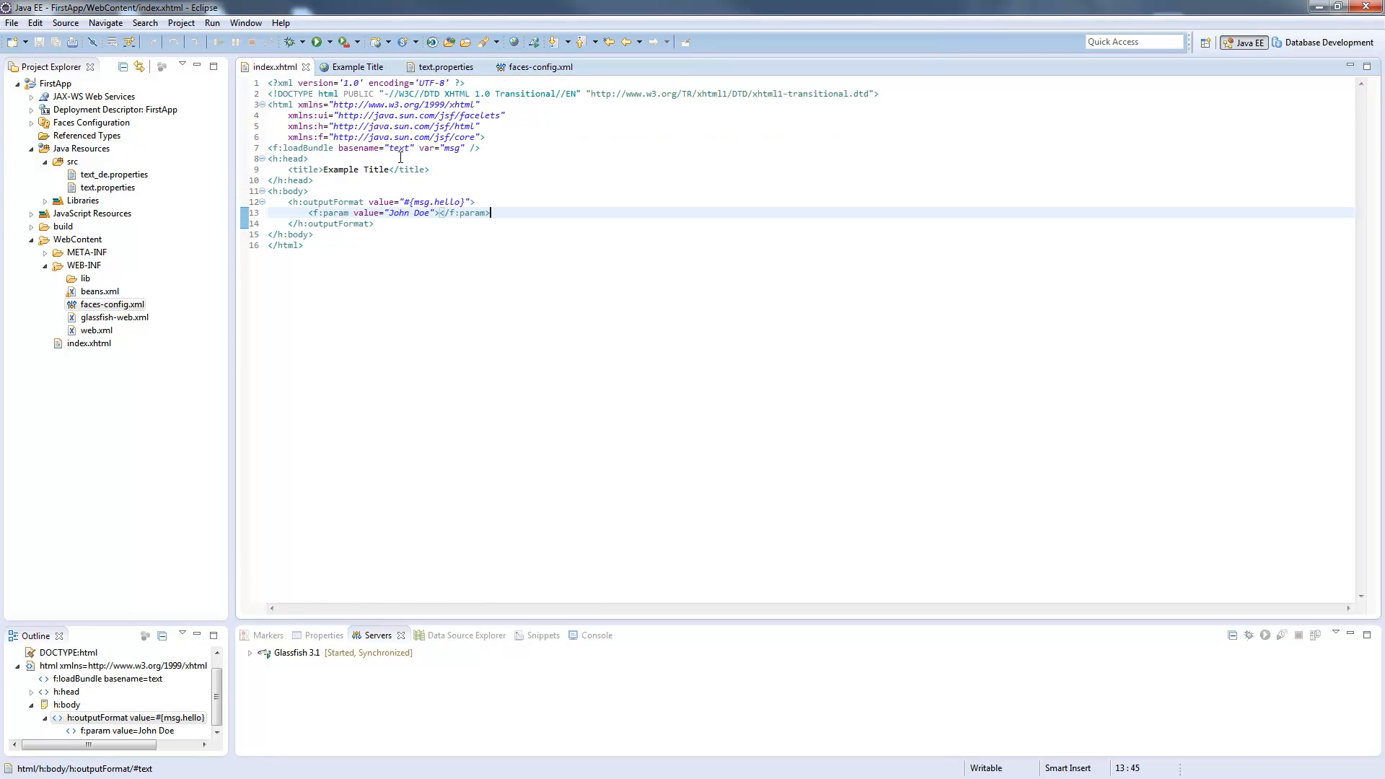
pyautogui.click(398, 147)
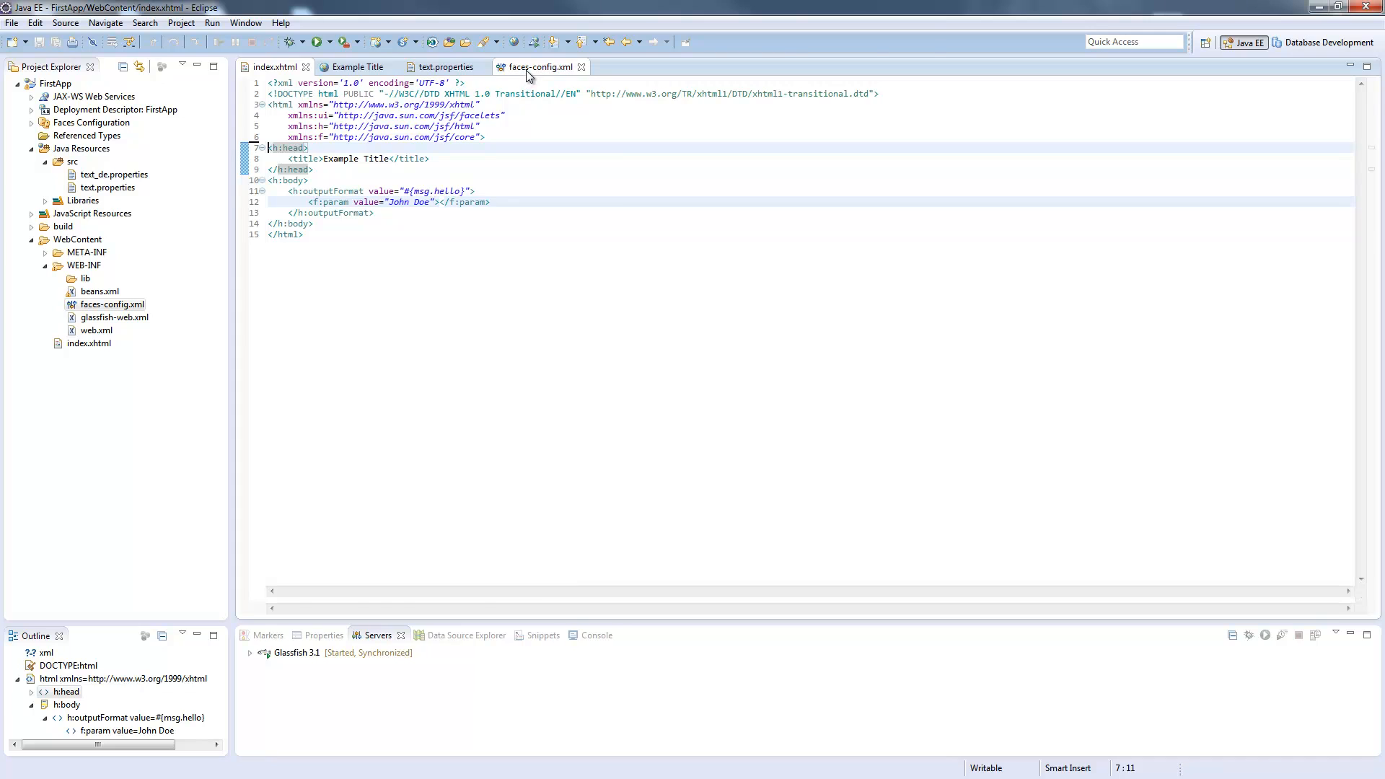
pyautogui.click(536, 66)
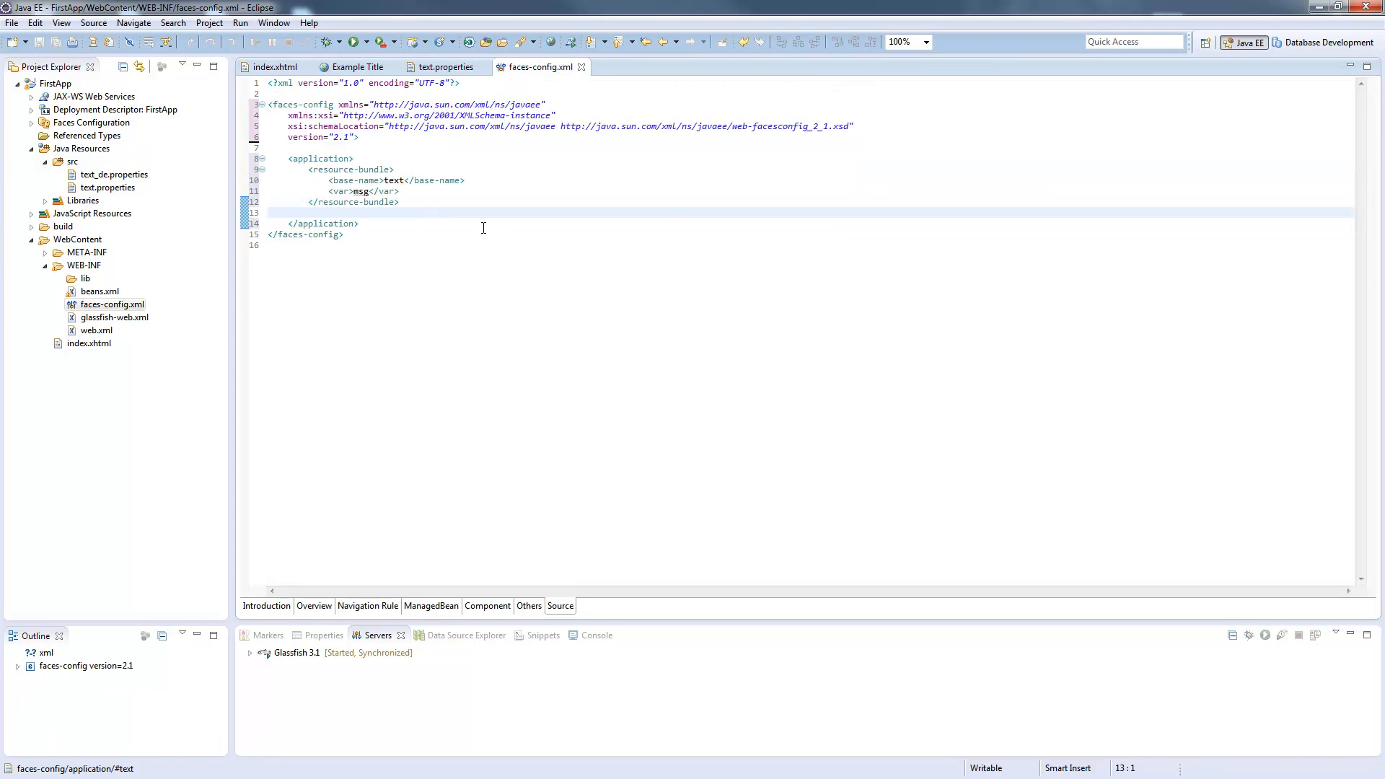
# Insert a locale-config element listing 'de' as a supported locale.
pyautogui.press('Return')
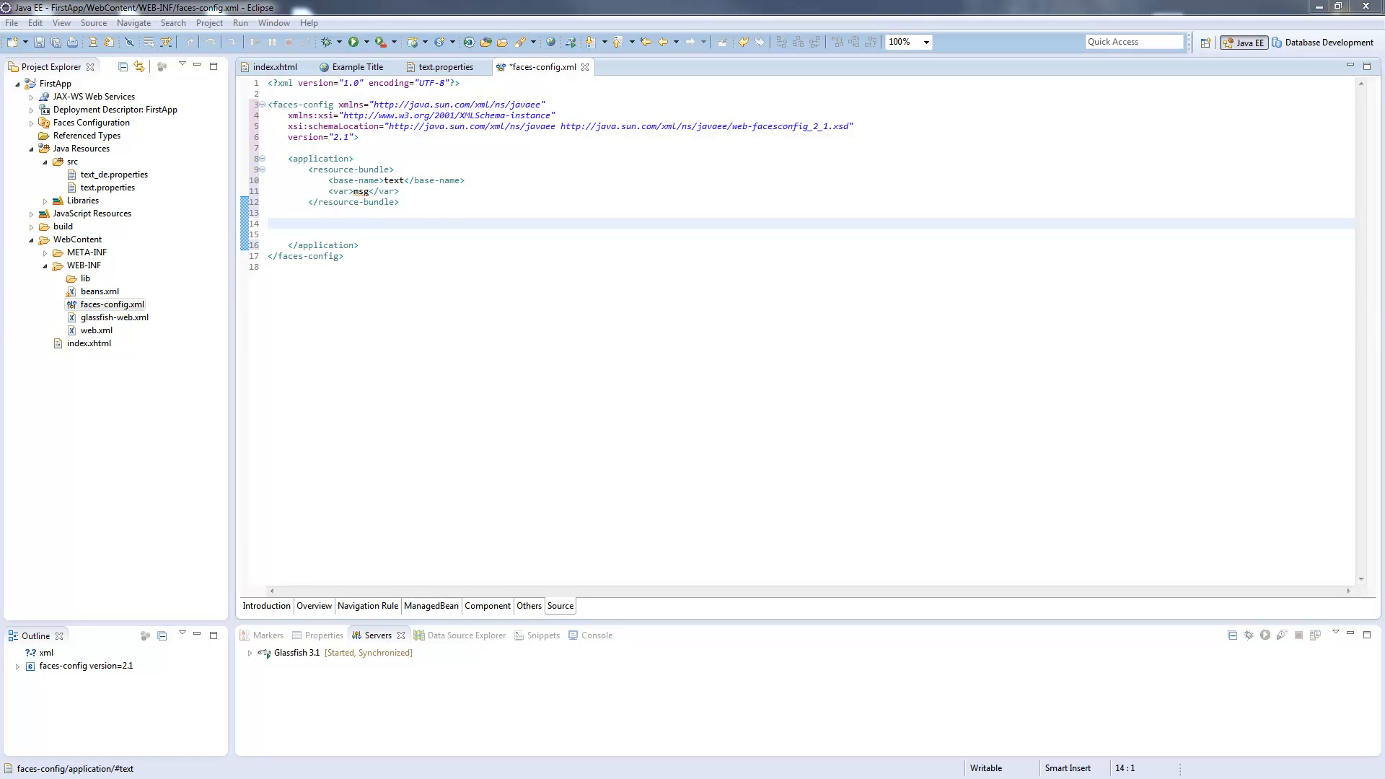
pyautogui.click(433, 225)
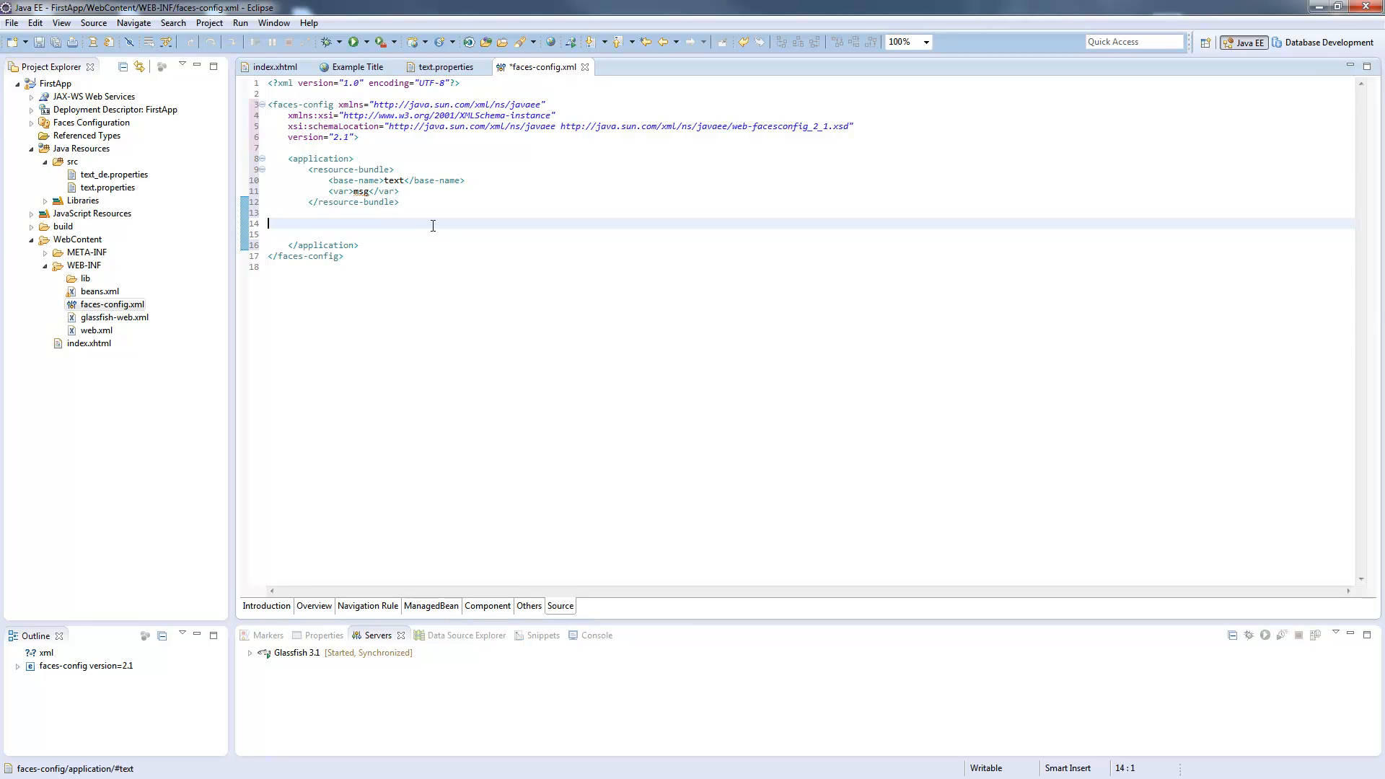
pyautogui.write('<locale-config></locale-config>')
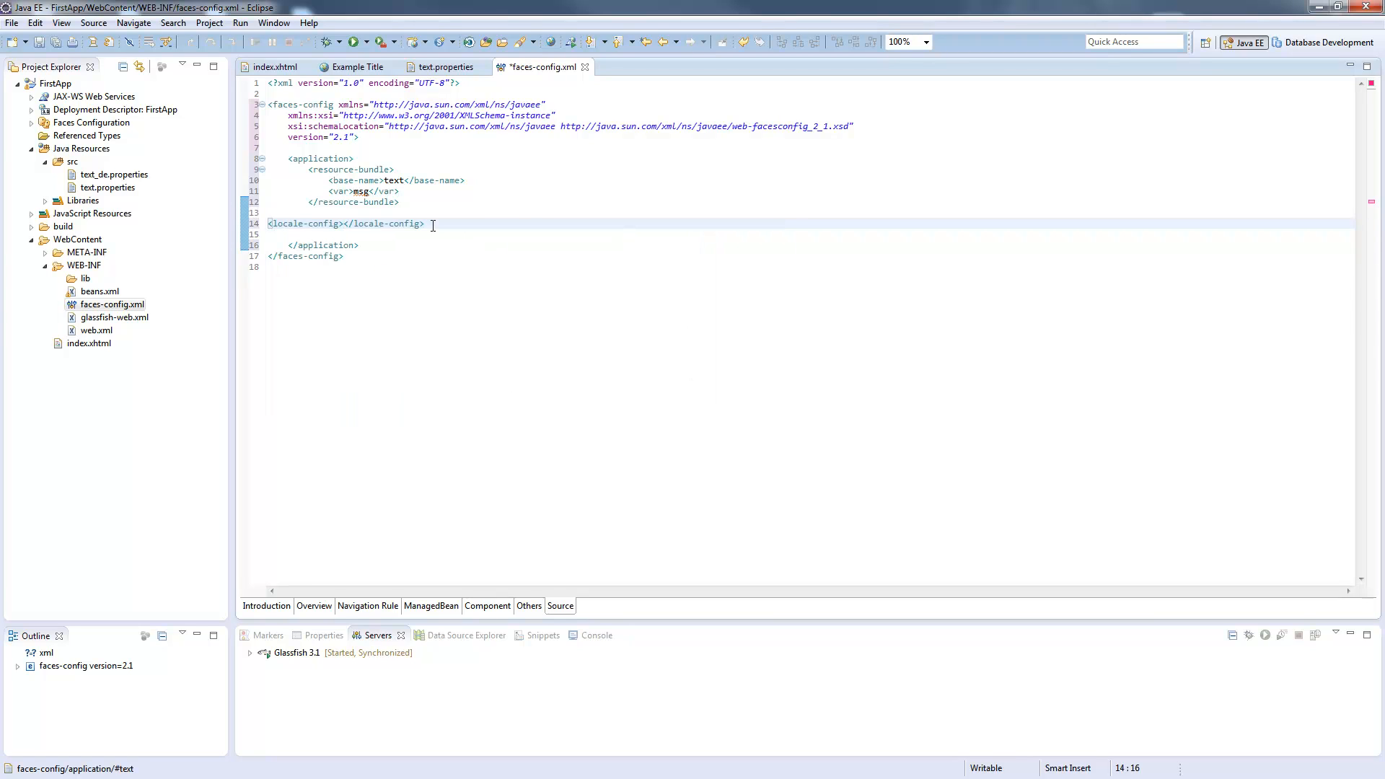
pyautogui.press('Return')
pyautogui.write('<supported-locale></supported-locale>')
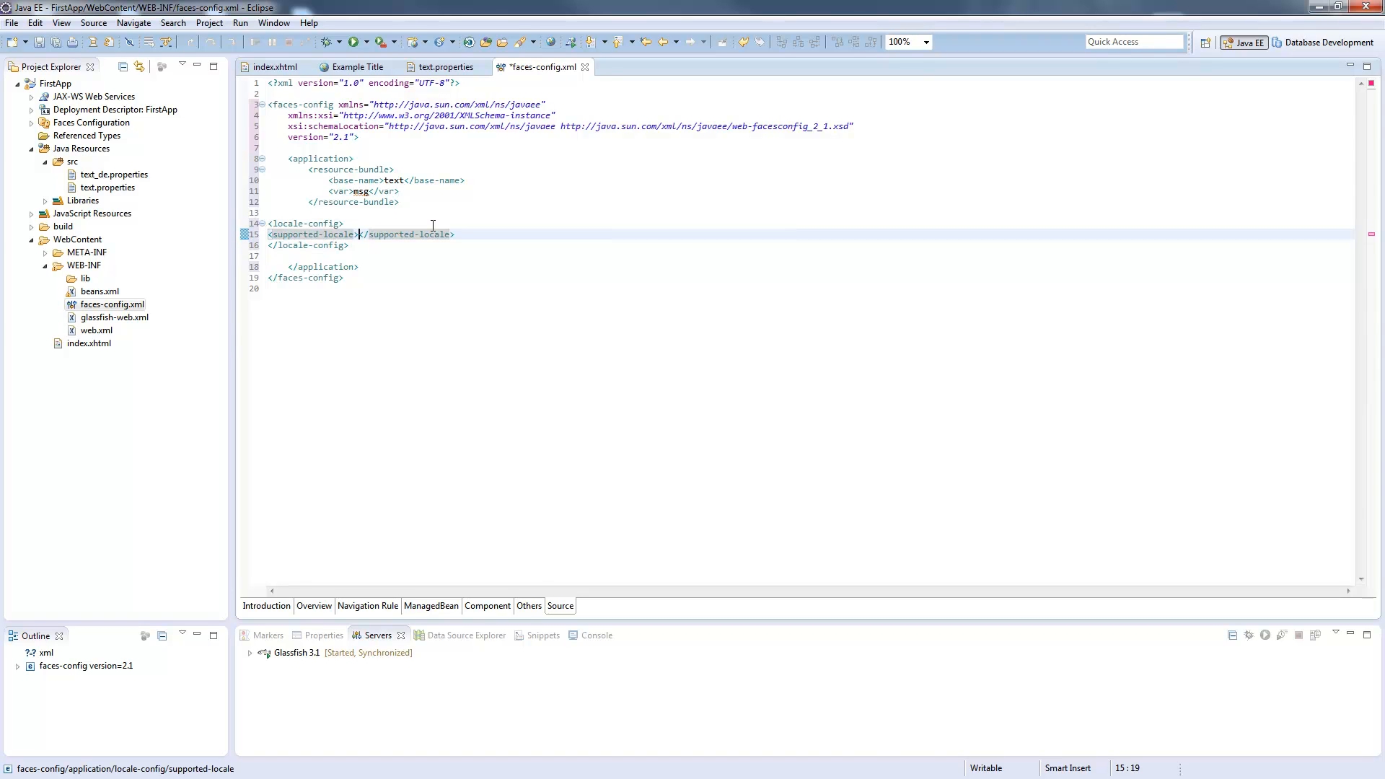
pyautogui.write('de')
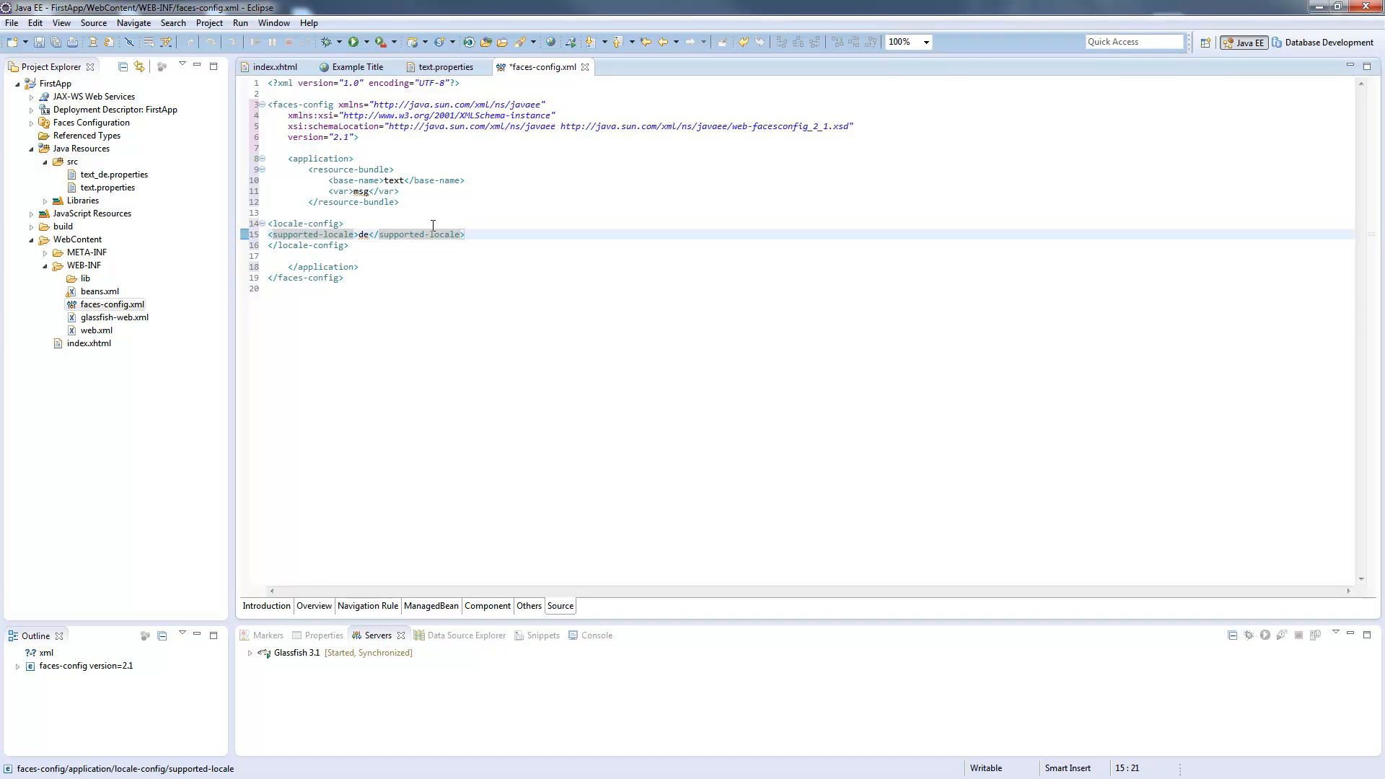
pyautogui.click(113, 173)
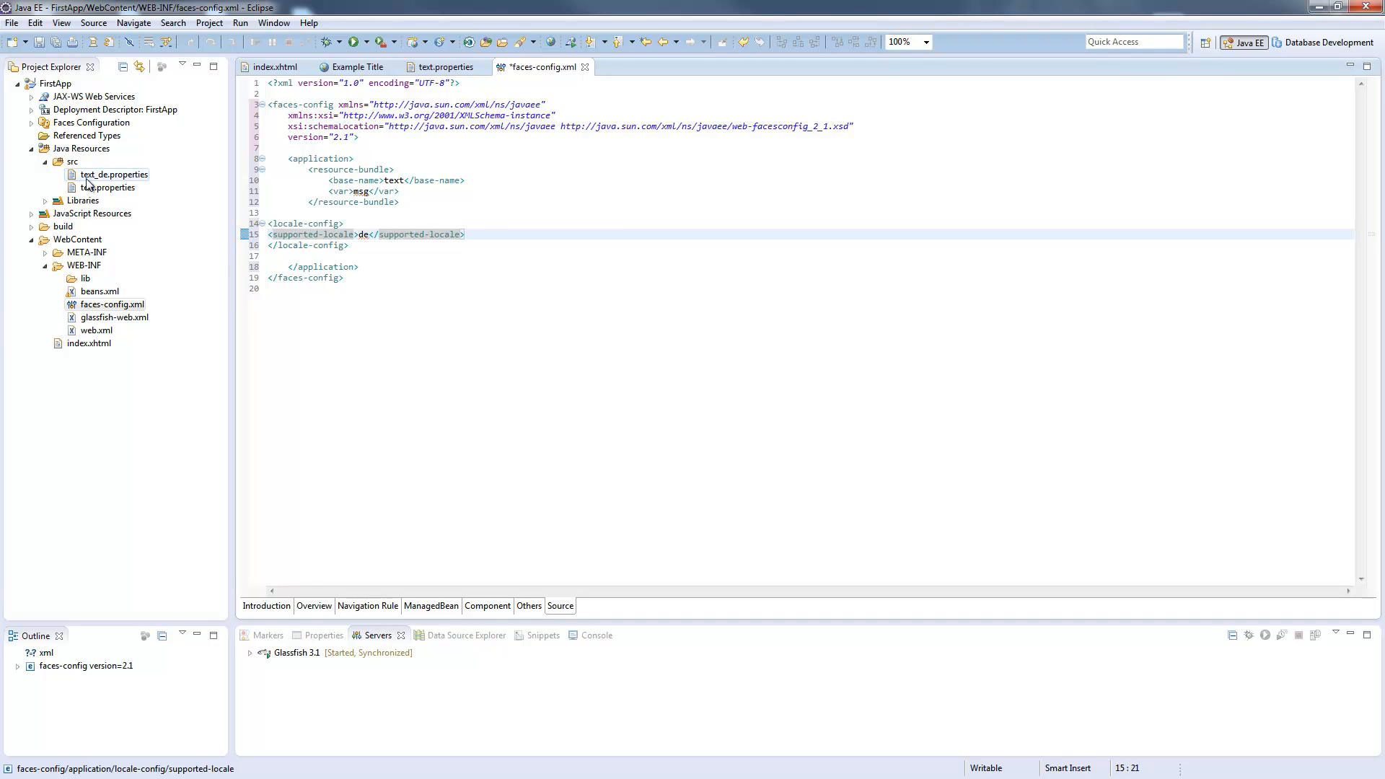
# Add en_US as the default locale inside locale-config.
pyautogui.click(345, 223)
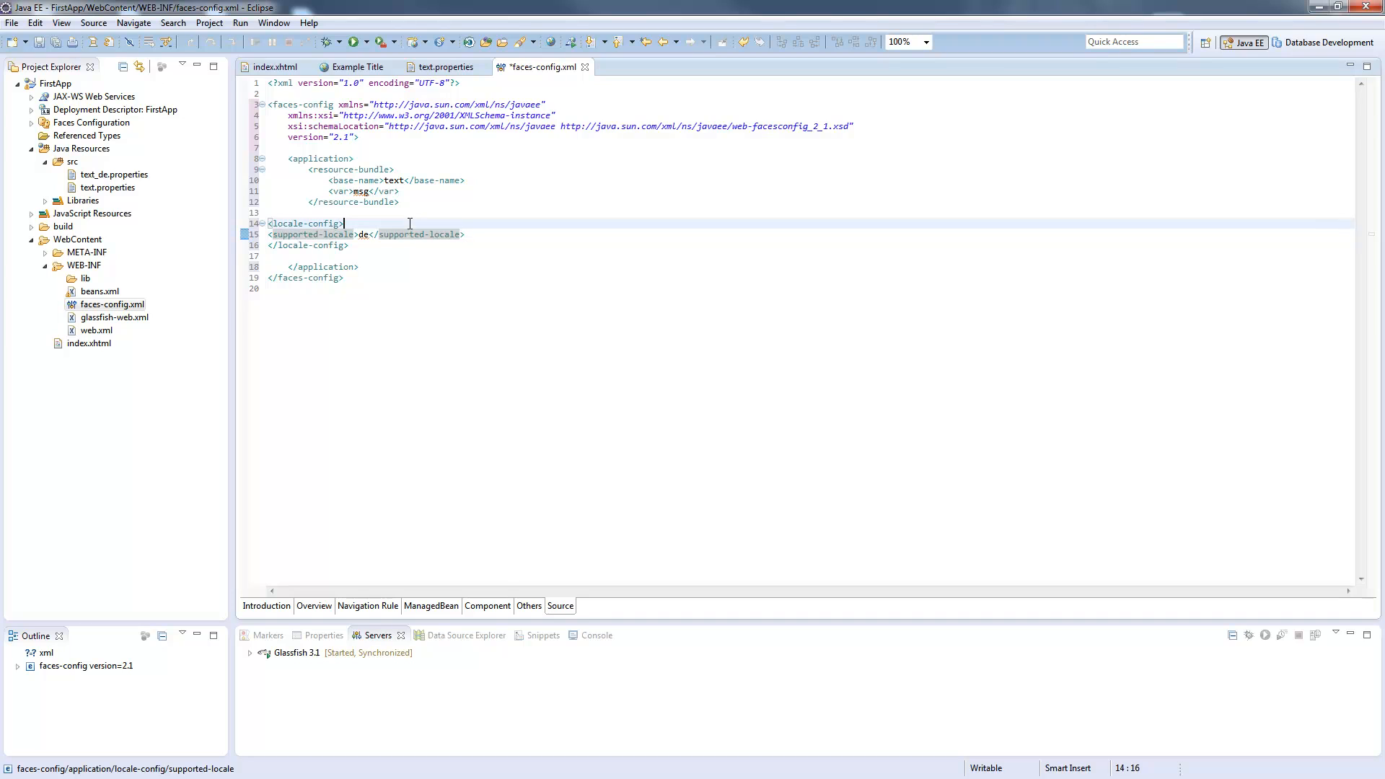
pyautogui.write('default-locale></default-locale>')
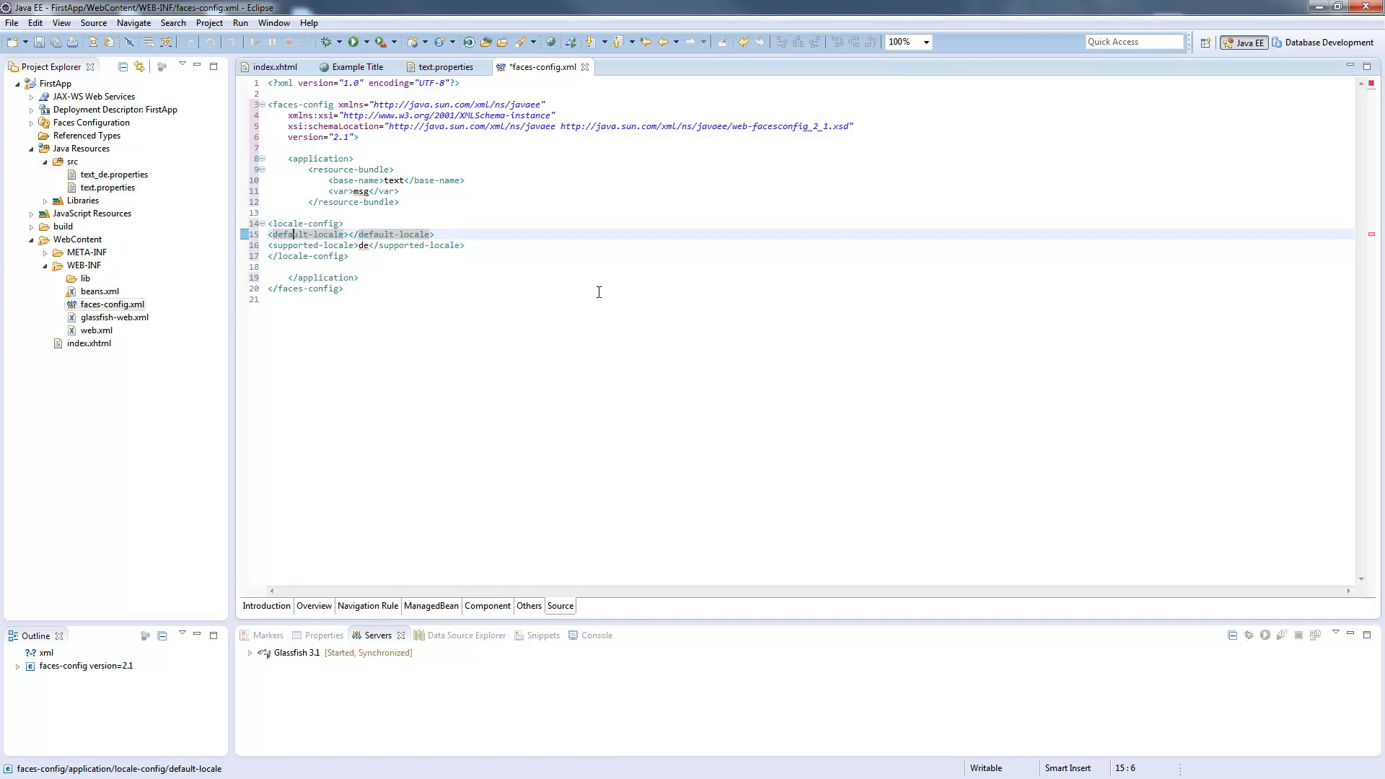
pyautogui.write('en')
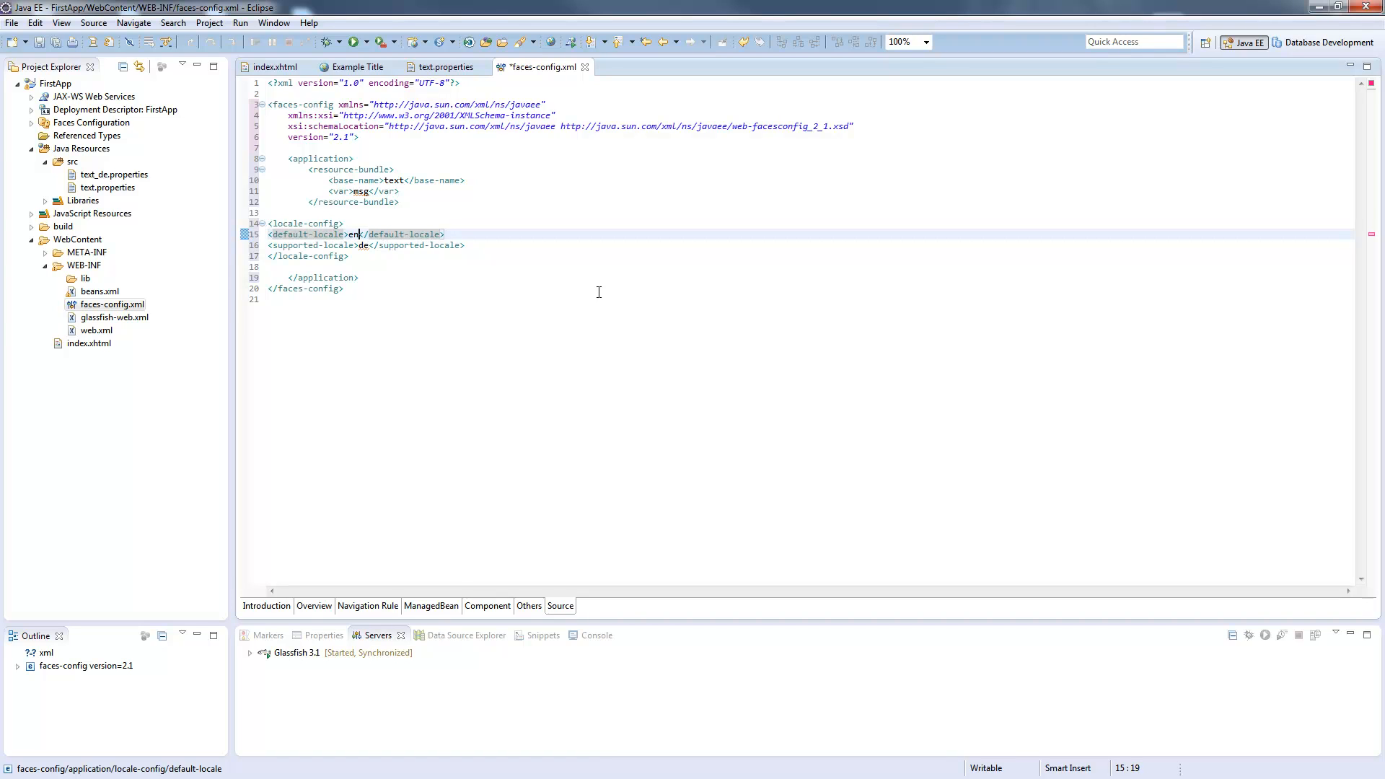
pyautogui.write('_US')
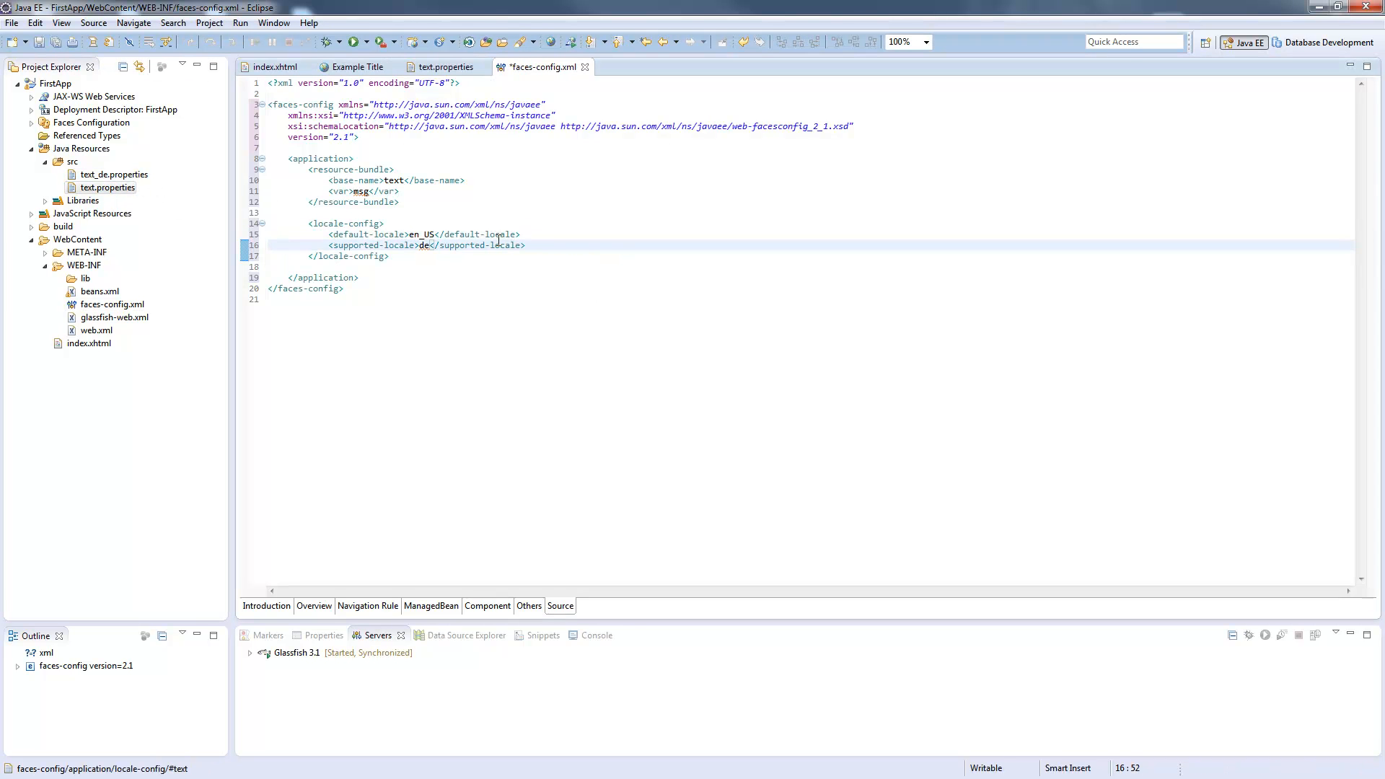
pyautogui.click(113, 174)
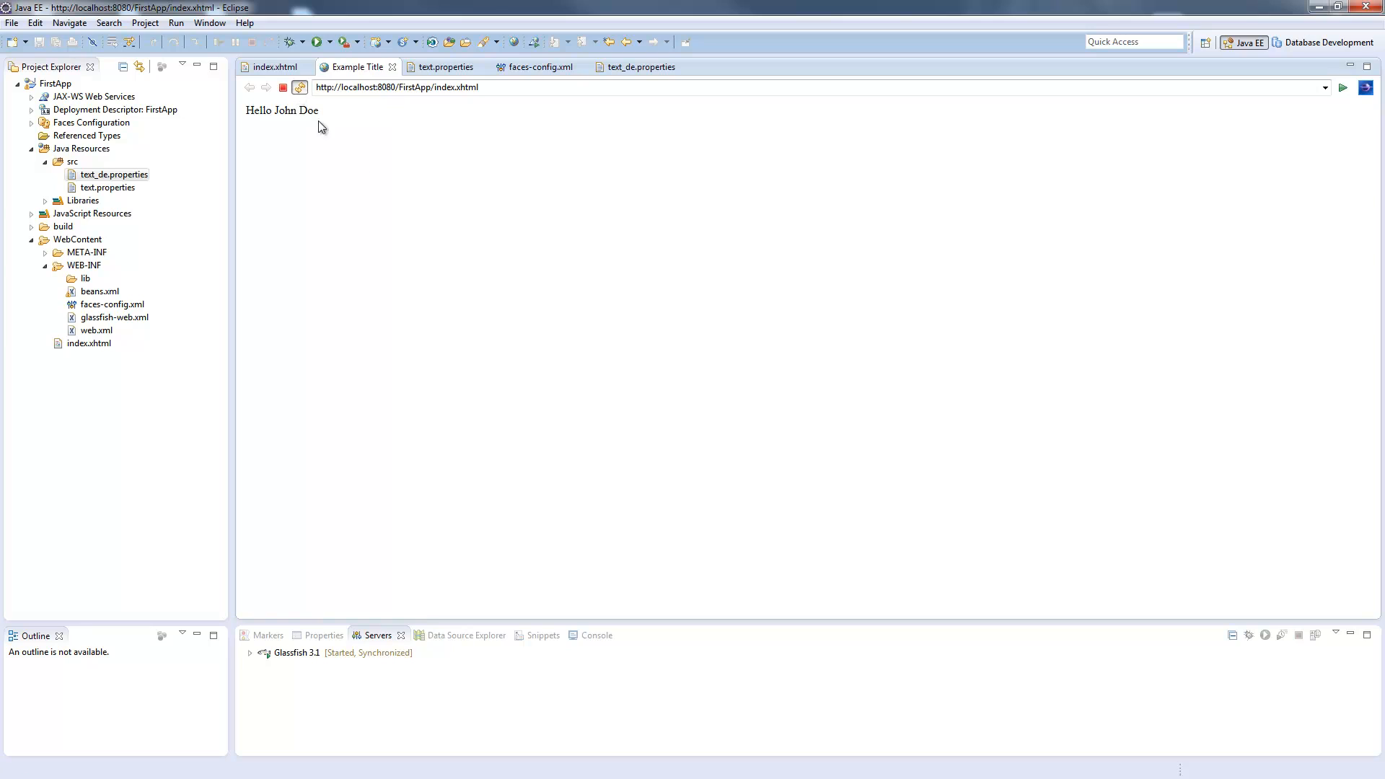
# Refresh the Example Title page to show 'Hallo John Doe' and reopen text.properties.
pyautogui.click(299, 86)
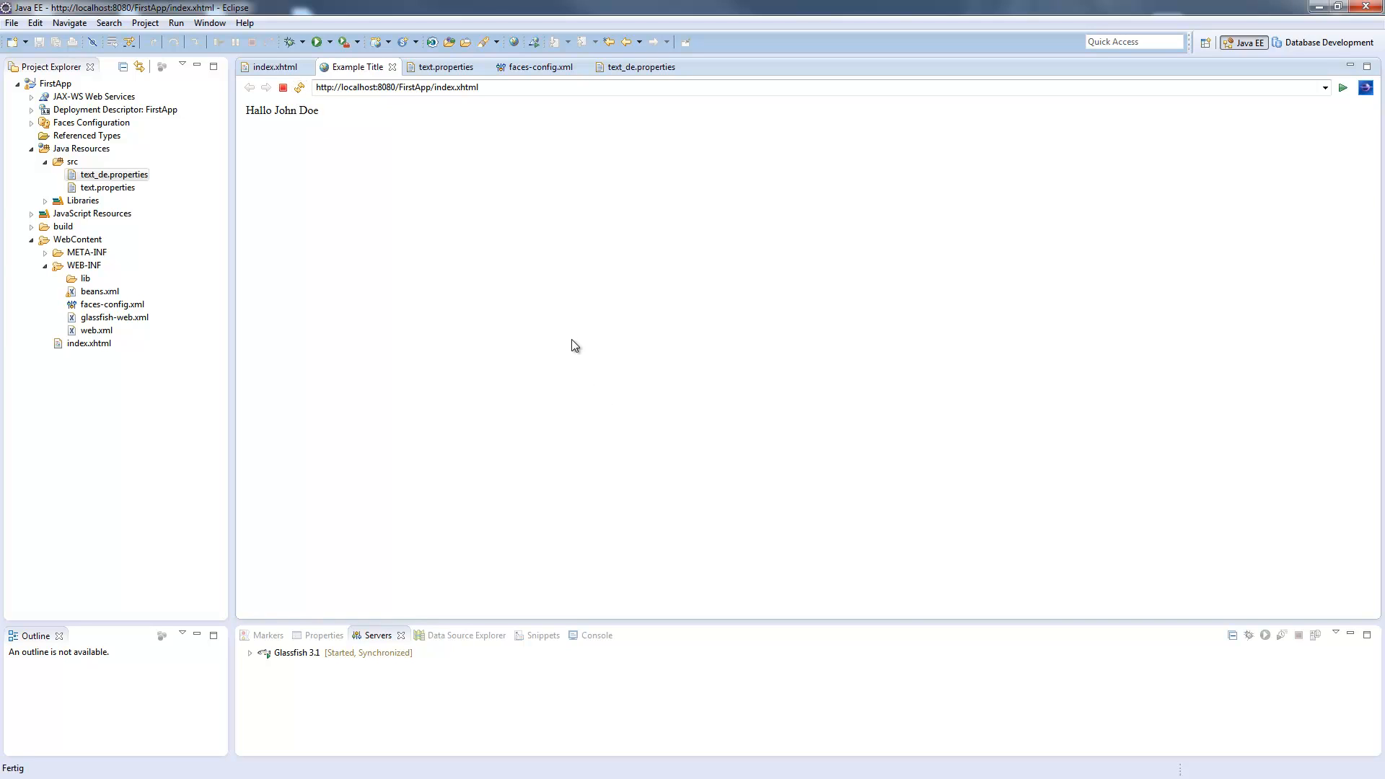
pyautogui.click(114, 174)
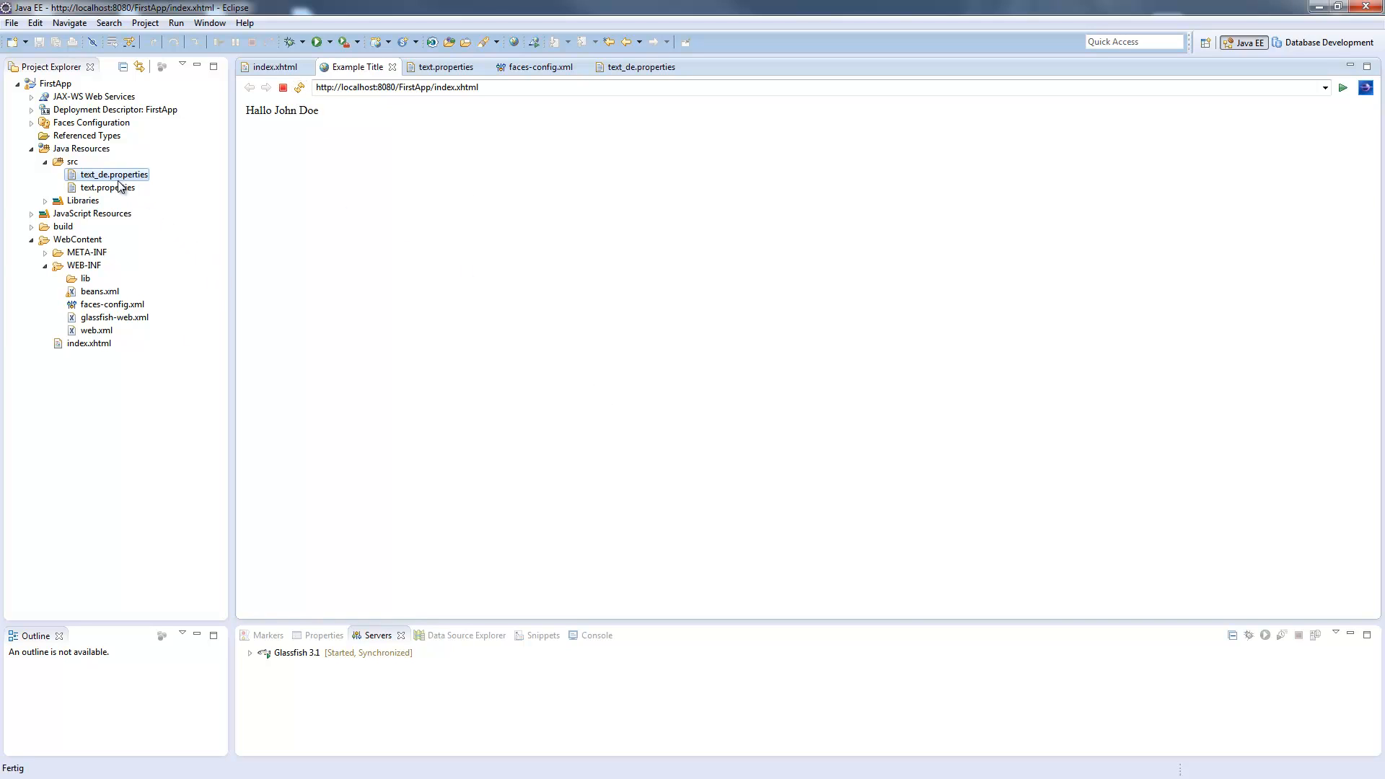
pyautogui.click(107, 187)
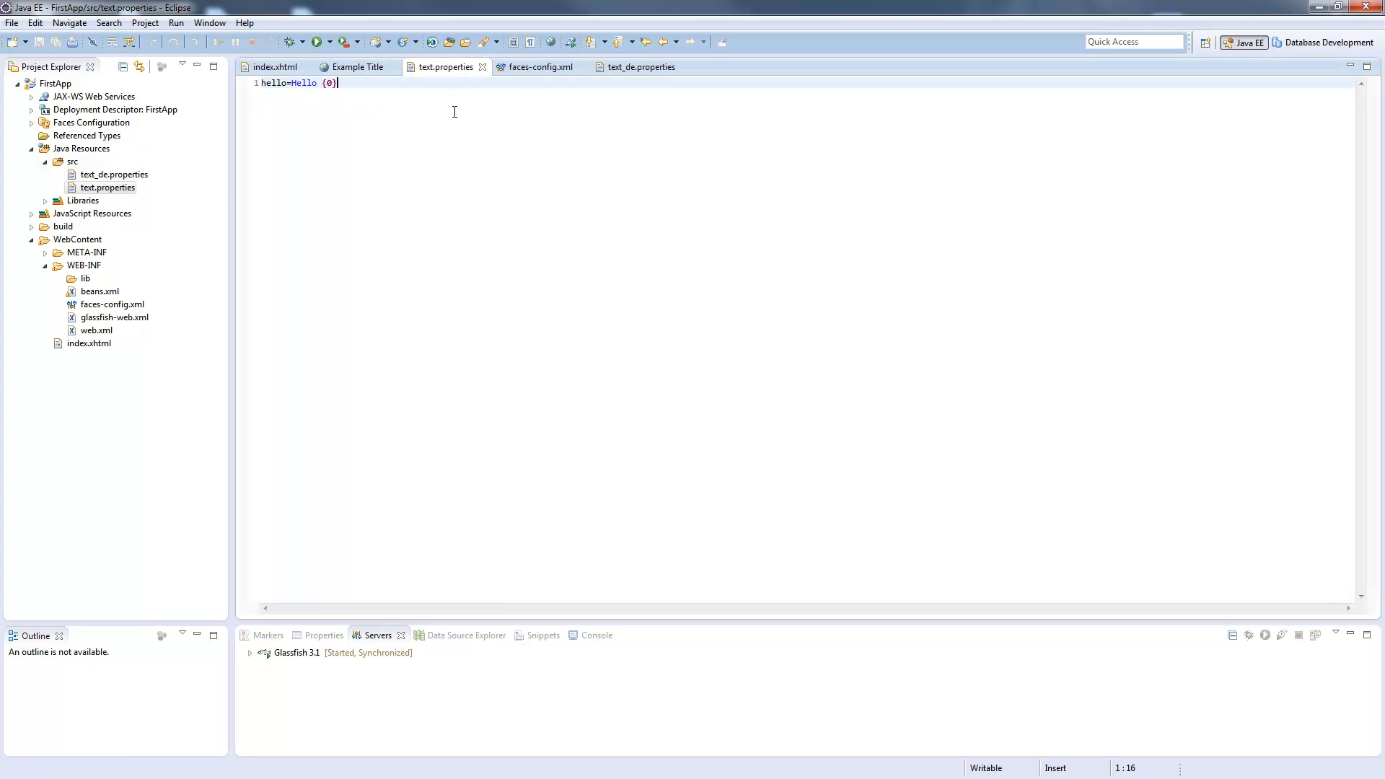
pyautogui.moveTo(219, 184)
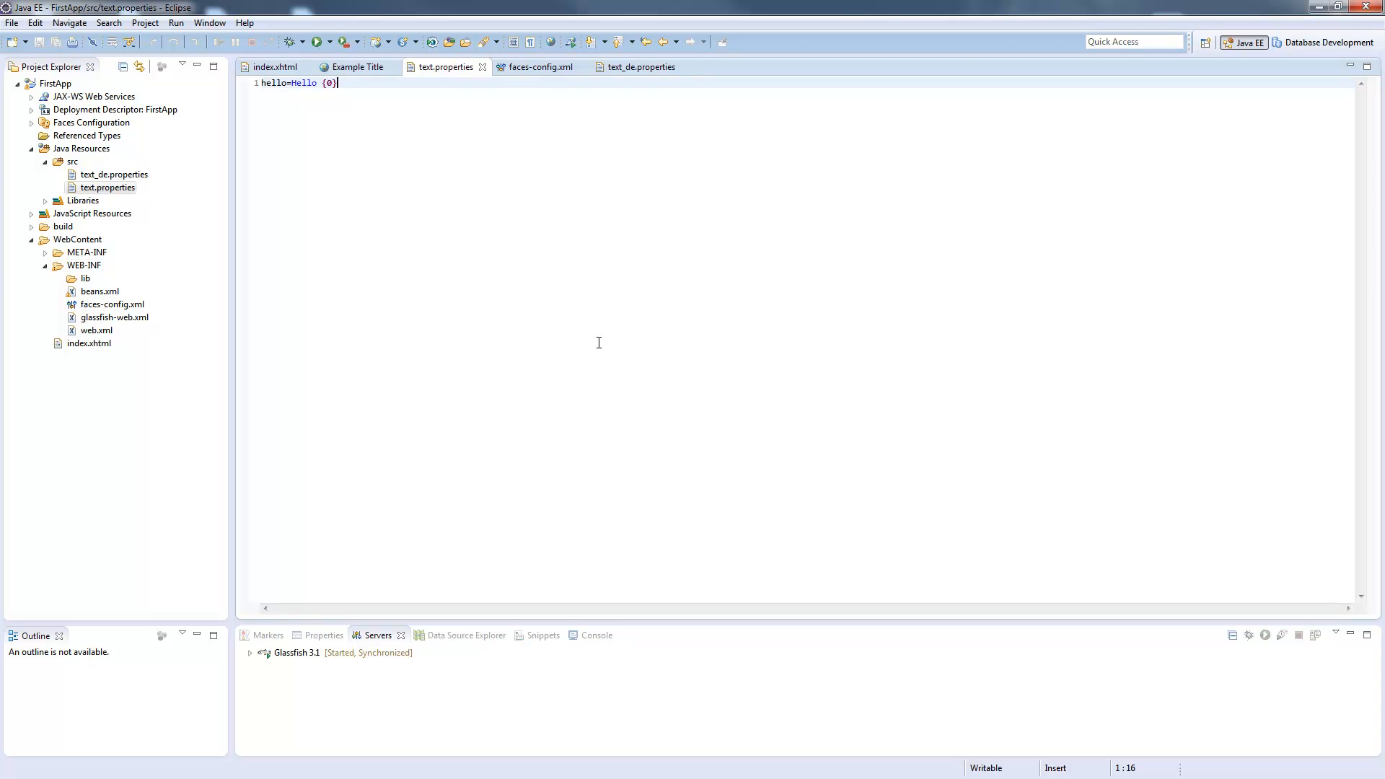
pyautogui.moveTo(761, 366)
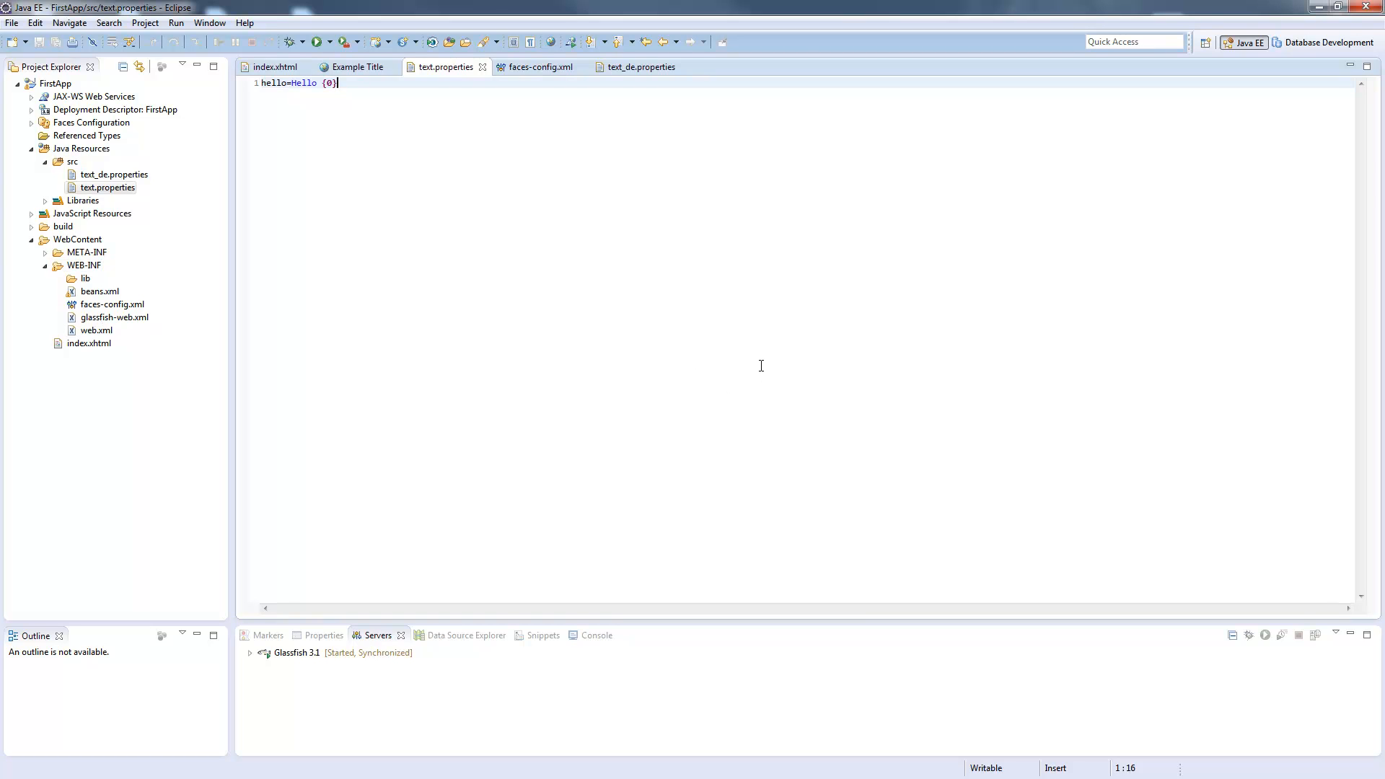
# Switch from text.properties back to the faces-config.xml editor.
pyautogui.click(540, 66)
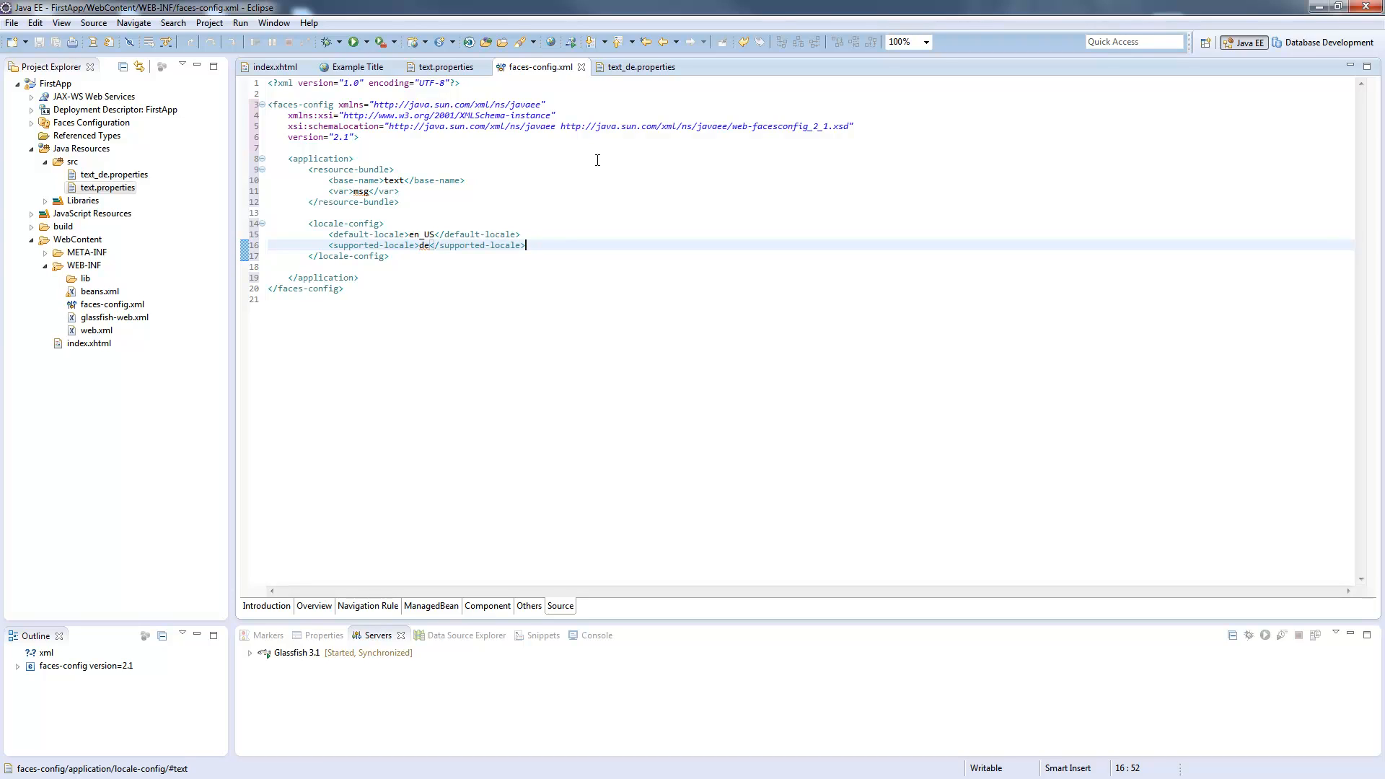
pyautogui.moveTo(667, 147)
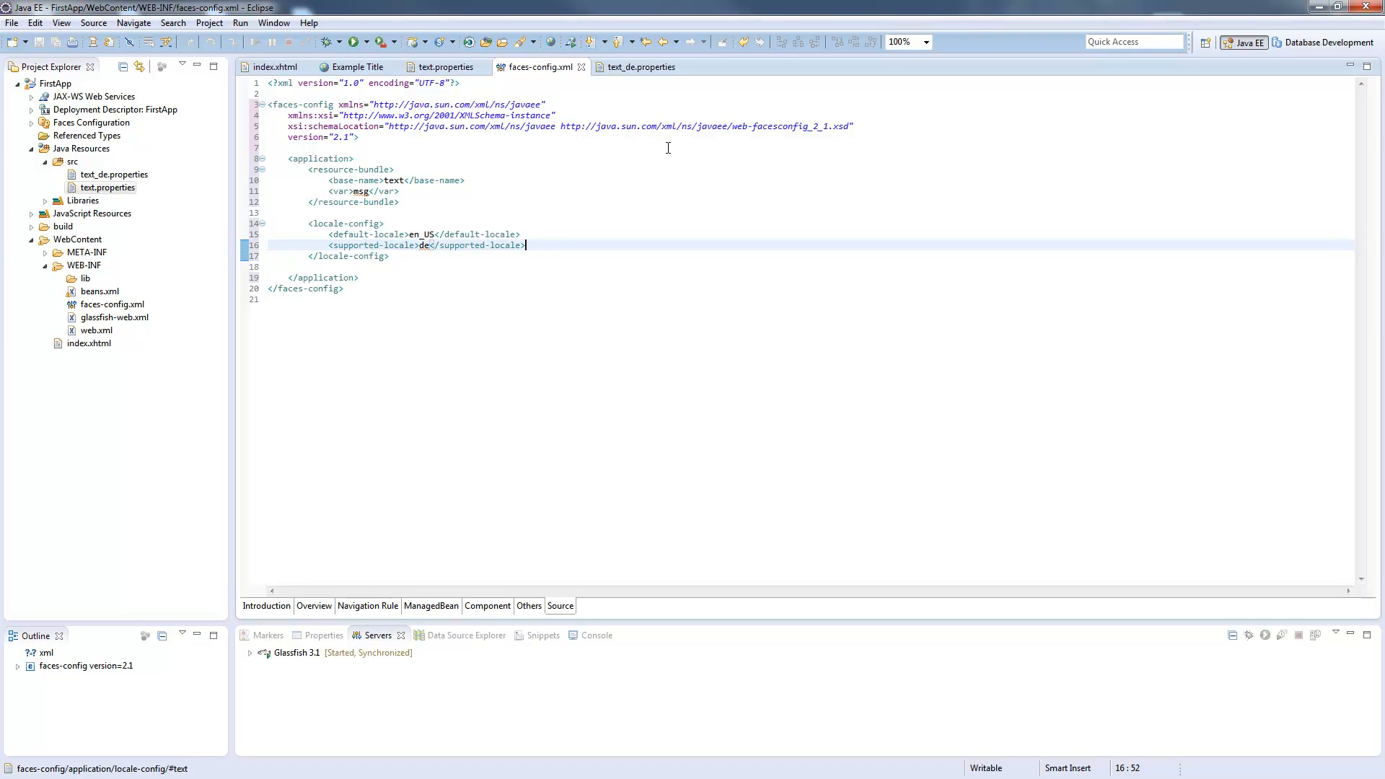